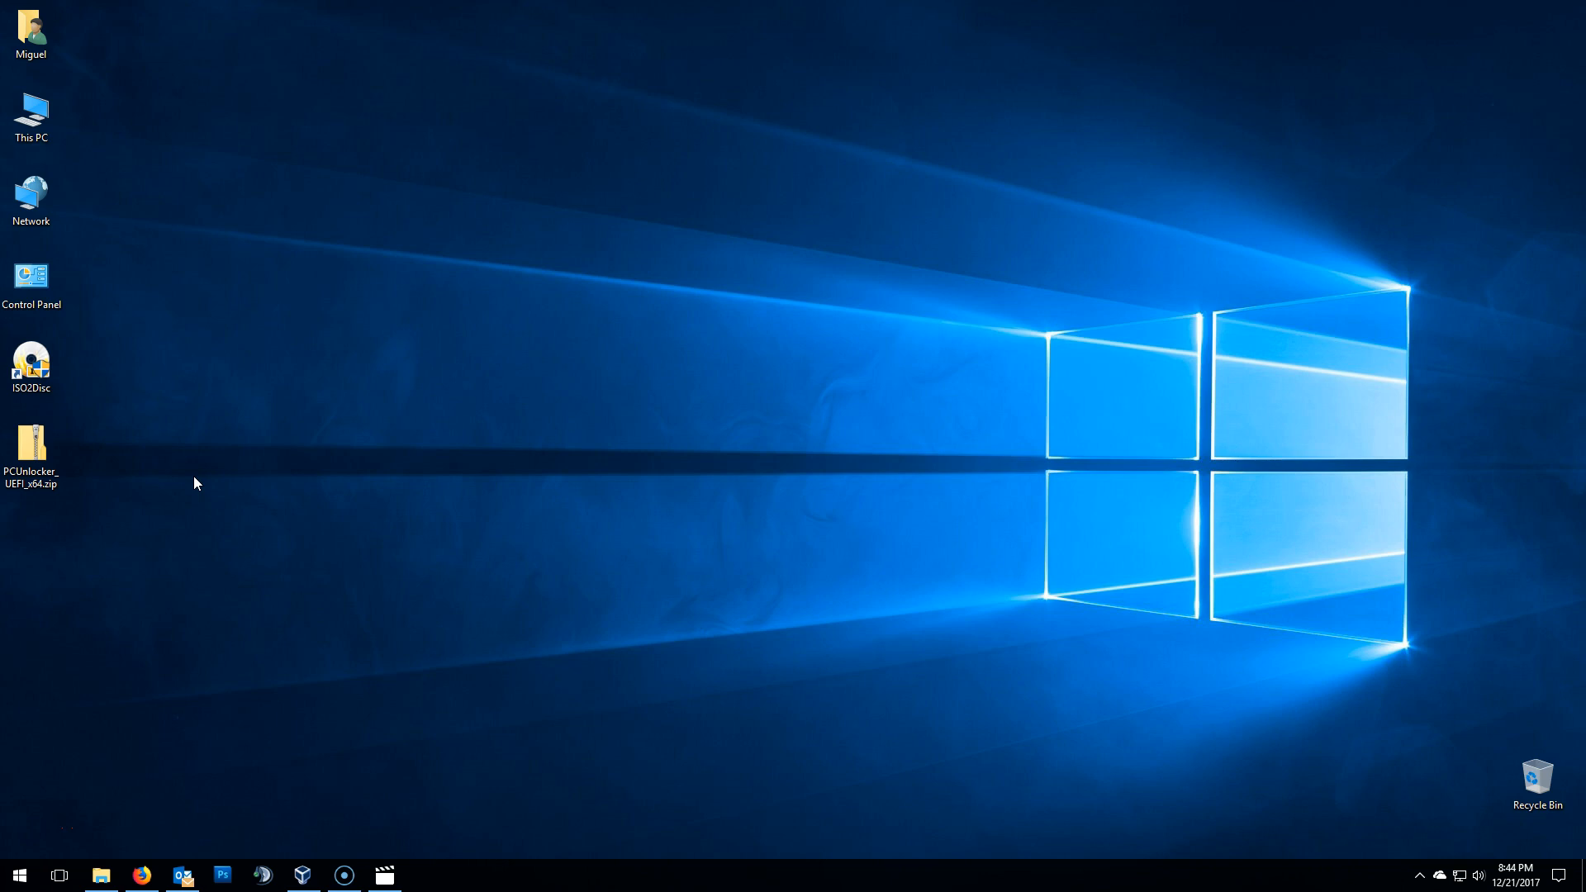
pyautogui.moveTo(43, 517)
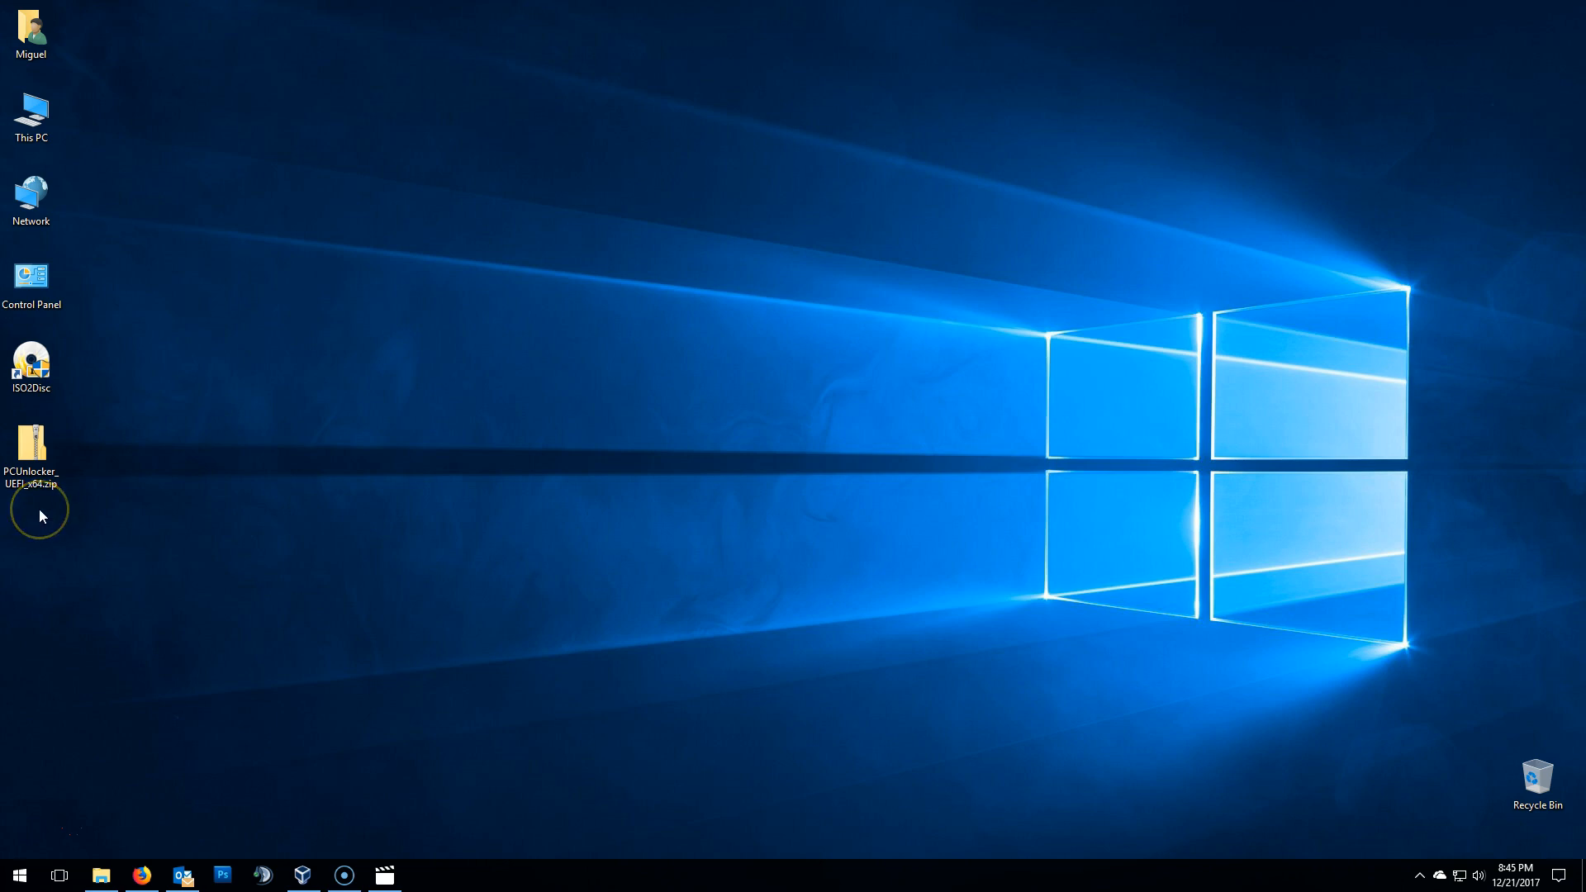
pyautogui.moveTo(42, 516)
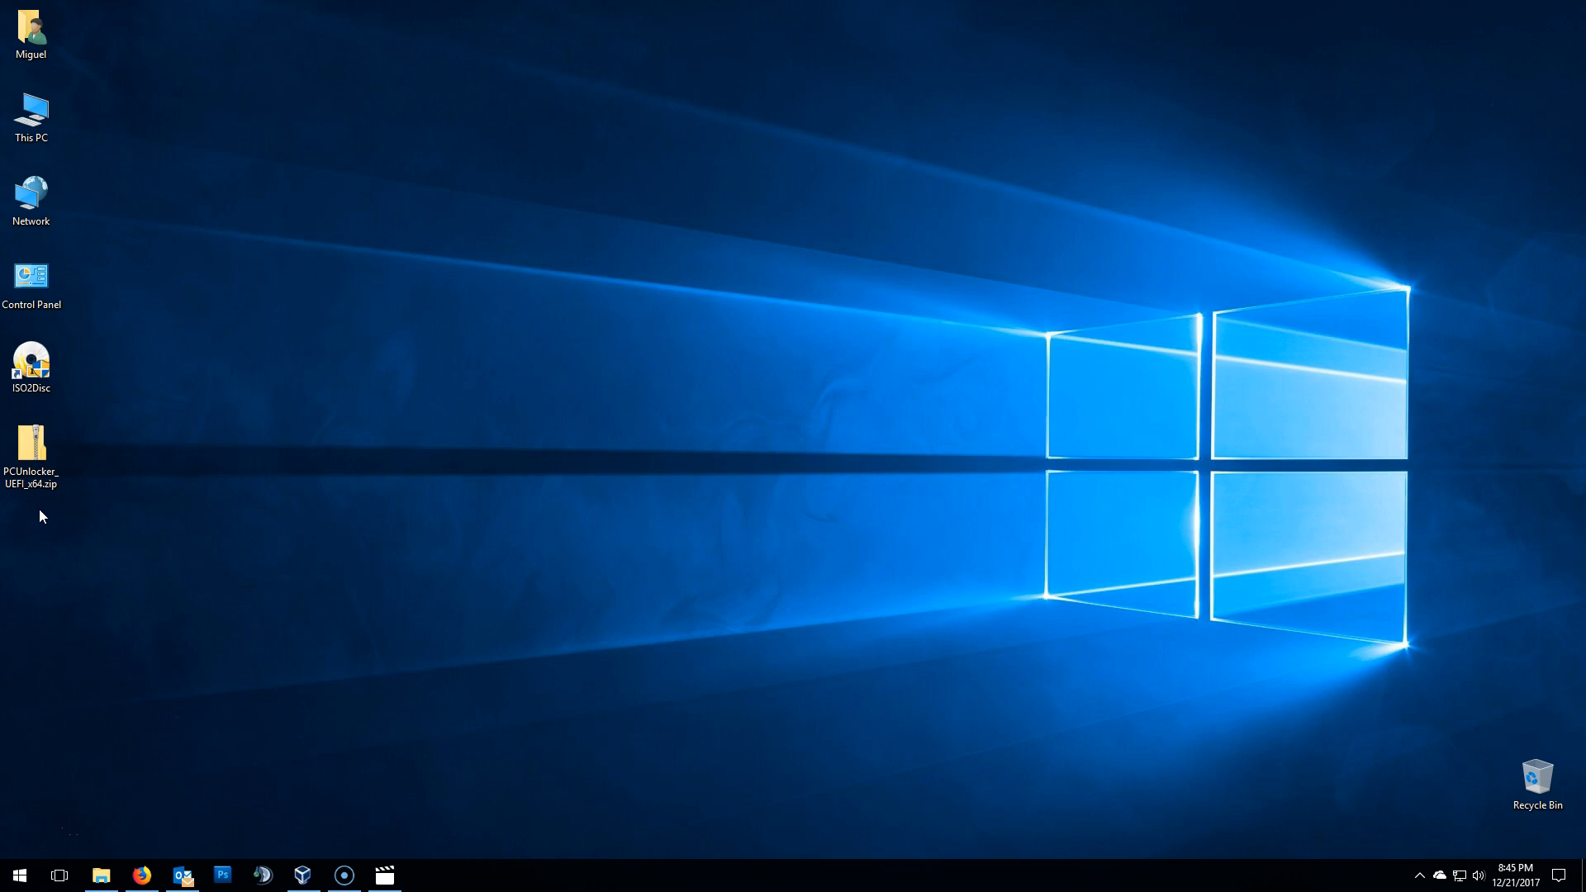
pyautogui.moveTo(64, 453)
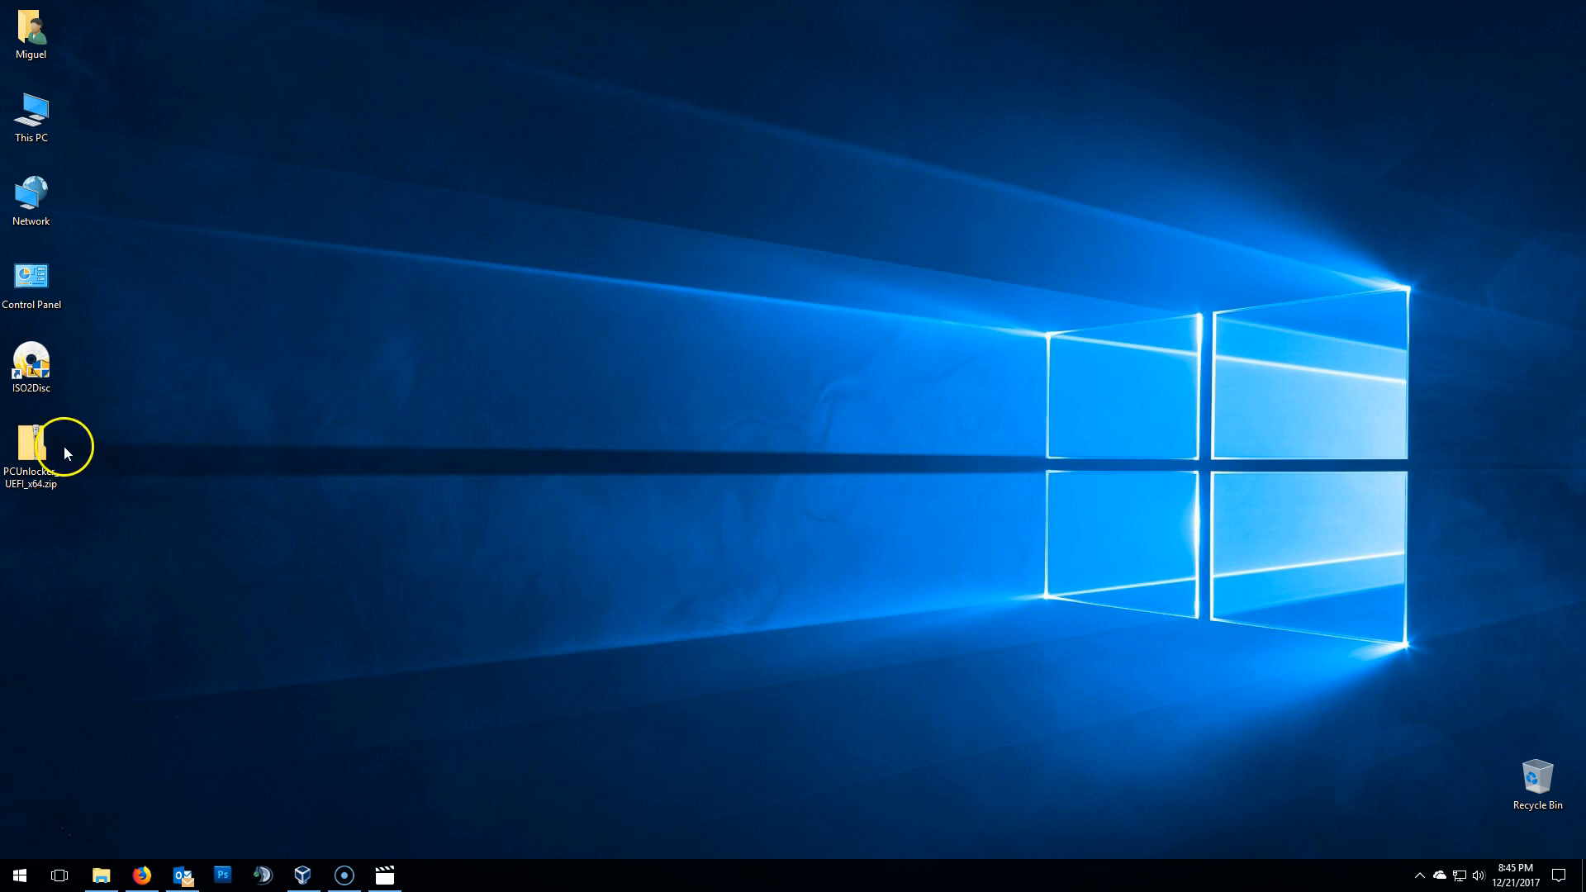
# - Extract the PCUnlocker_UEFI_x64 zip to a desktop folder with pcunlocker.iso and ReadMe.txt, then close it
pyautogui.rightClick(30, 456)
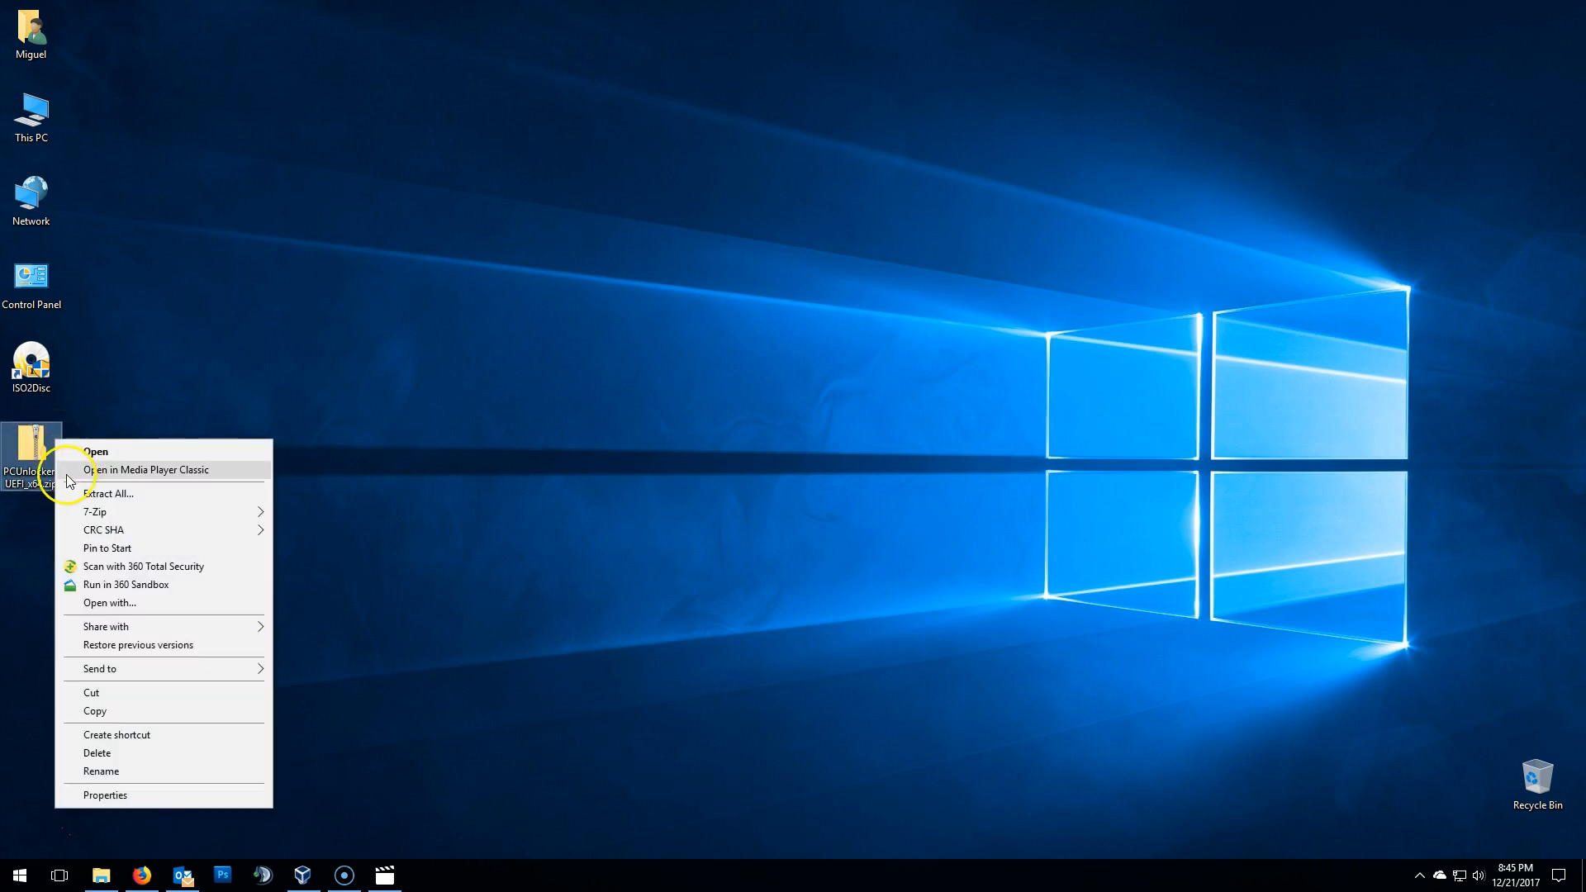
pyautogui.click(109, 494)
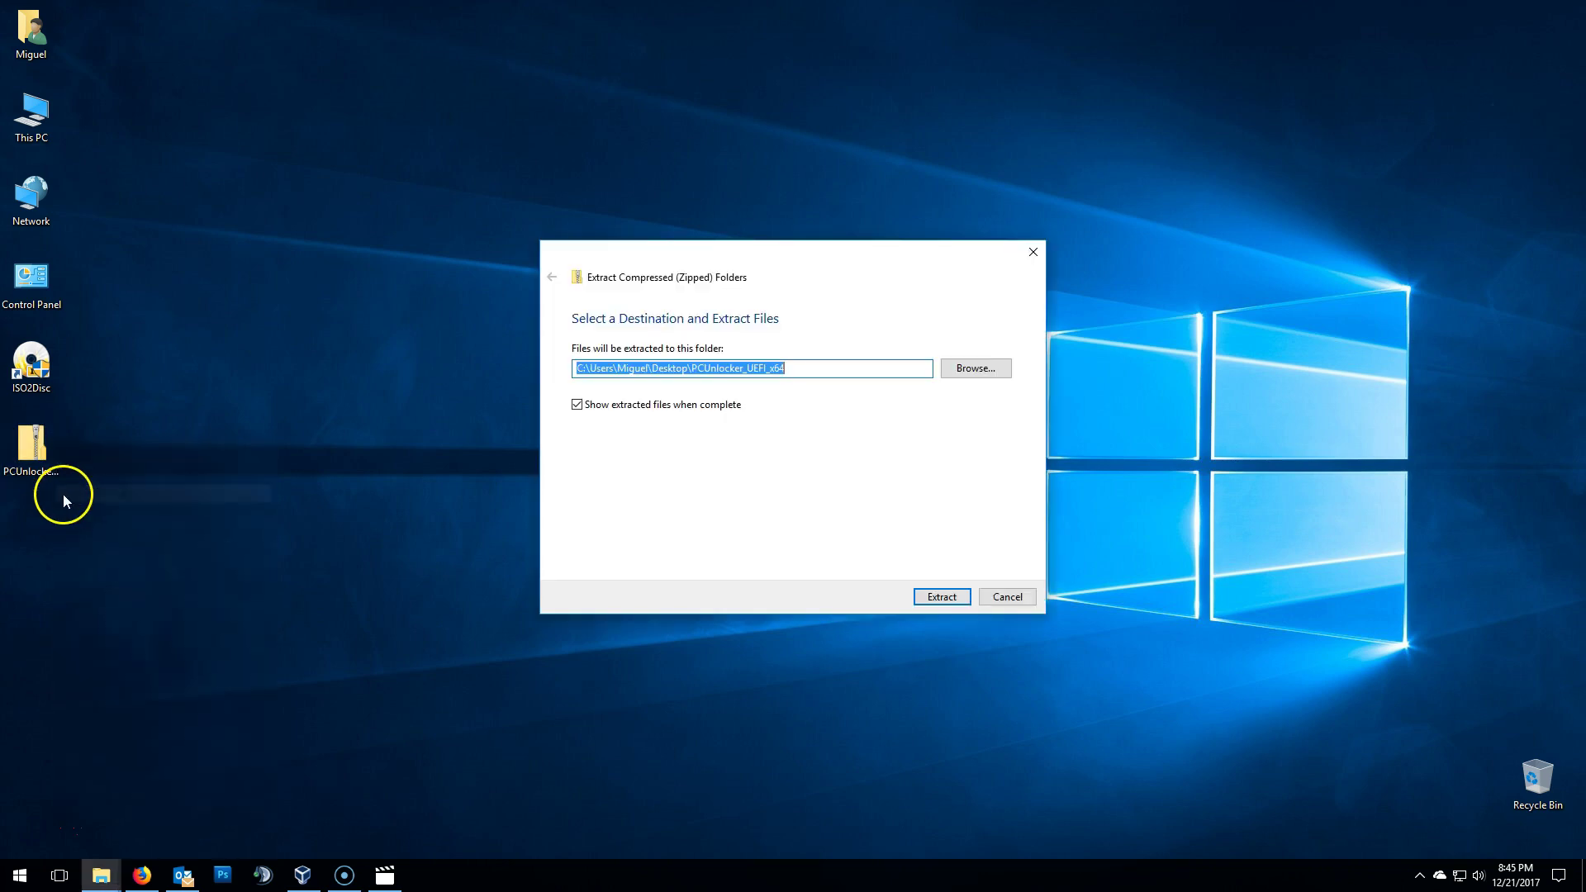
pyautogui.moveTo(684, 393)
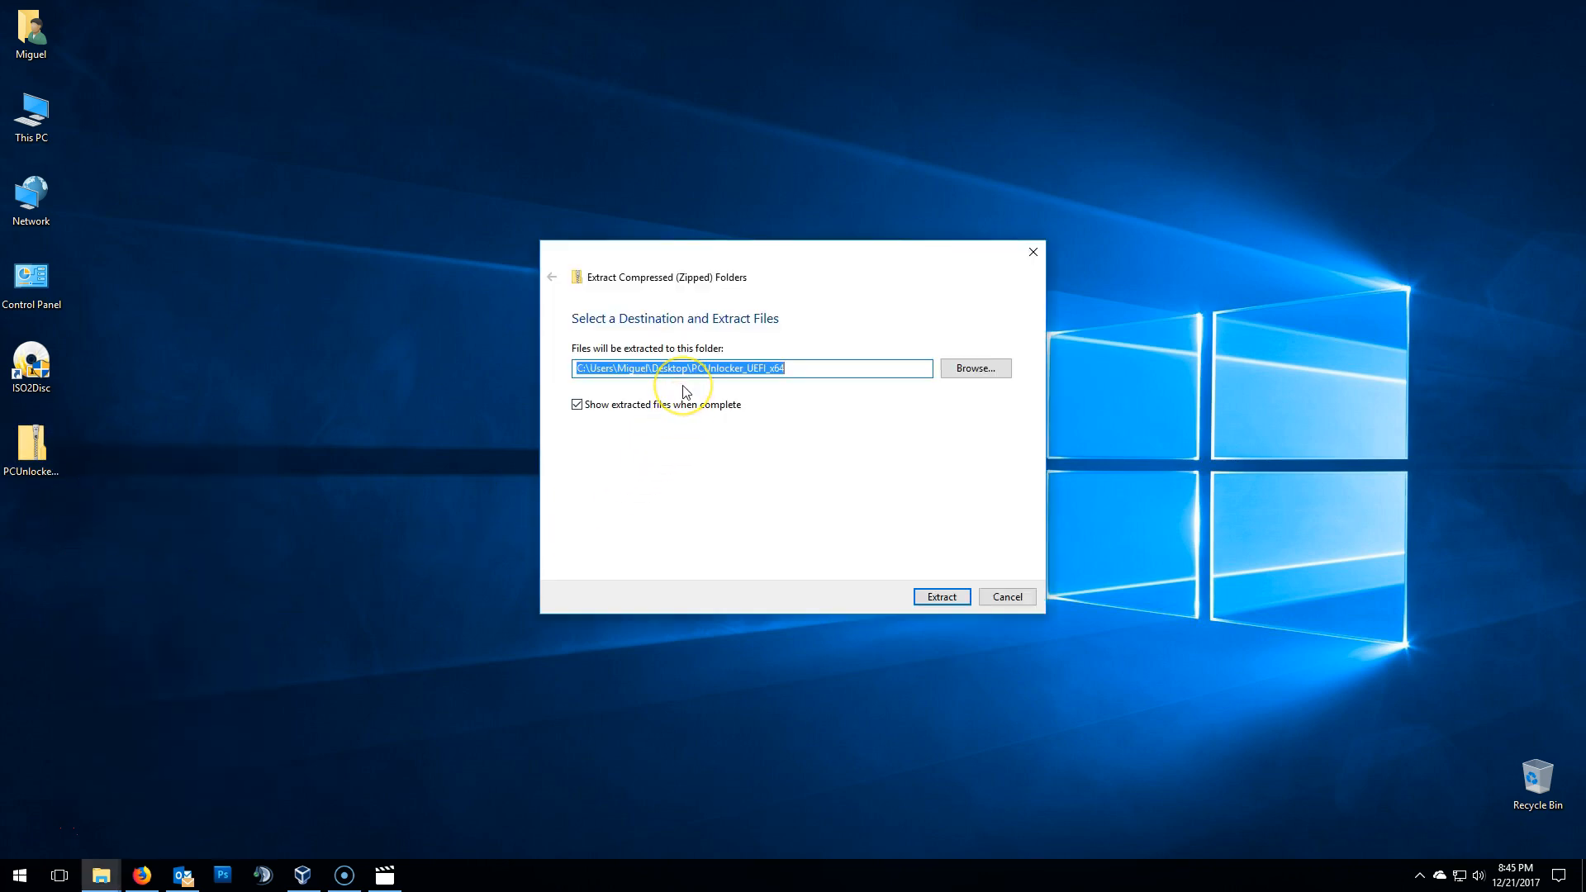
pyautogui.moveTo(580, 430)
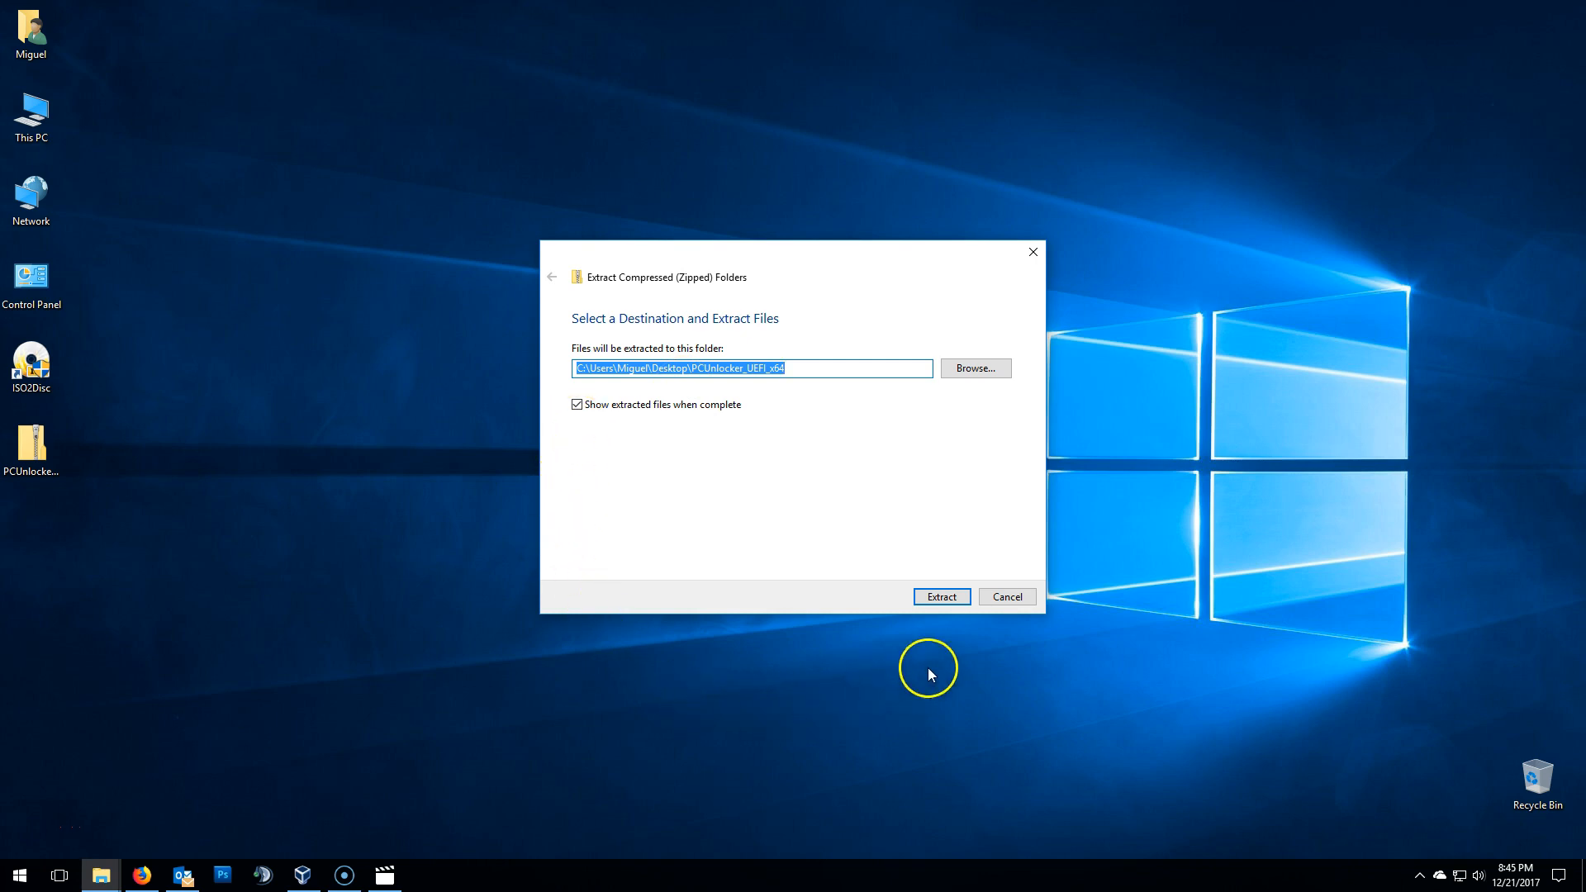
pyautogui.click(940, 596)
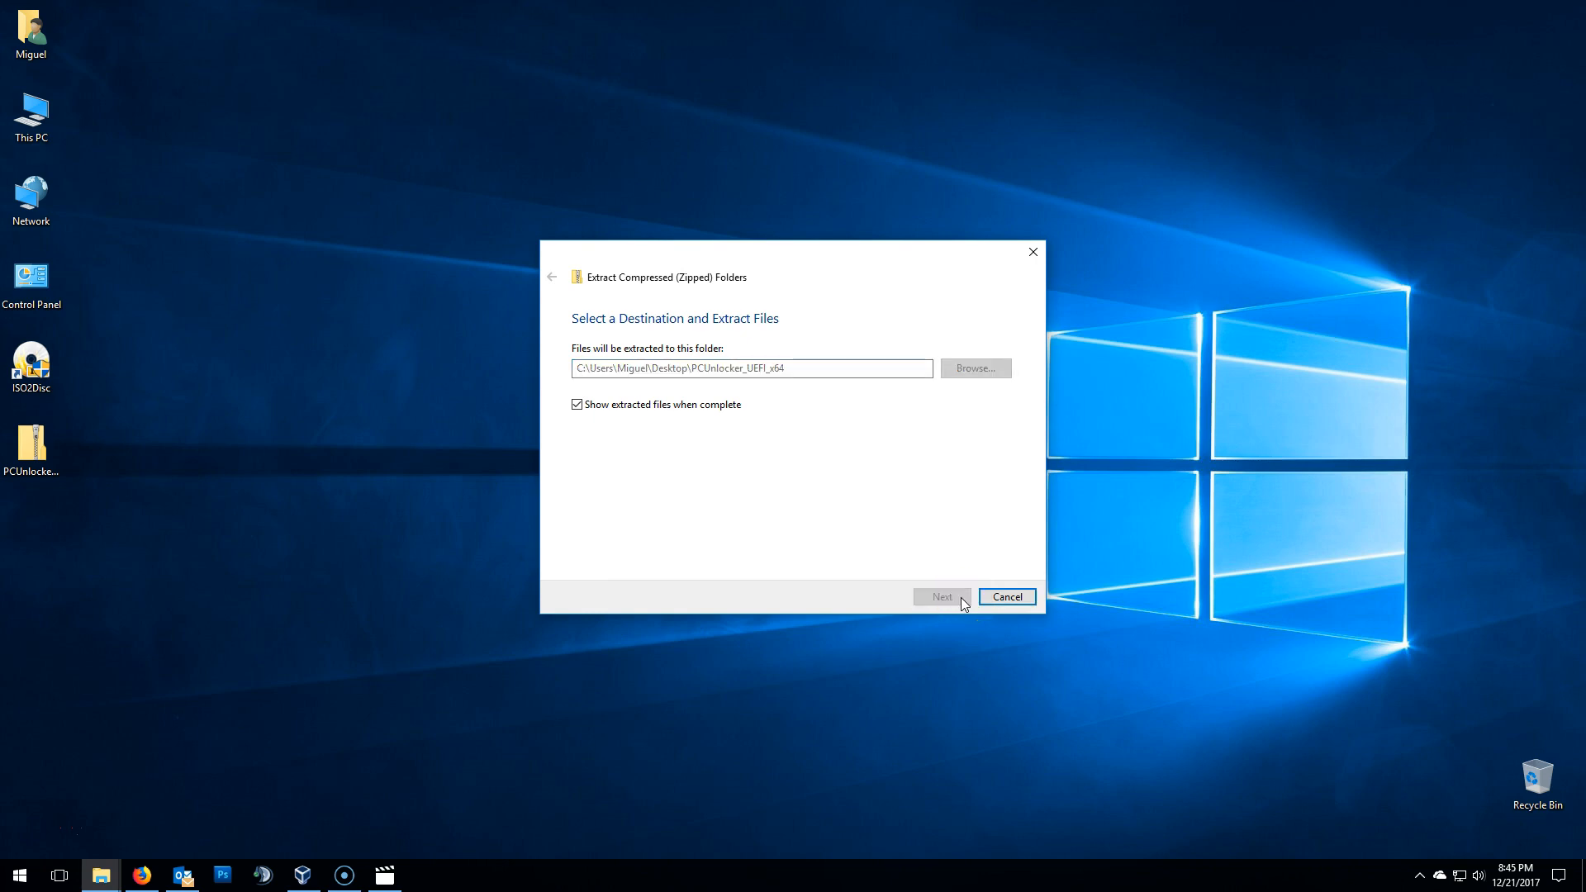
pyautogui.click(940, 597)
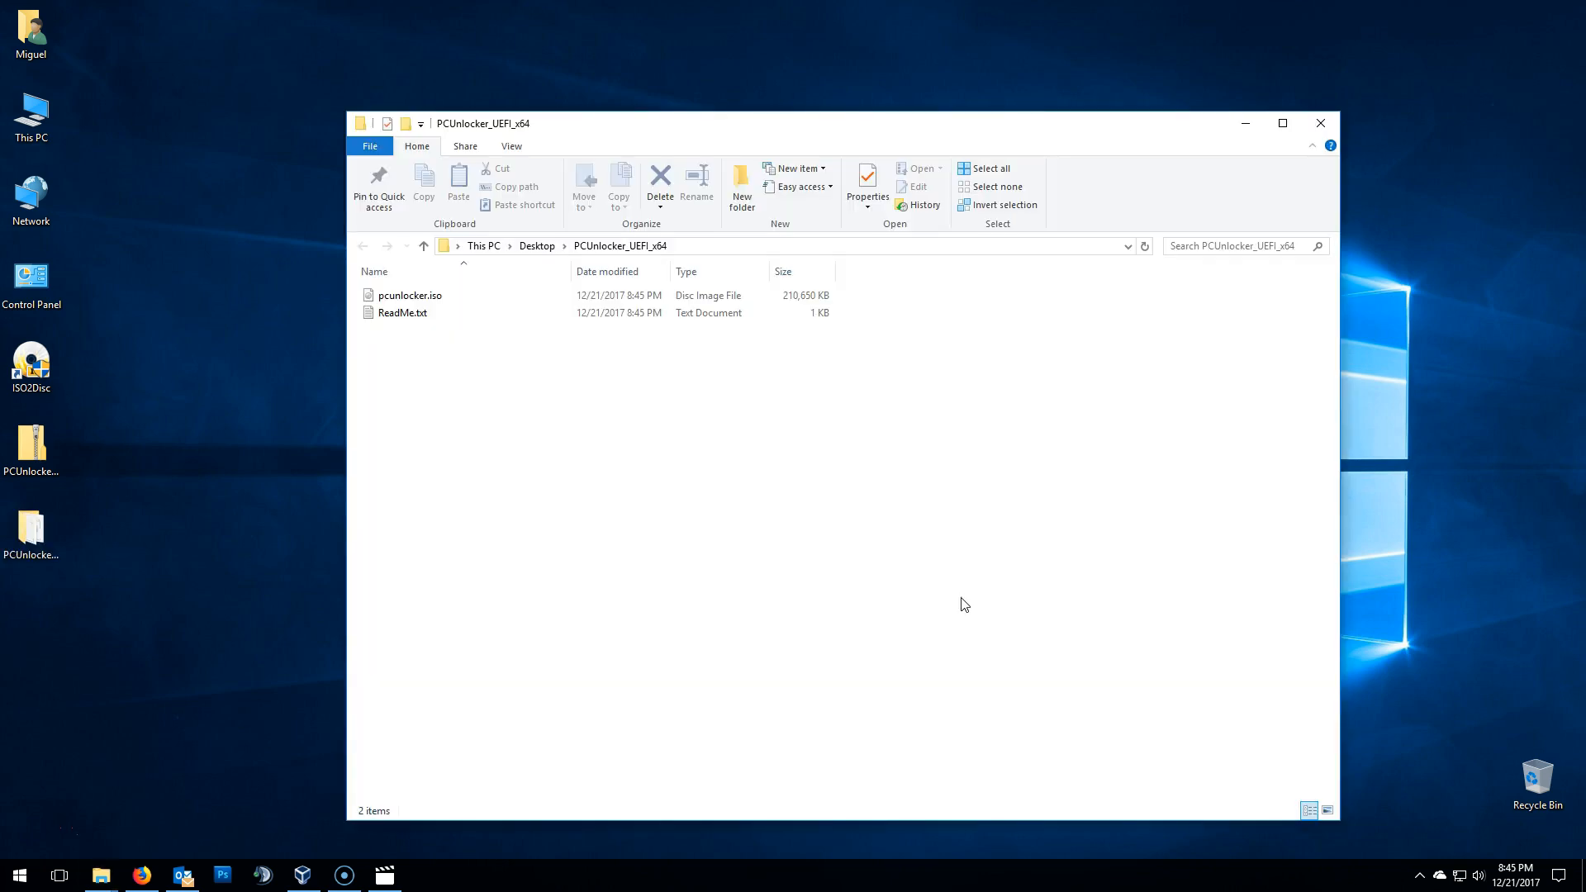
pyautogui.click(409, 294)
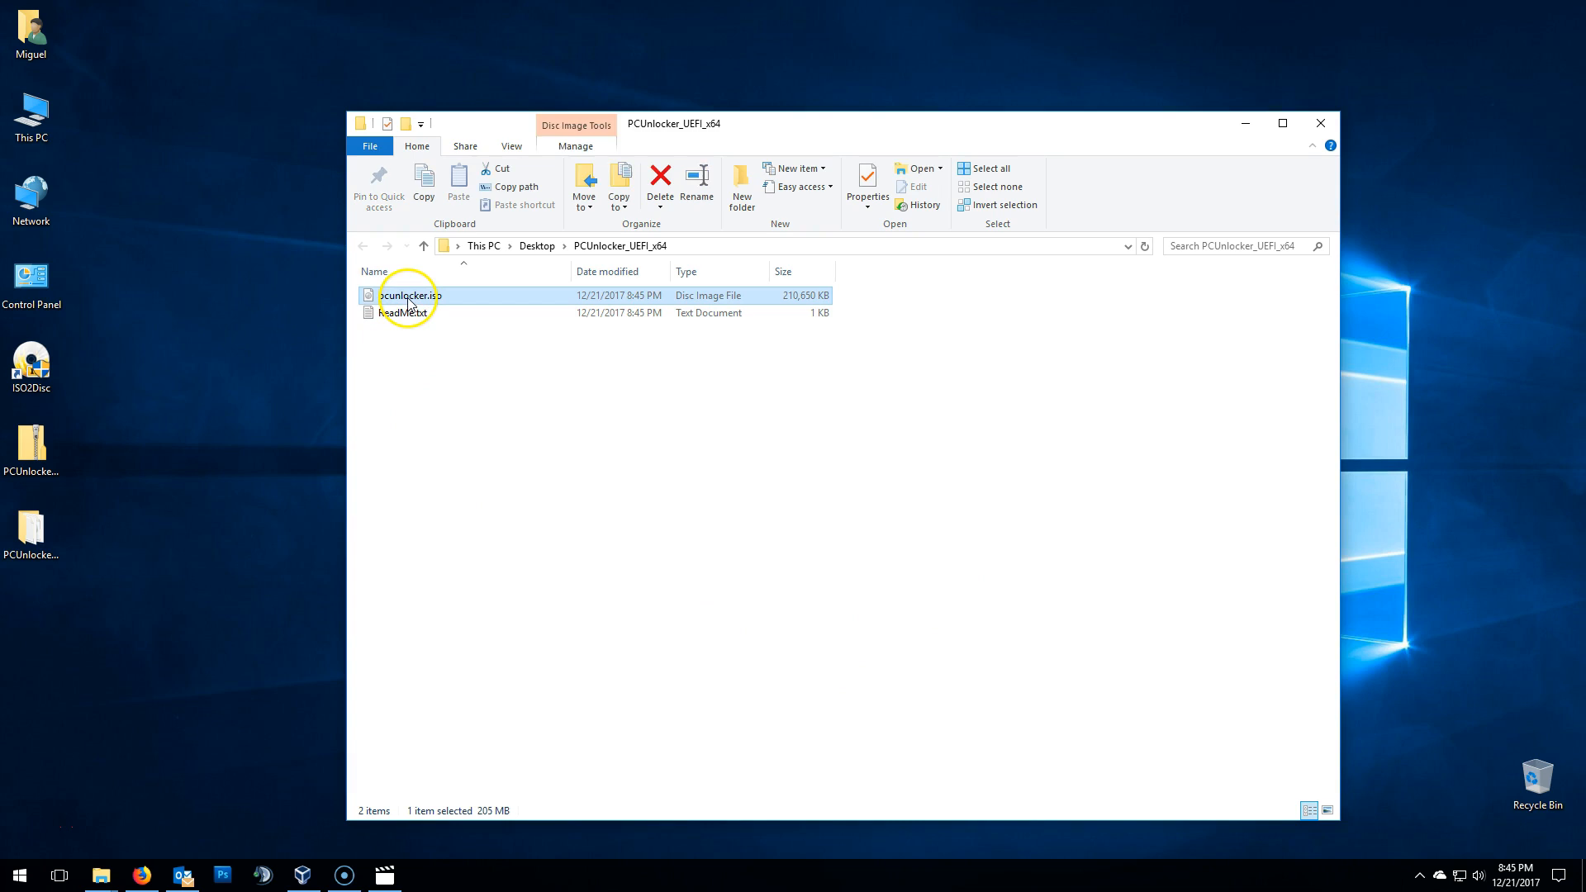
pyautogui.moveTo(433, 428)
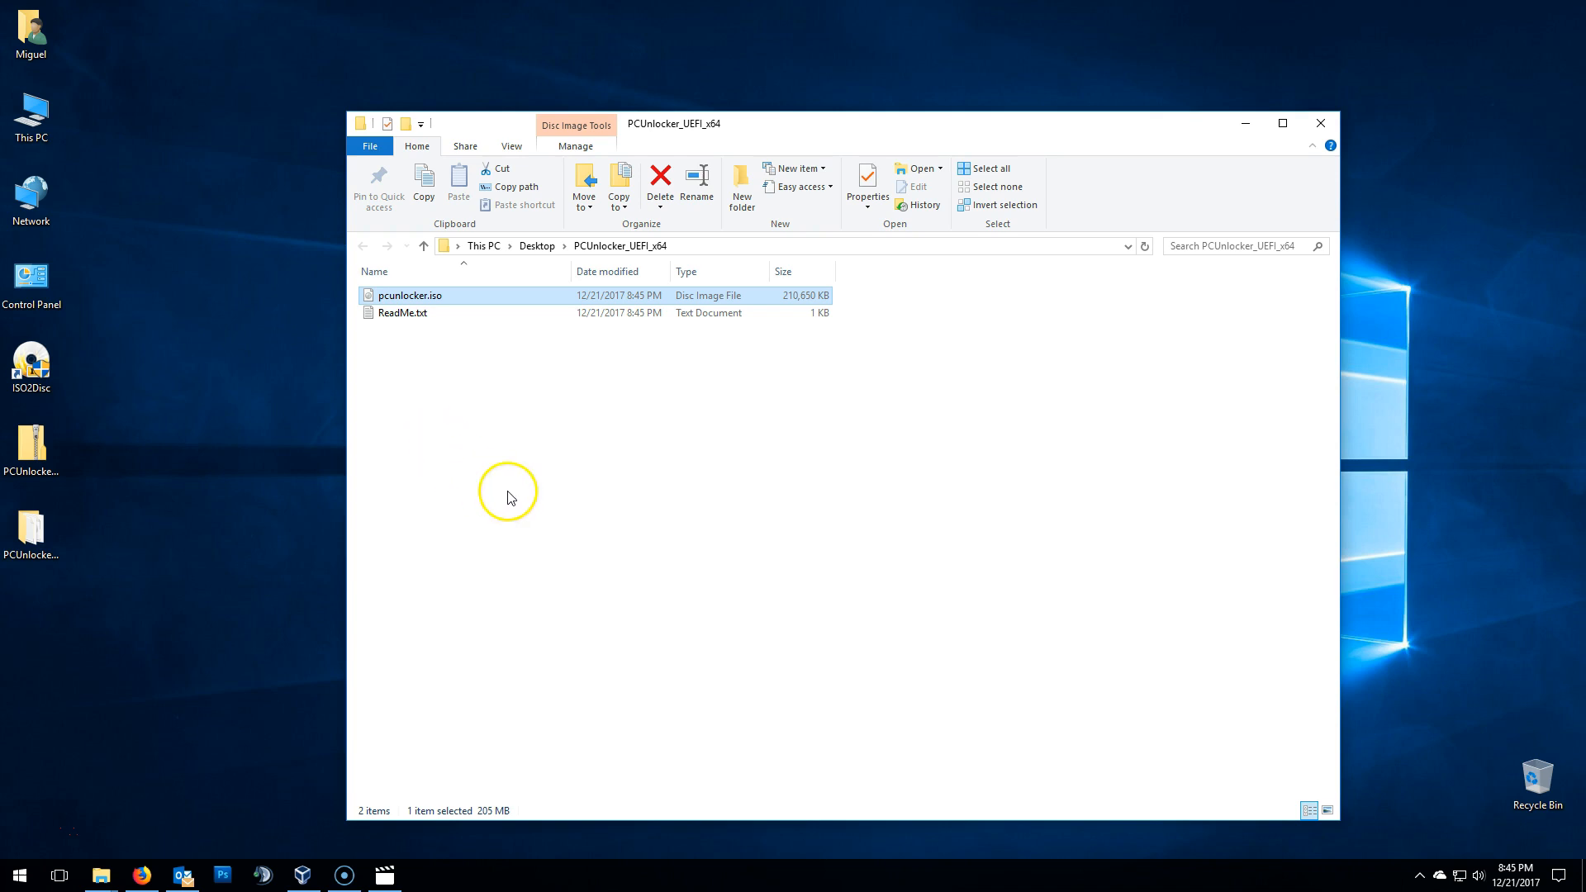
pyautogui.click(1319, 123)
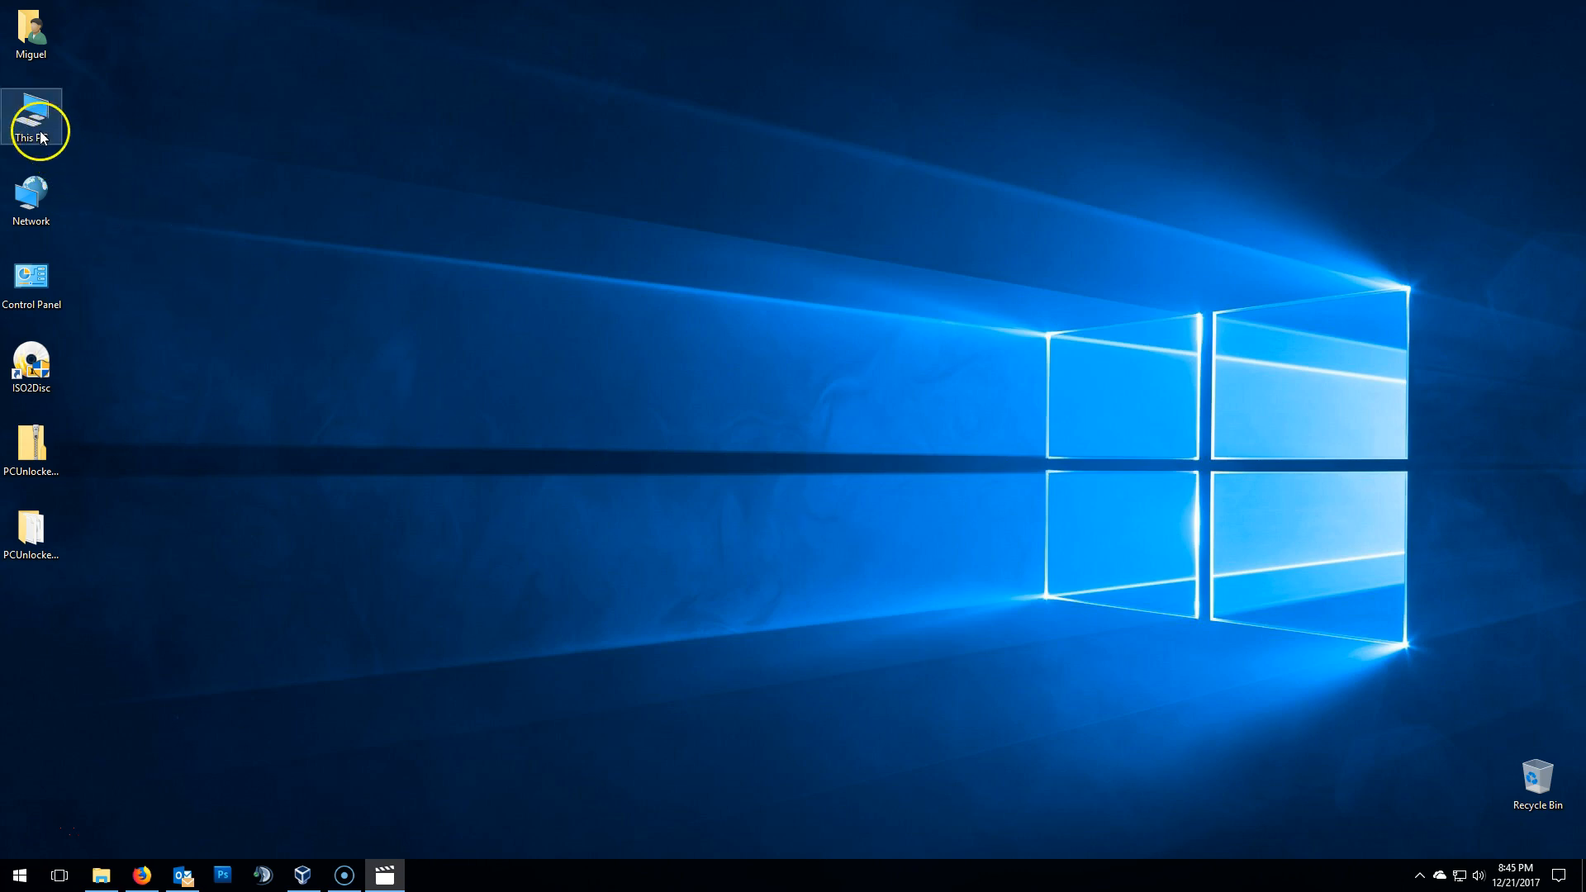
pyautogui.doubleClick(32, 116)
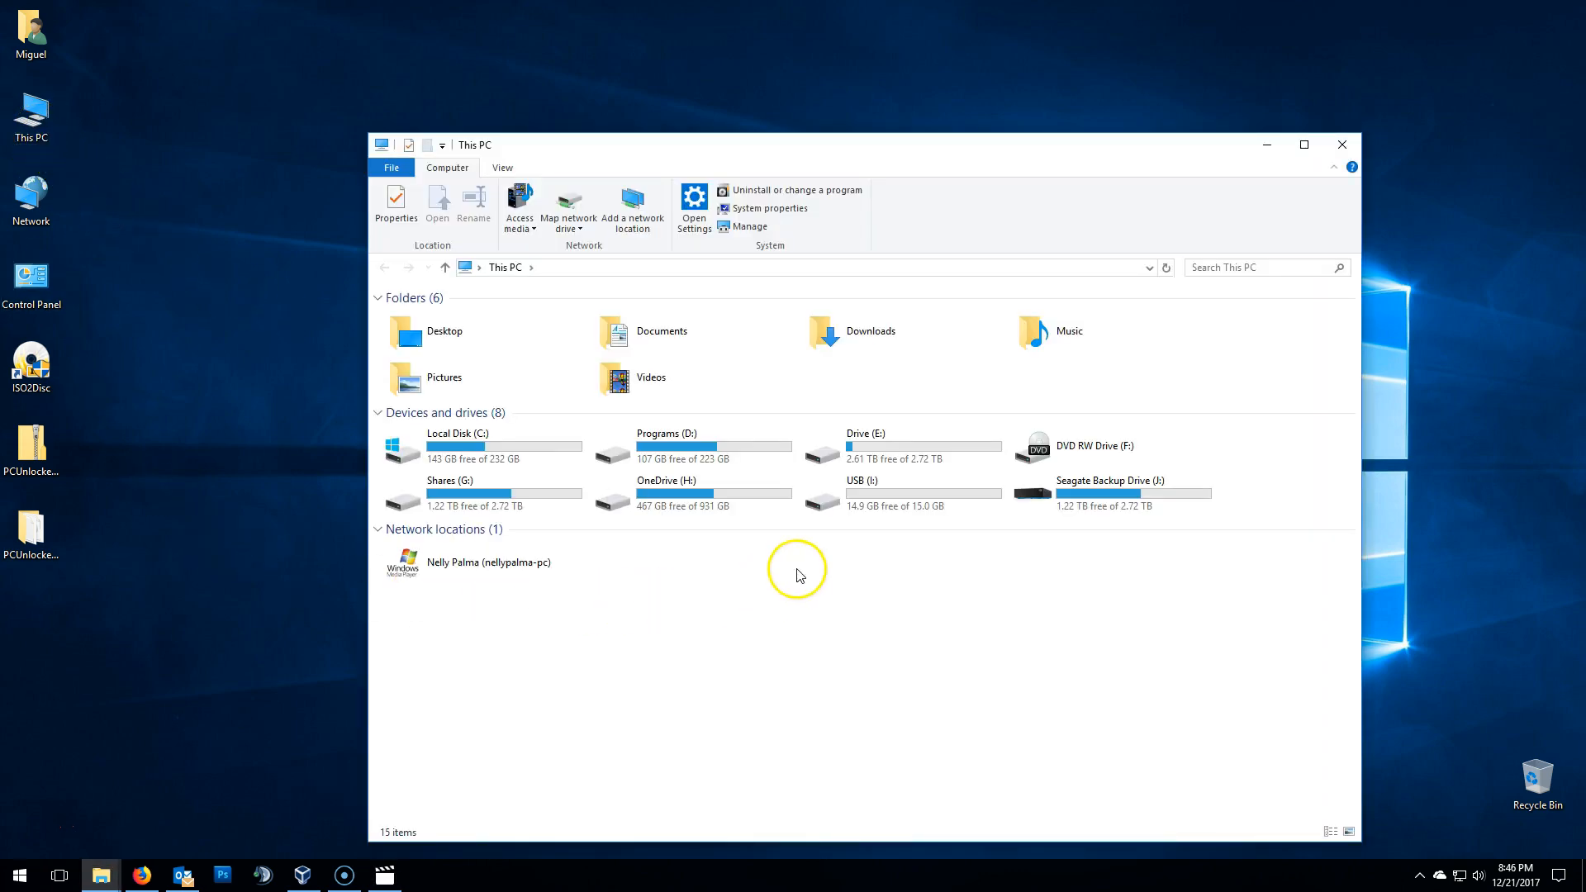
pyautogui.click(900, 492)
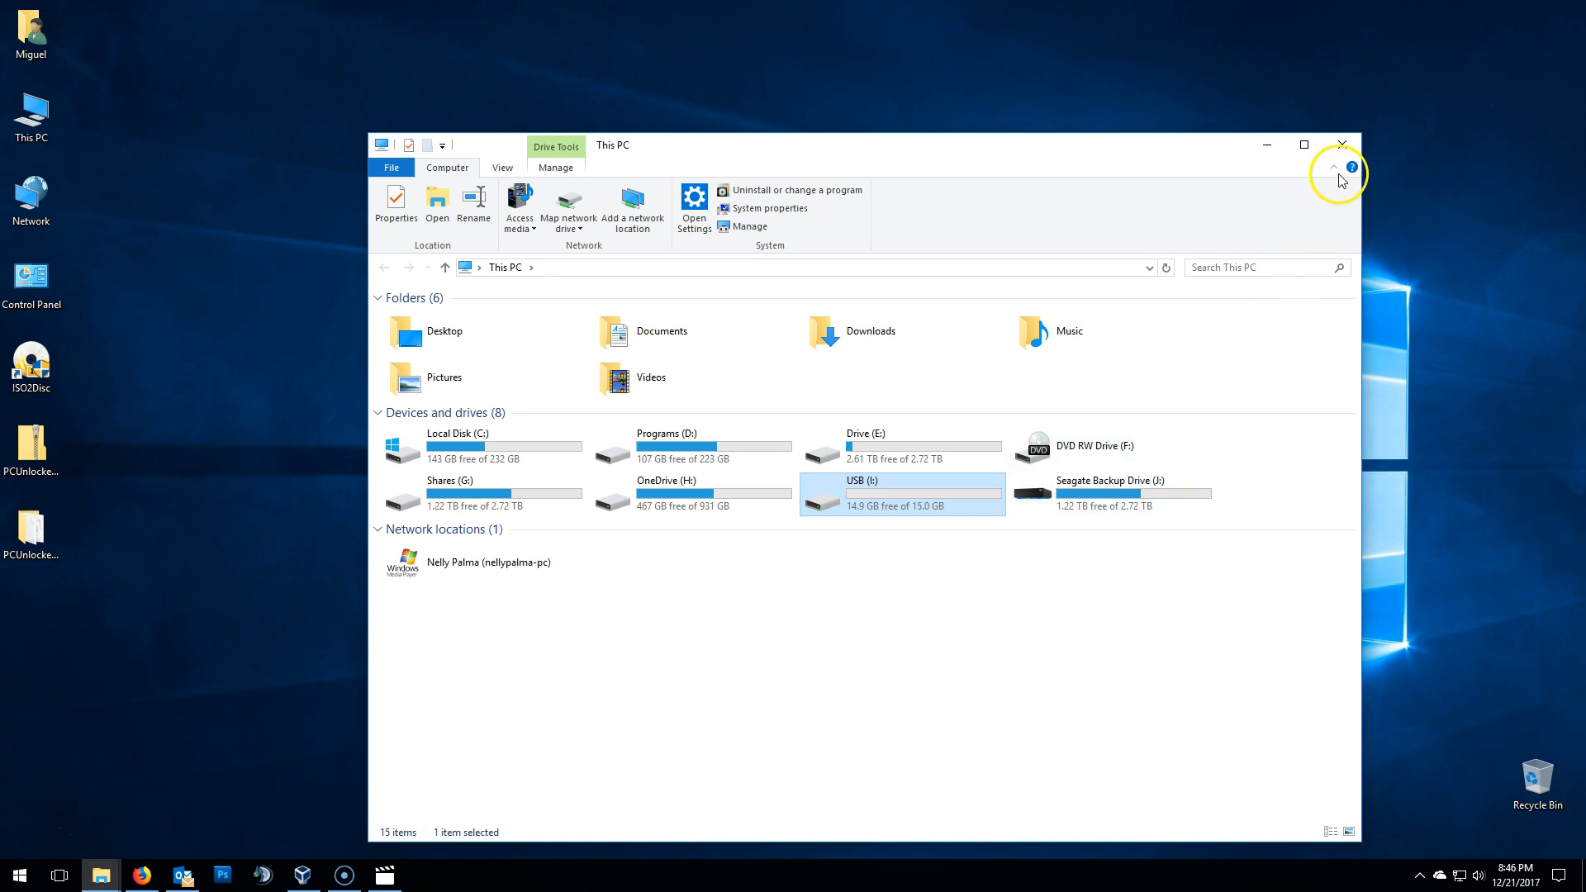
pyautogui.click(1340, 143)
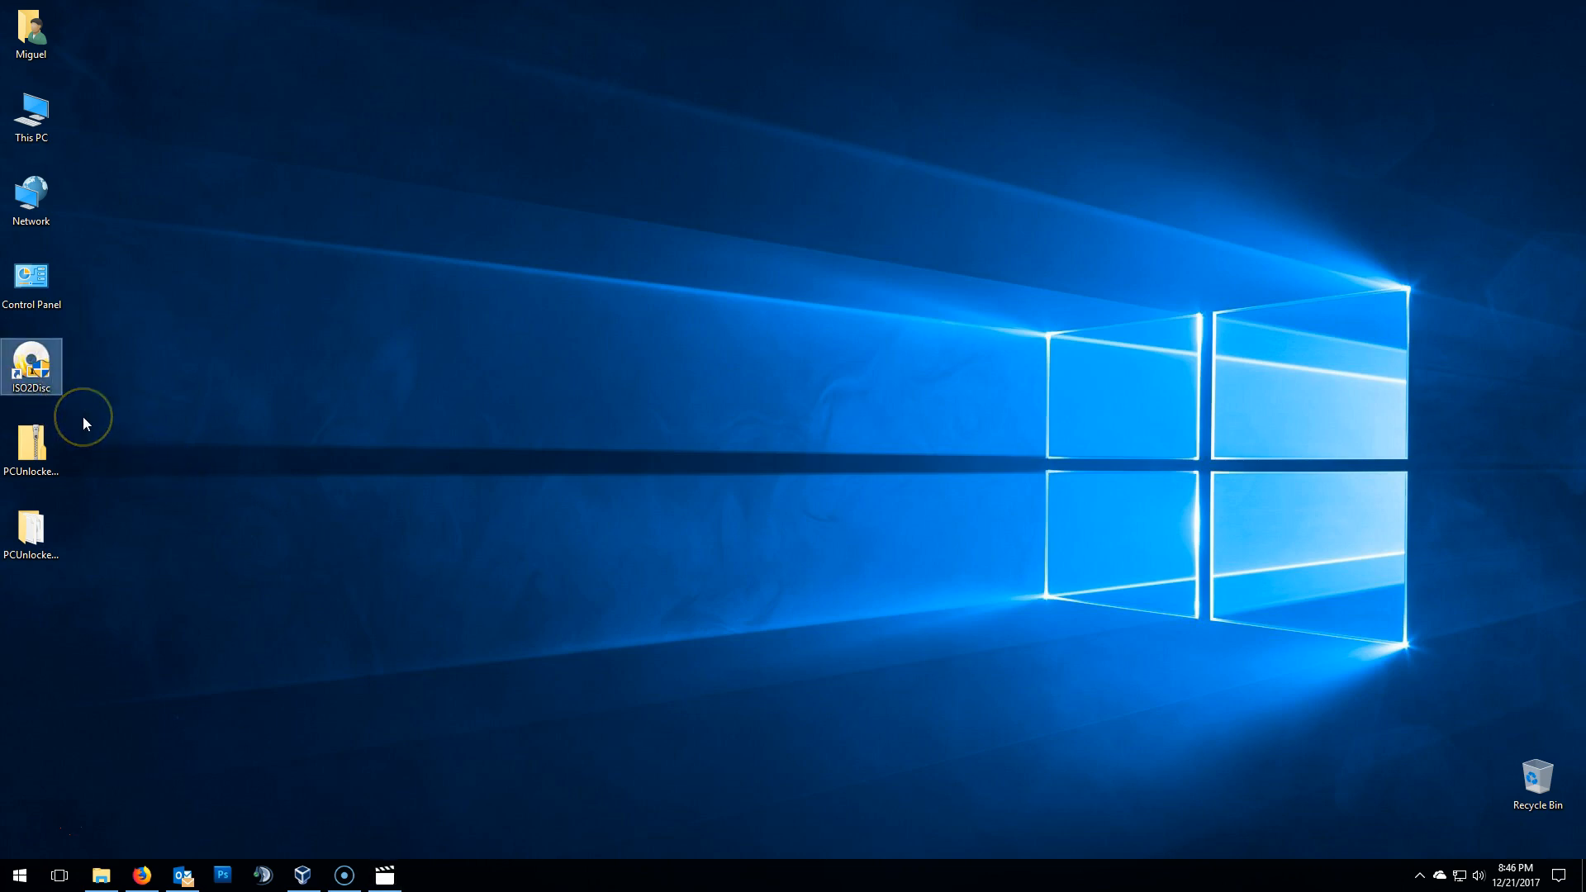
pyautogui.moveTo(84, 423)
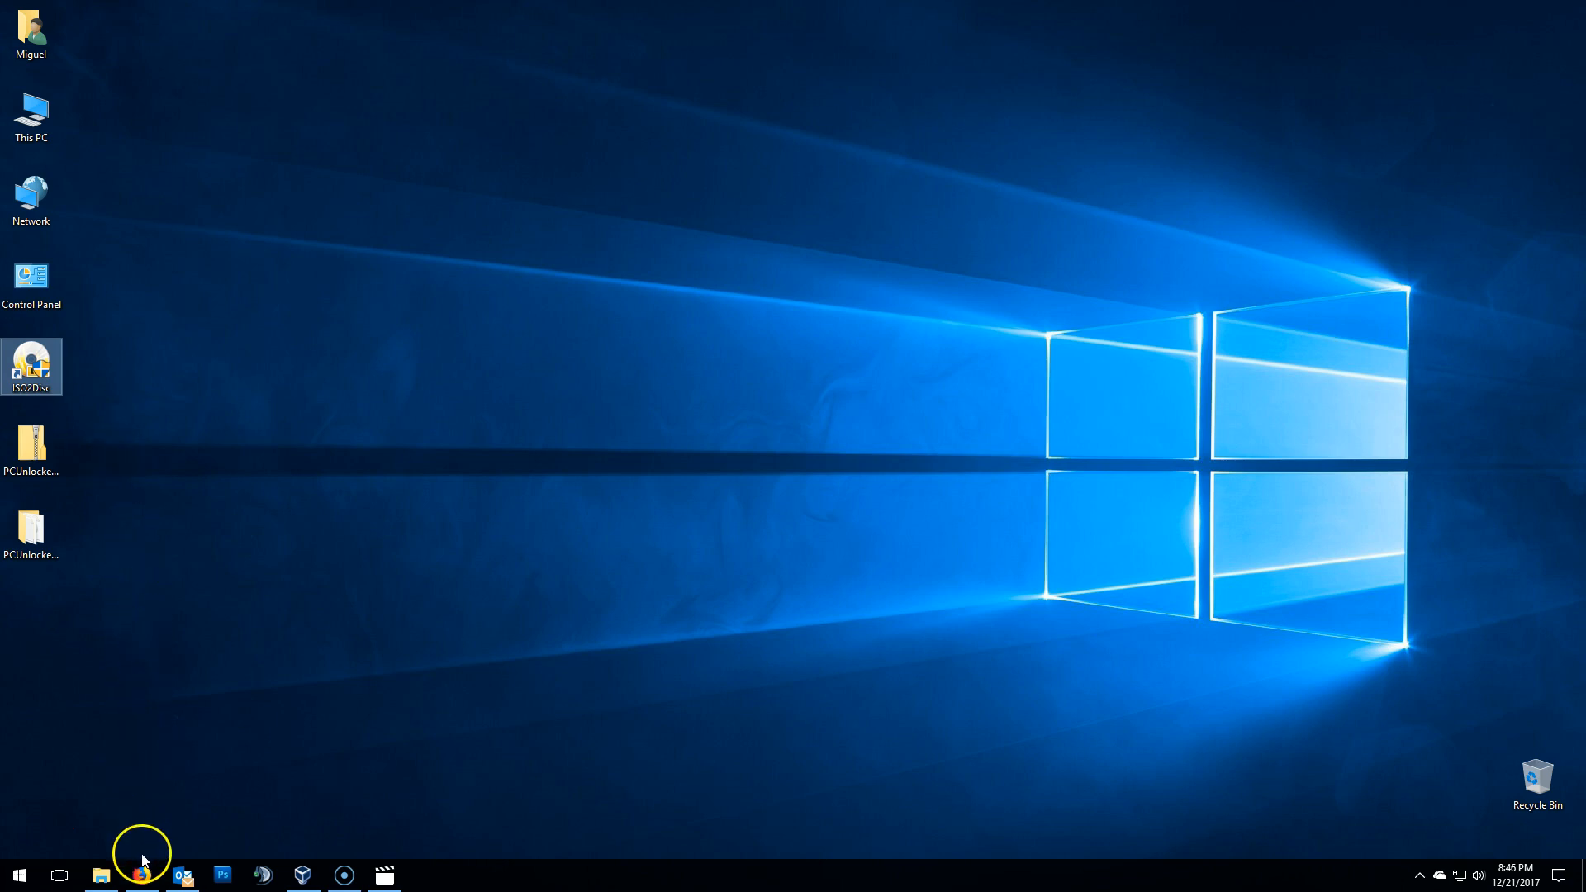
# - Show the ISO2Disc download page, then select ISO2DiscSetup.exe in the Downloads folder
pyautogui.click(140, 874)
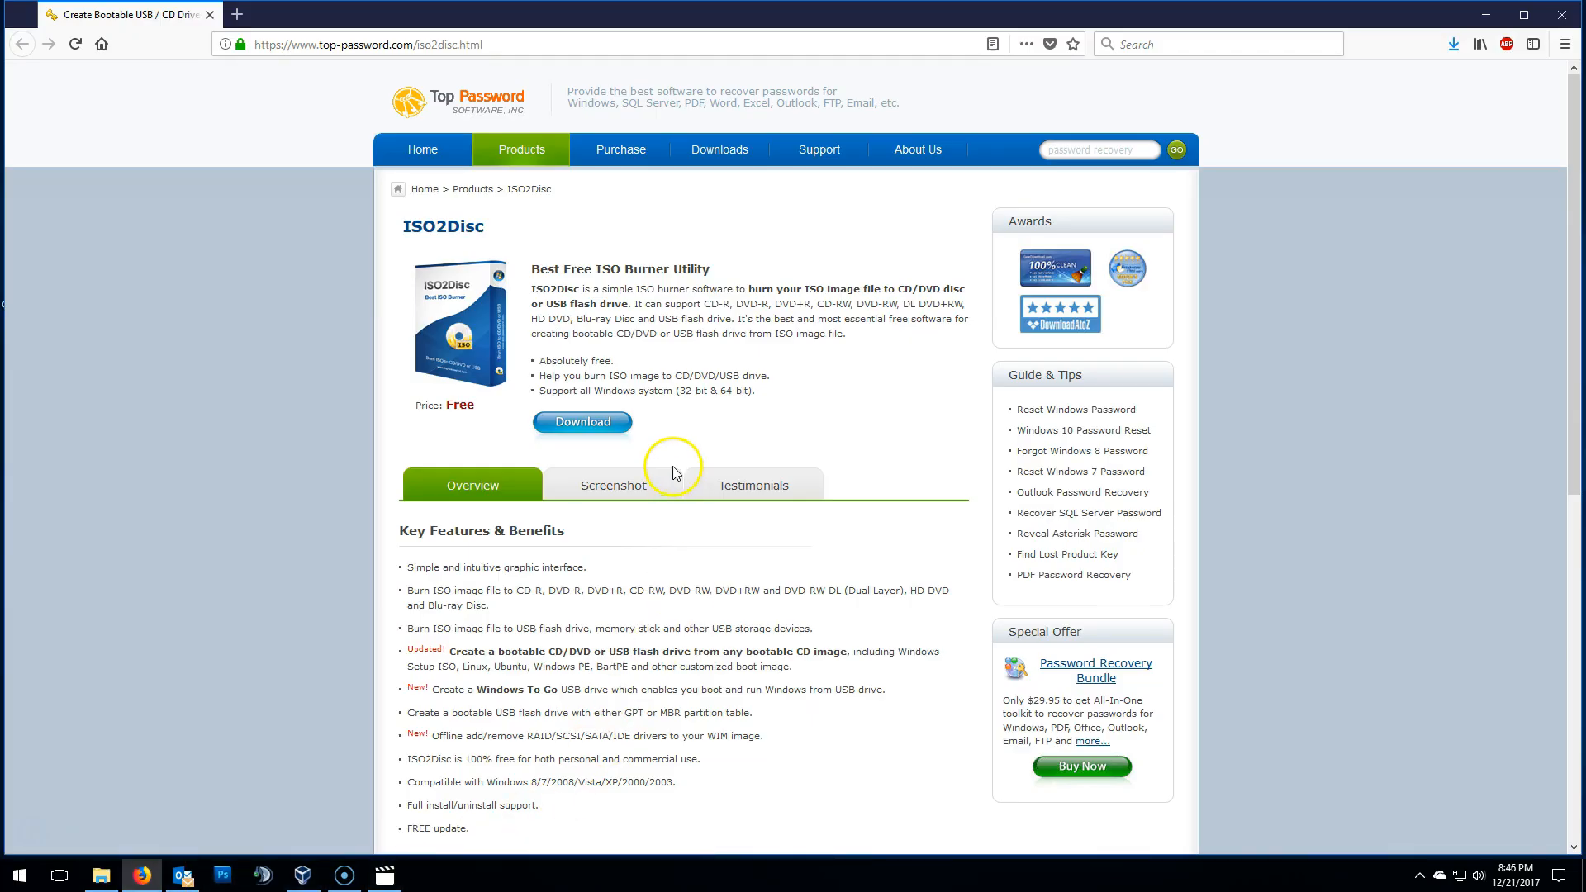
pyautogui.moveTo(664, 425)
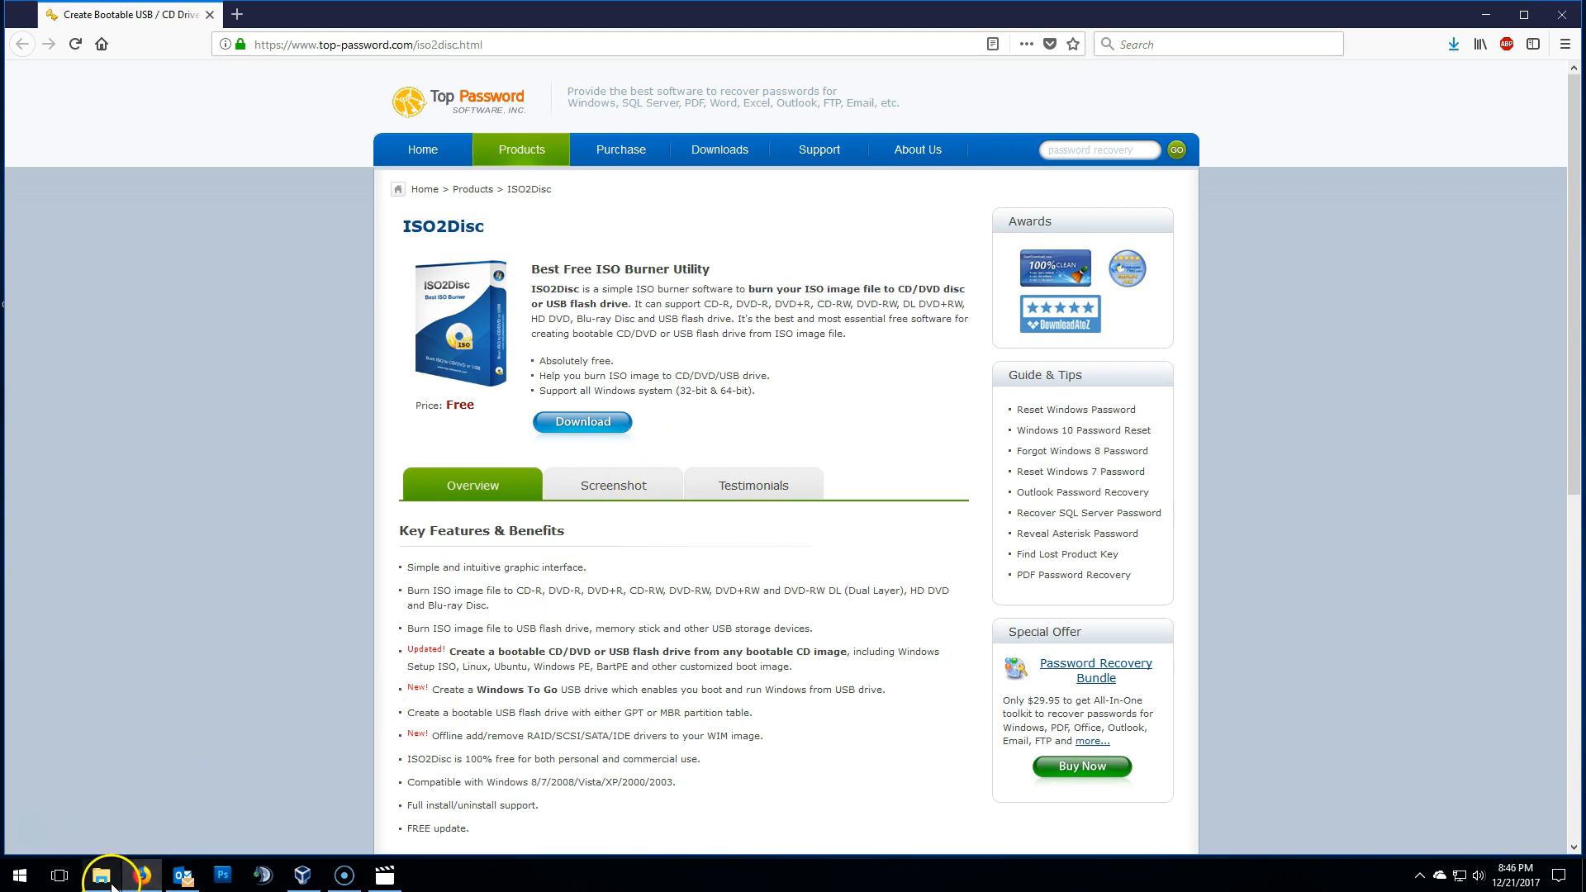
pyautogui.click(99, 876)
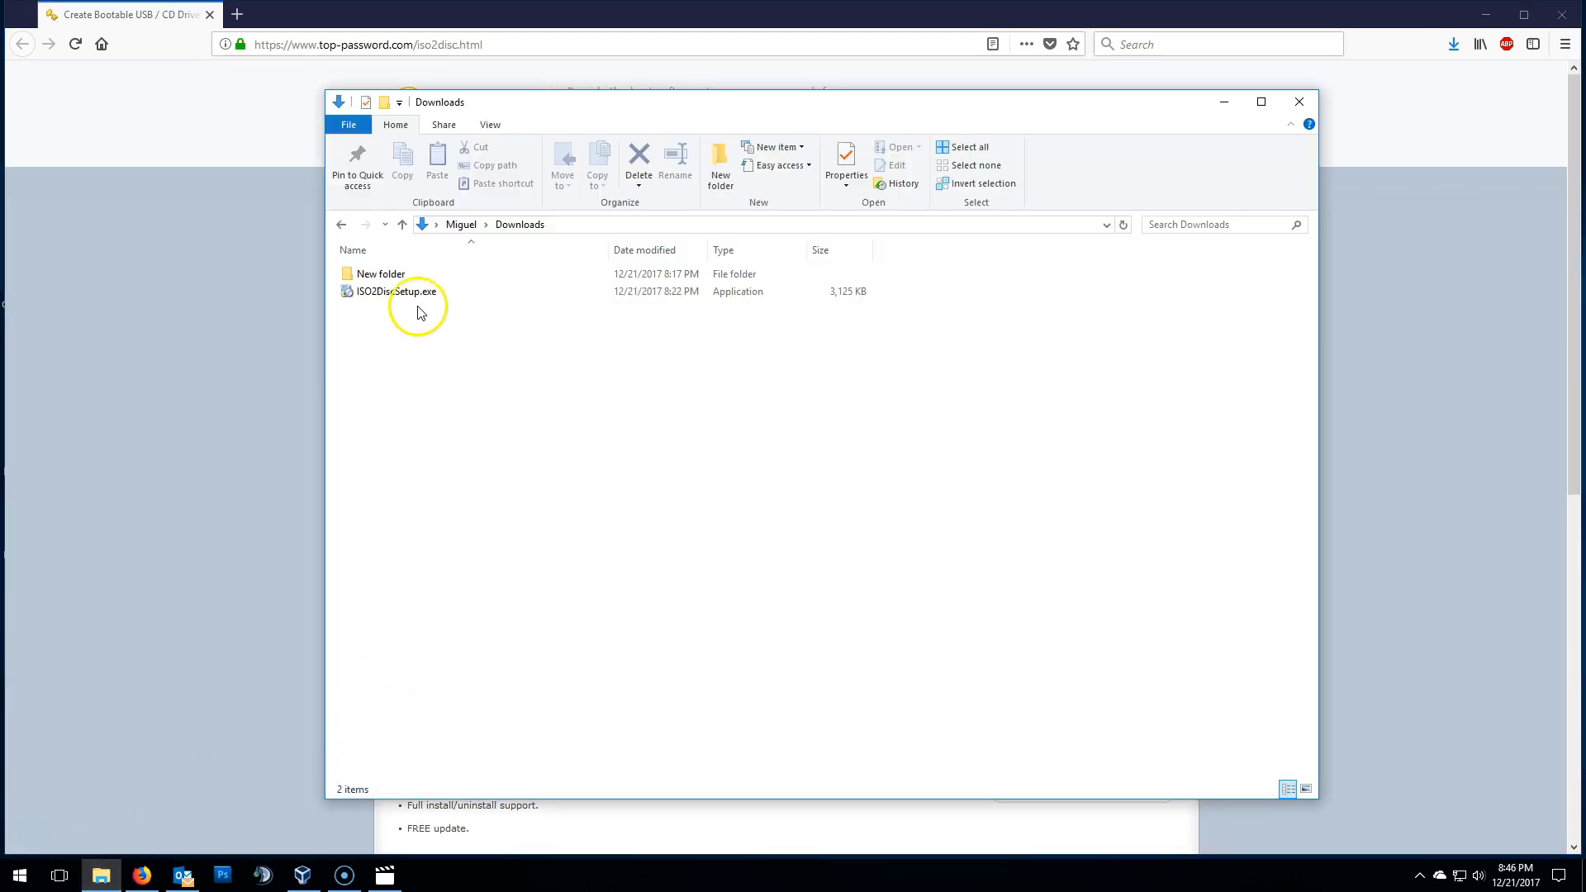
pyautogui.click(395, 291)
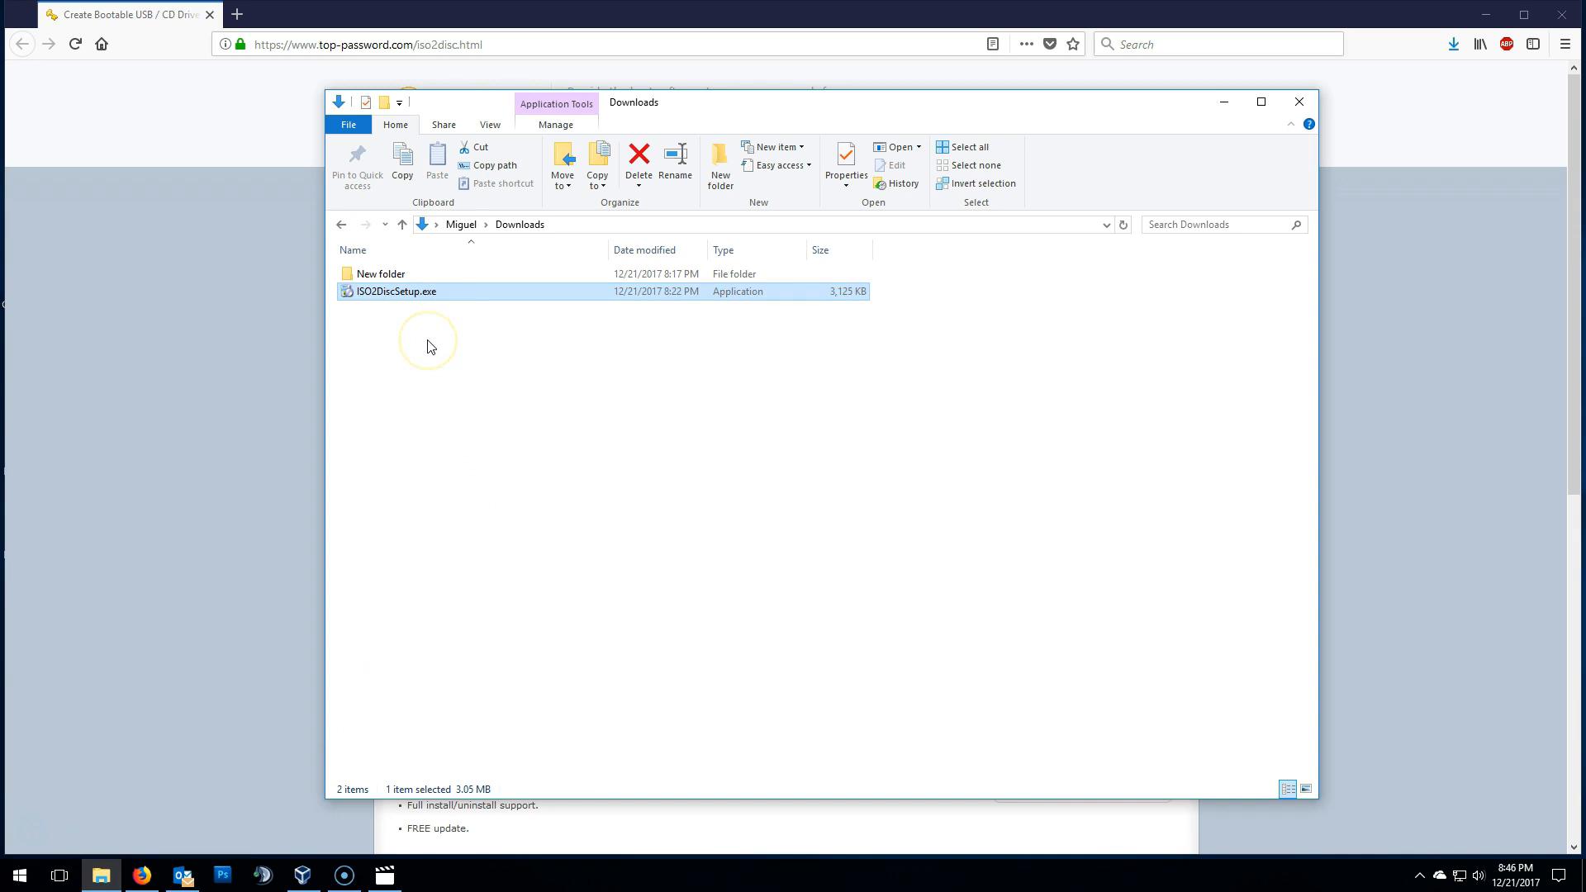
pyautogui.moveTo(428, 347)
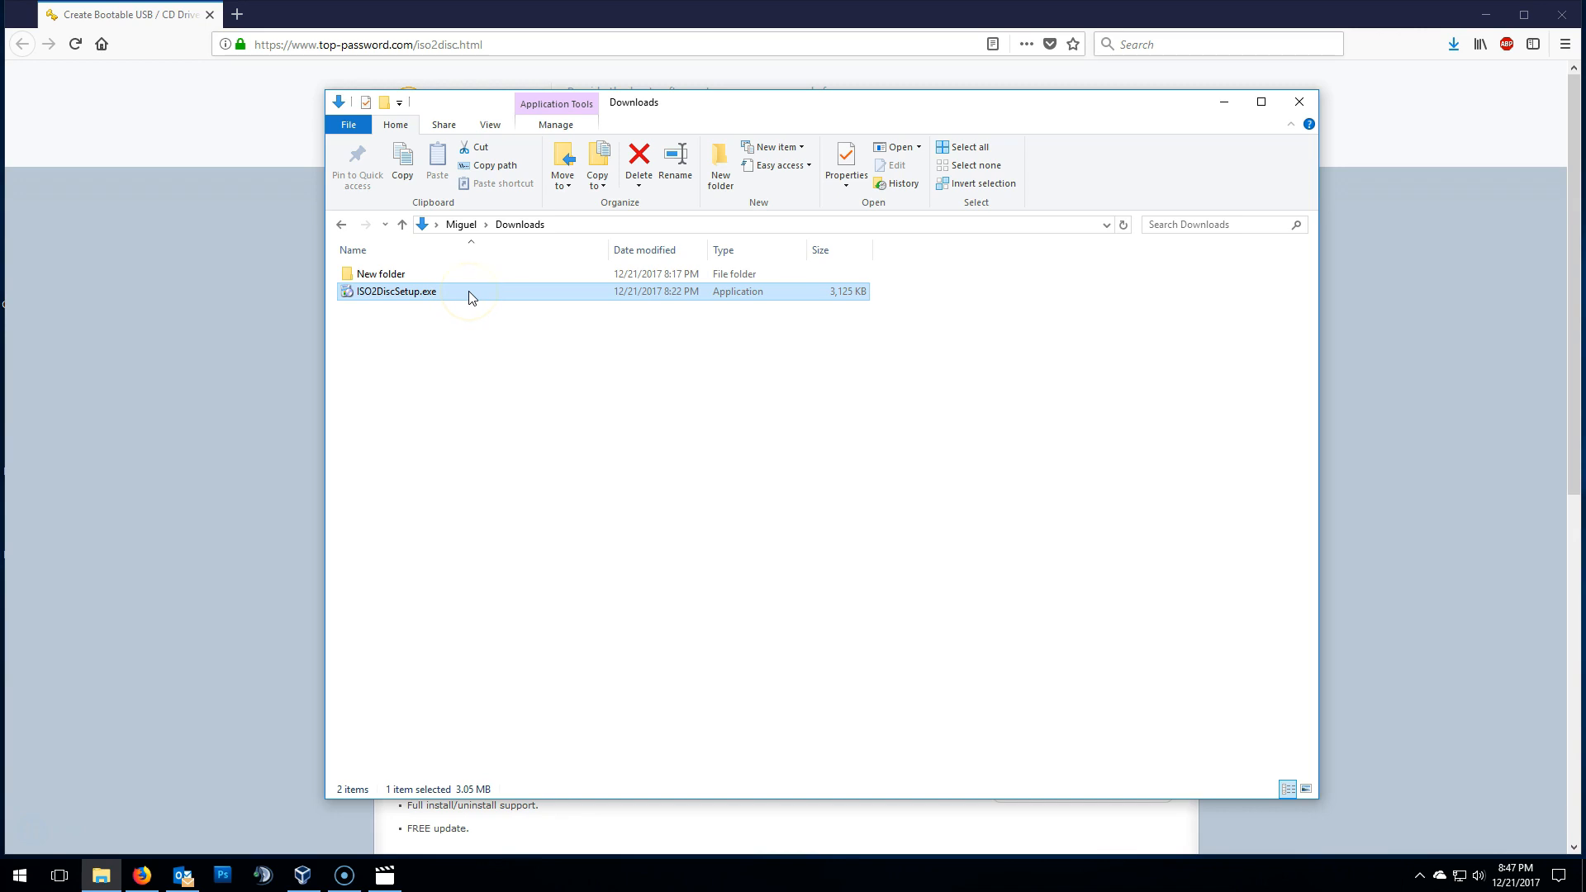
# - Install ISO2Disc with default location, Start Menu folder and a desktop icon, then launch it
pyautogui.doubleClick(395, 291)
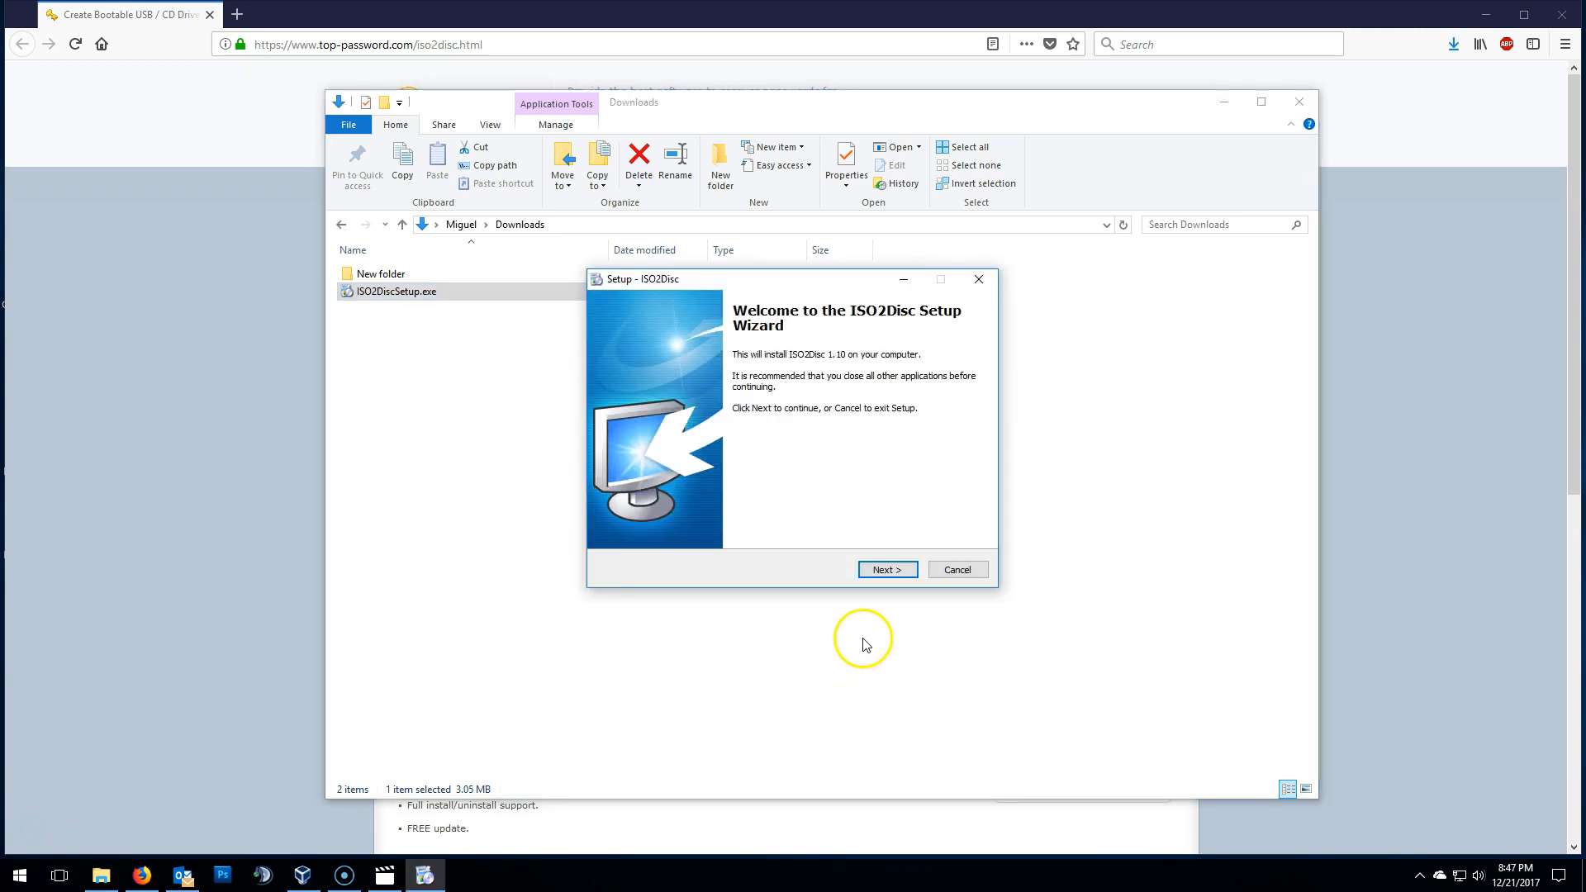
pyautogui.click(885, 570)
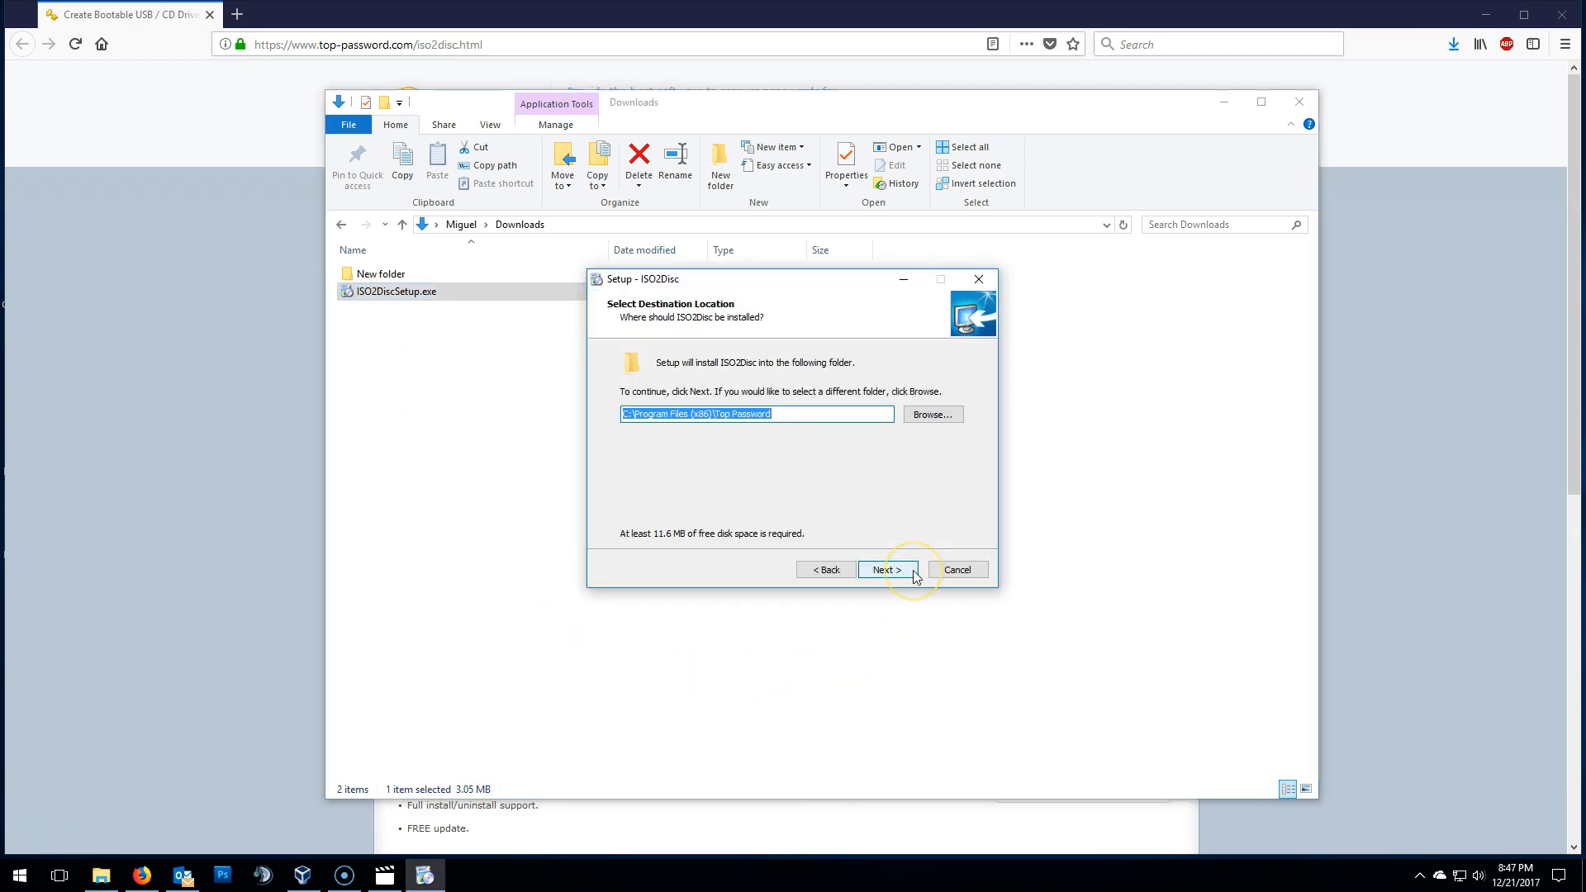
pyautogui.moveTo(886, 570)
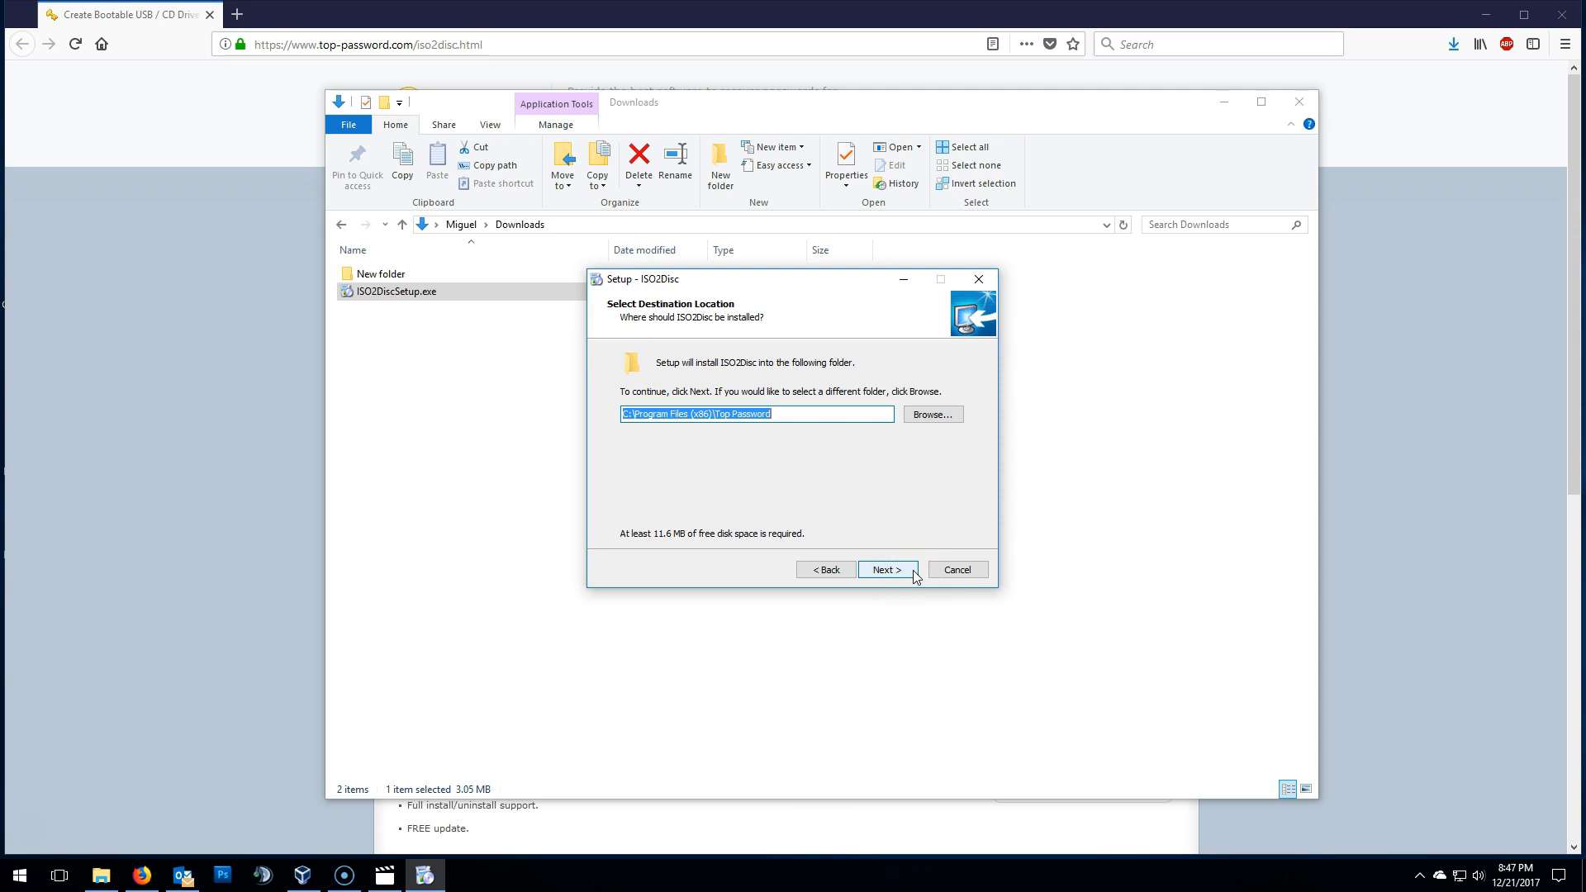
pyautogui.click(885, 570)
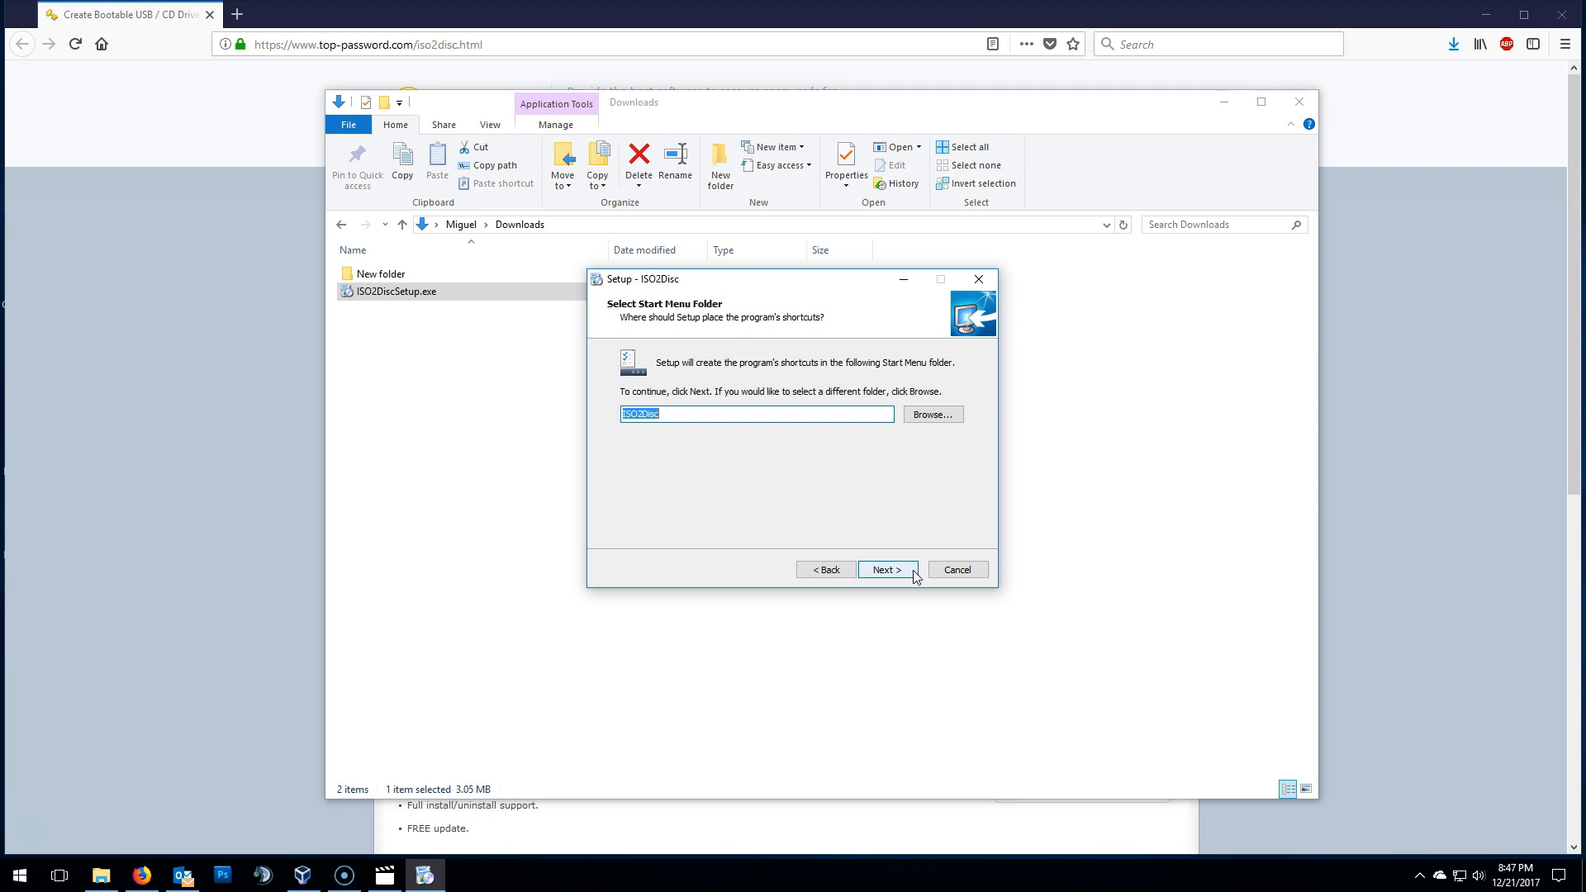
pyautogui.click(886, 570)
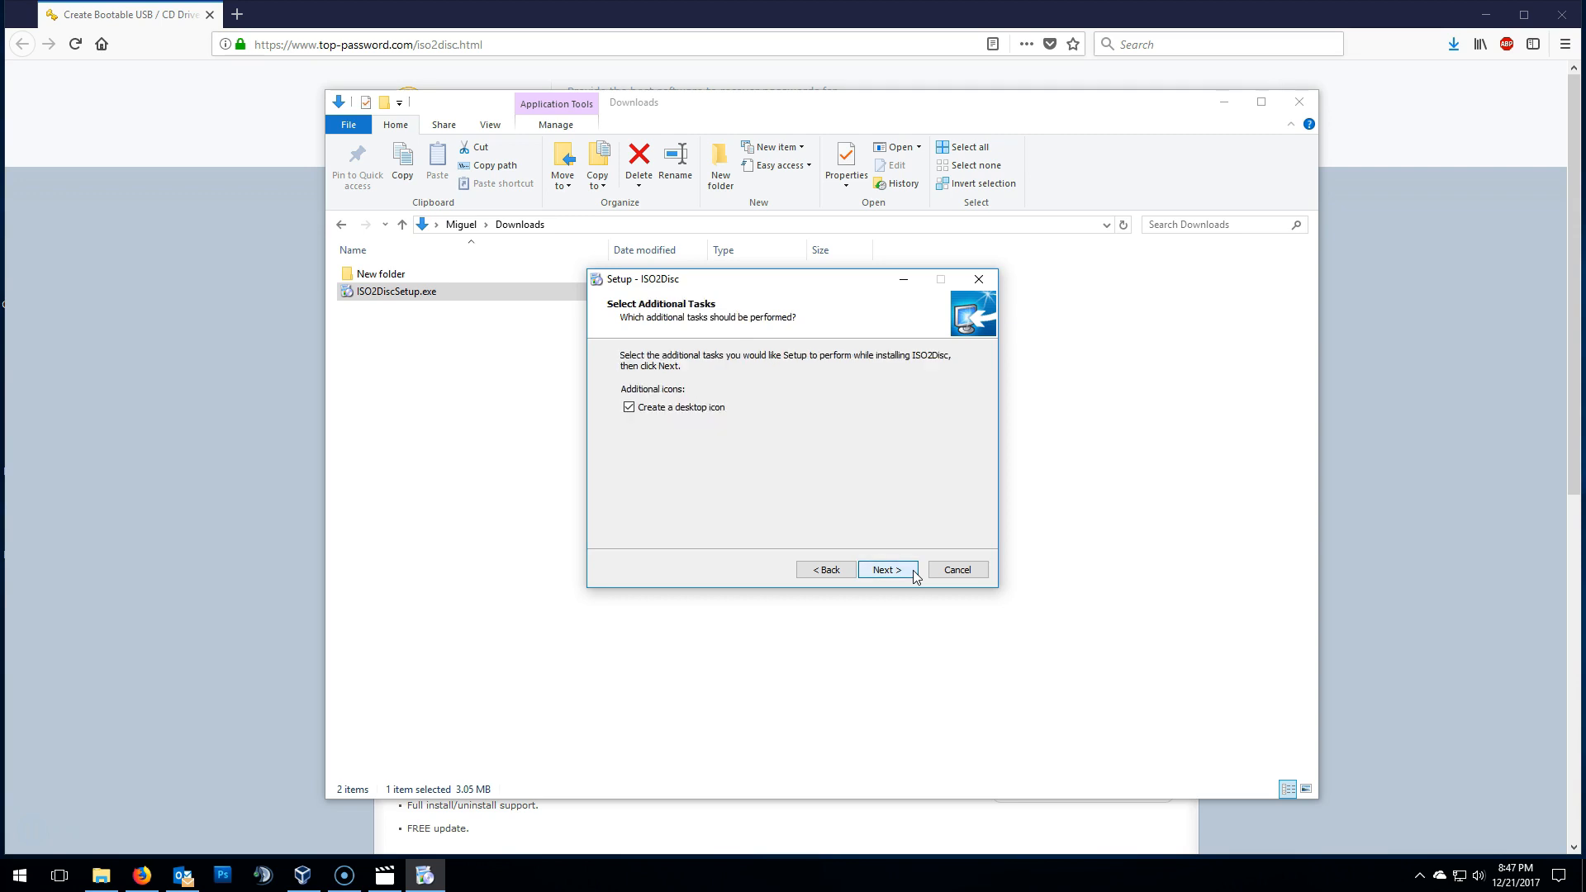
pyautogui.moveTo(653, 539)
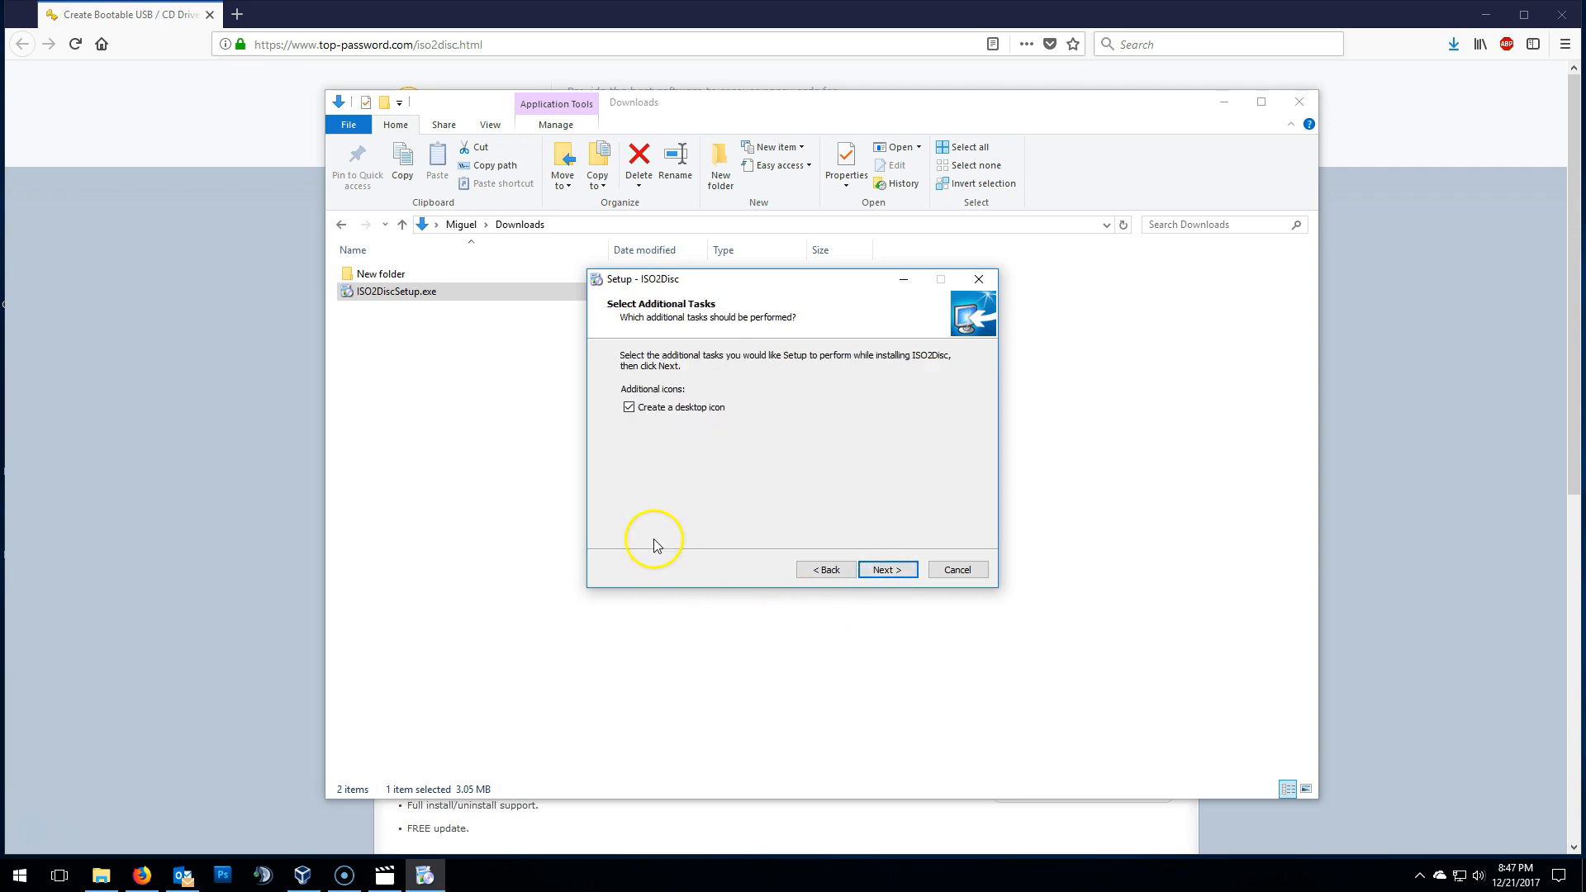
pyautogui.moveTo(623, 520)
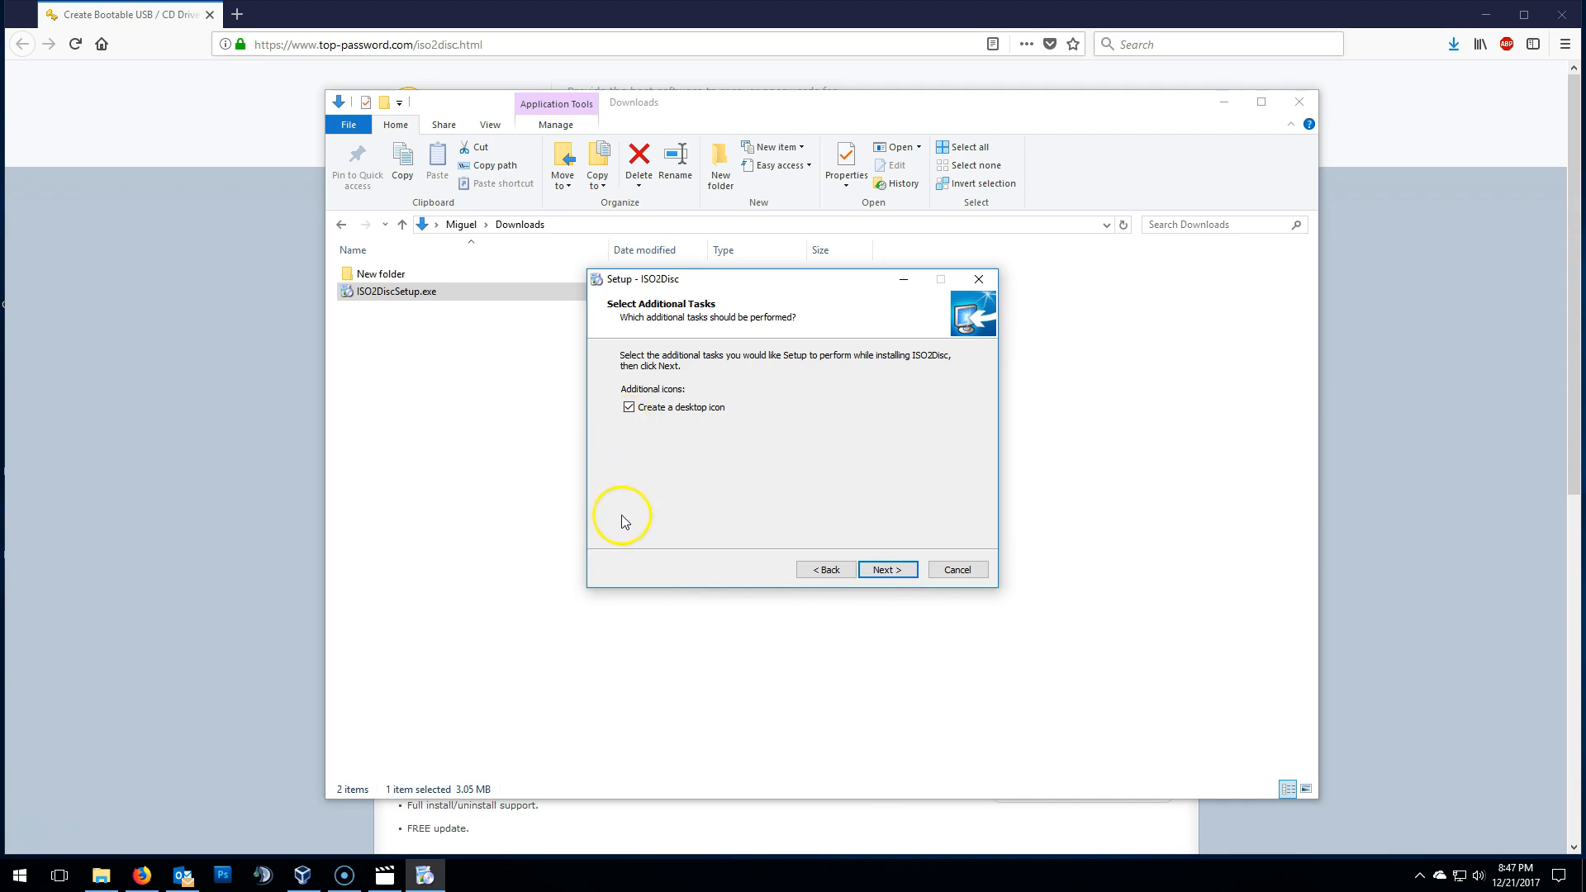
pyautogui.click(886, 568)
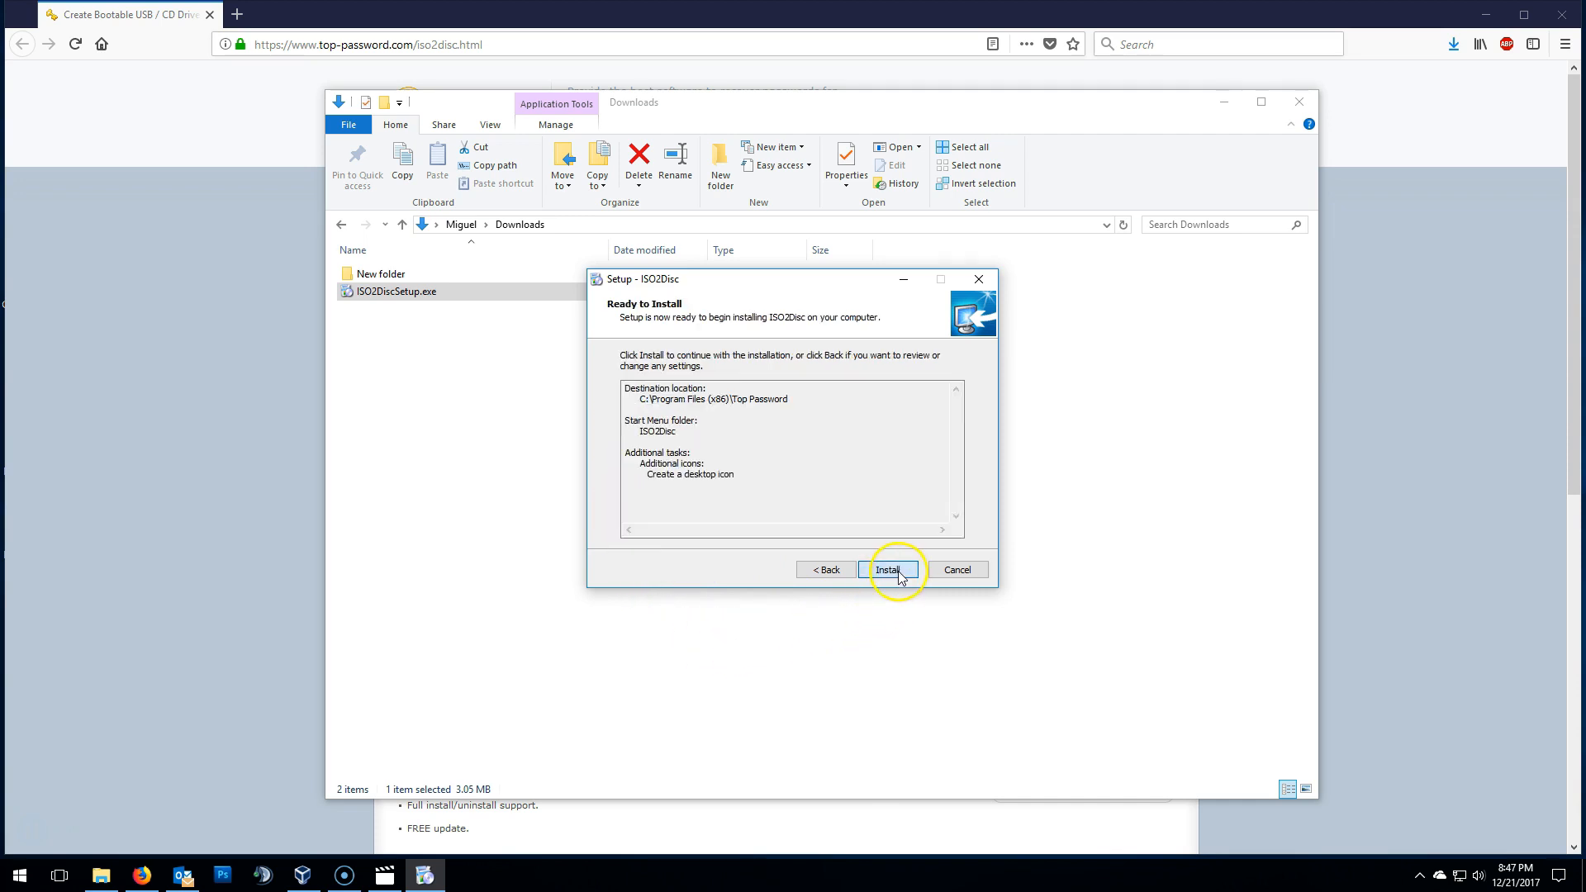
pyautogui.click(887, 570)
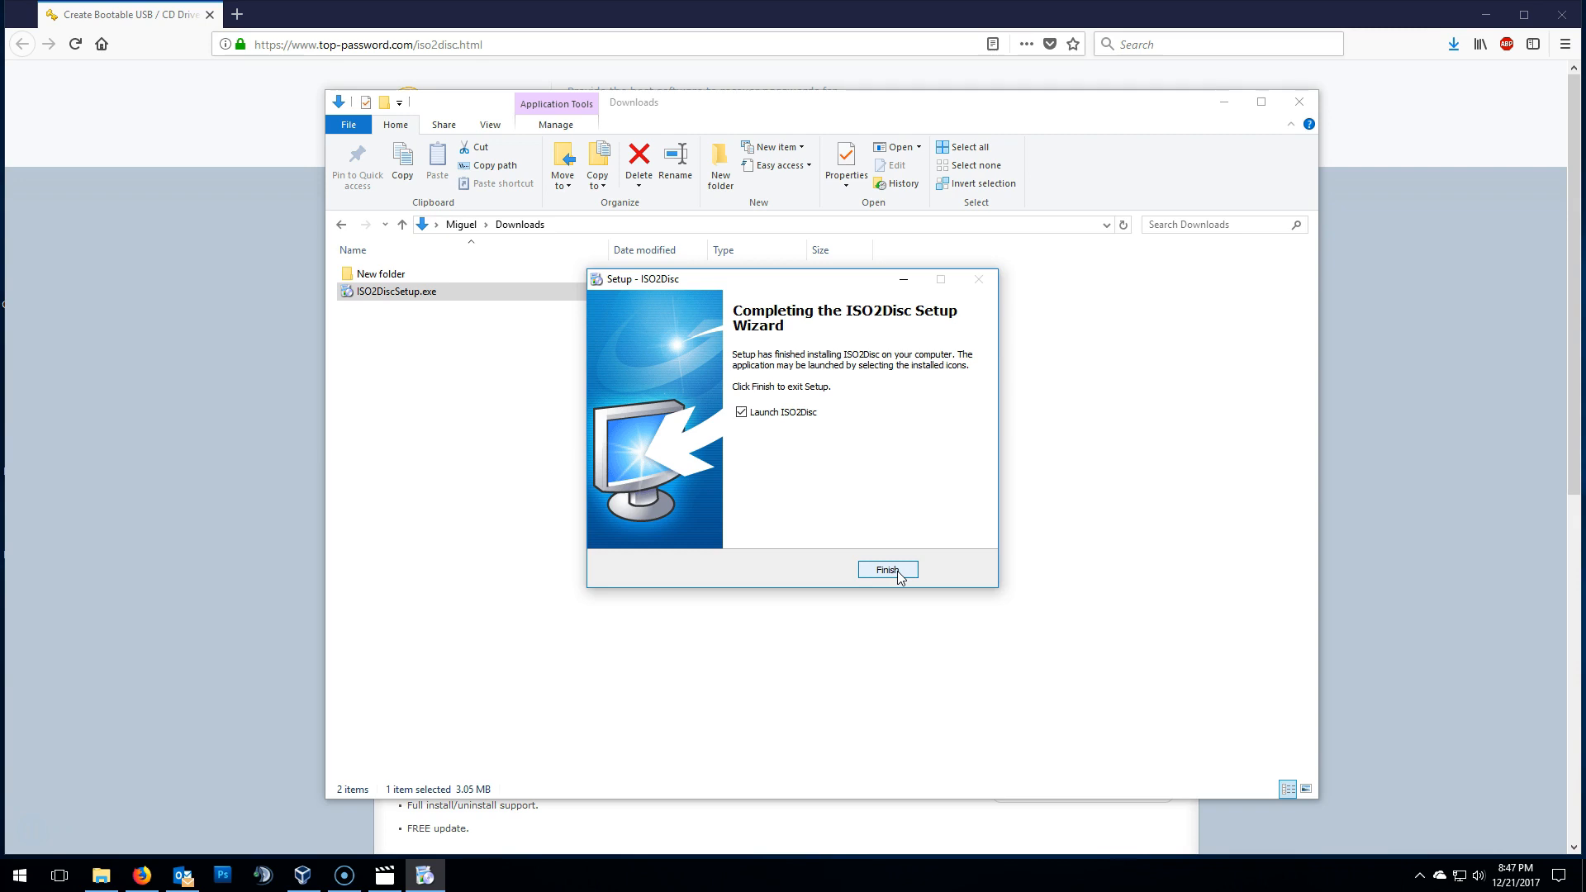
pyautogui.click(885, 571)
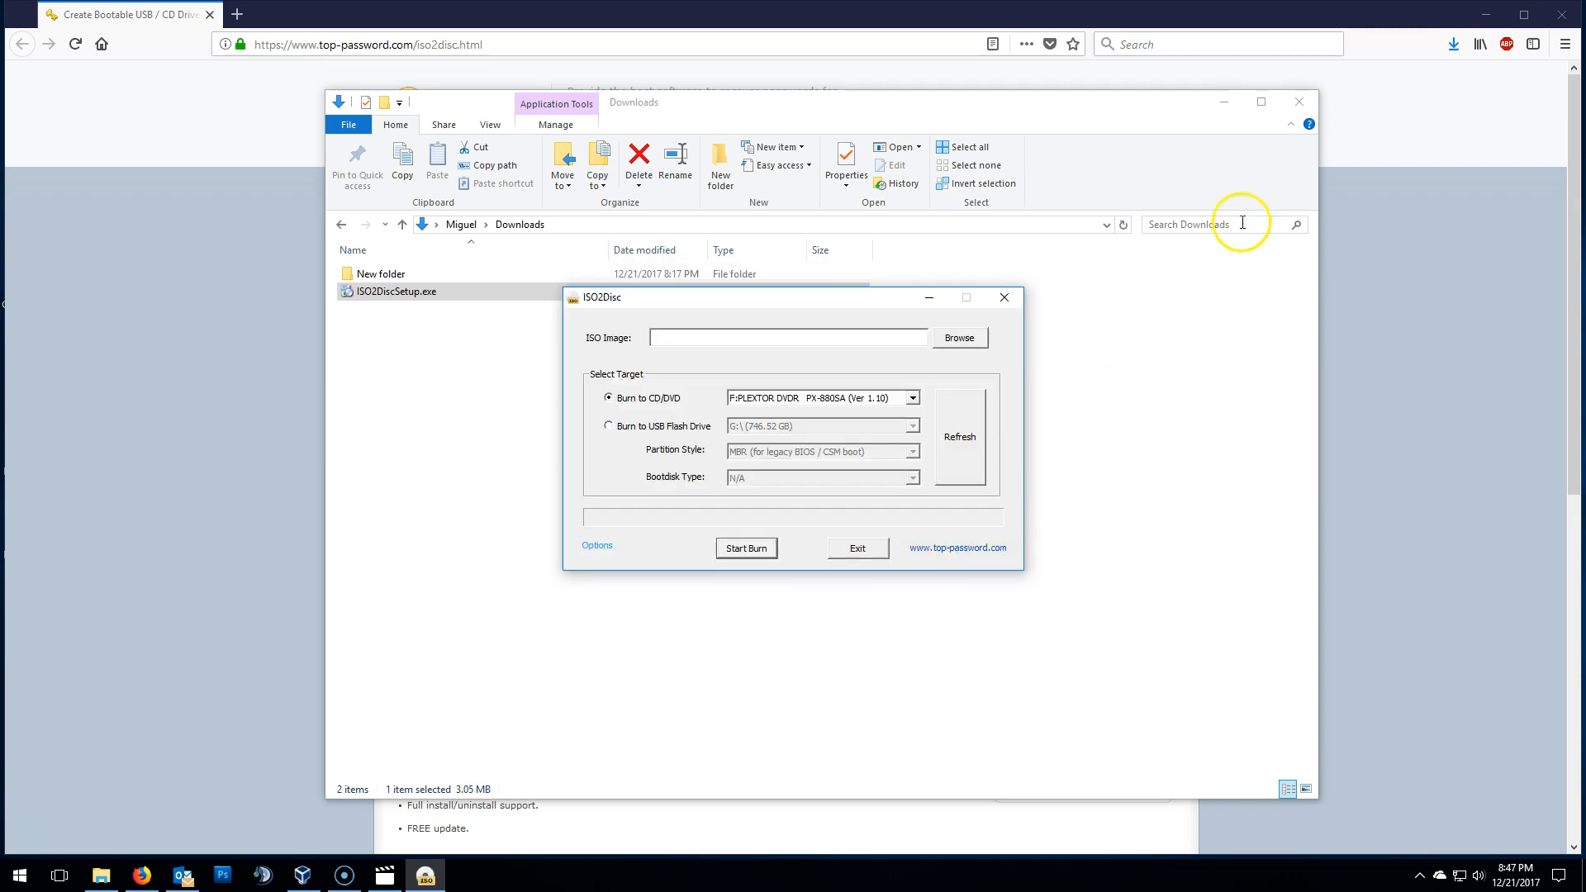
# - Close the Downloads folder and Firefox, leaving only ISO2Disc on the desktop
pyautogui.click(1299, 101)
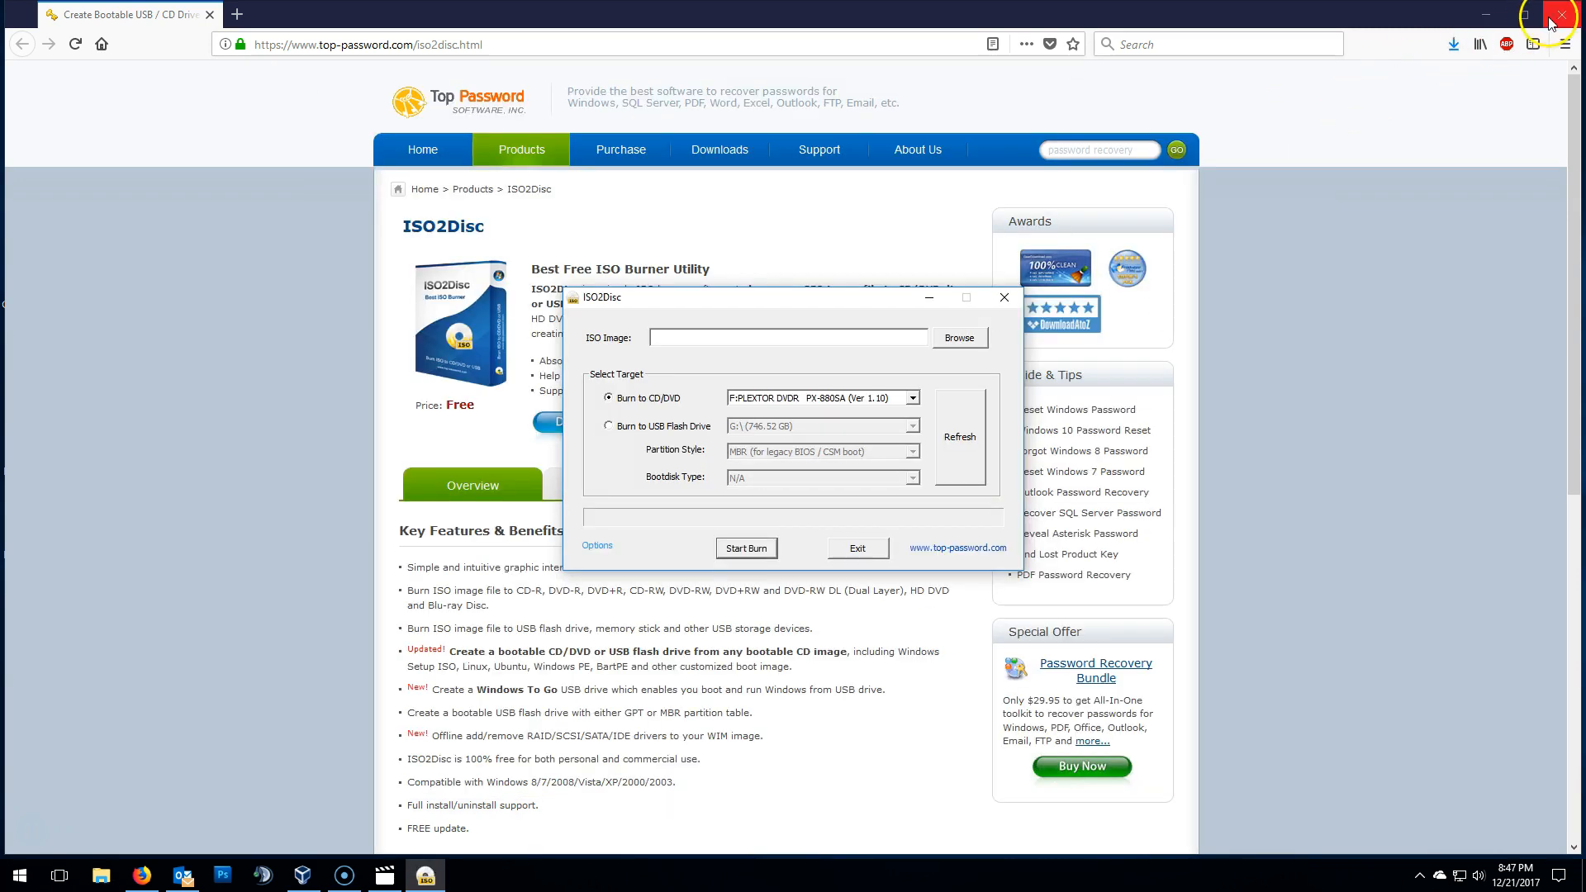
pyautogui.click(1561, 15)
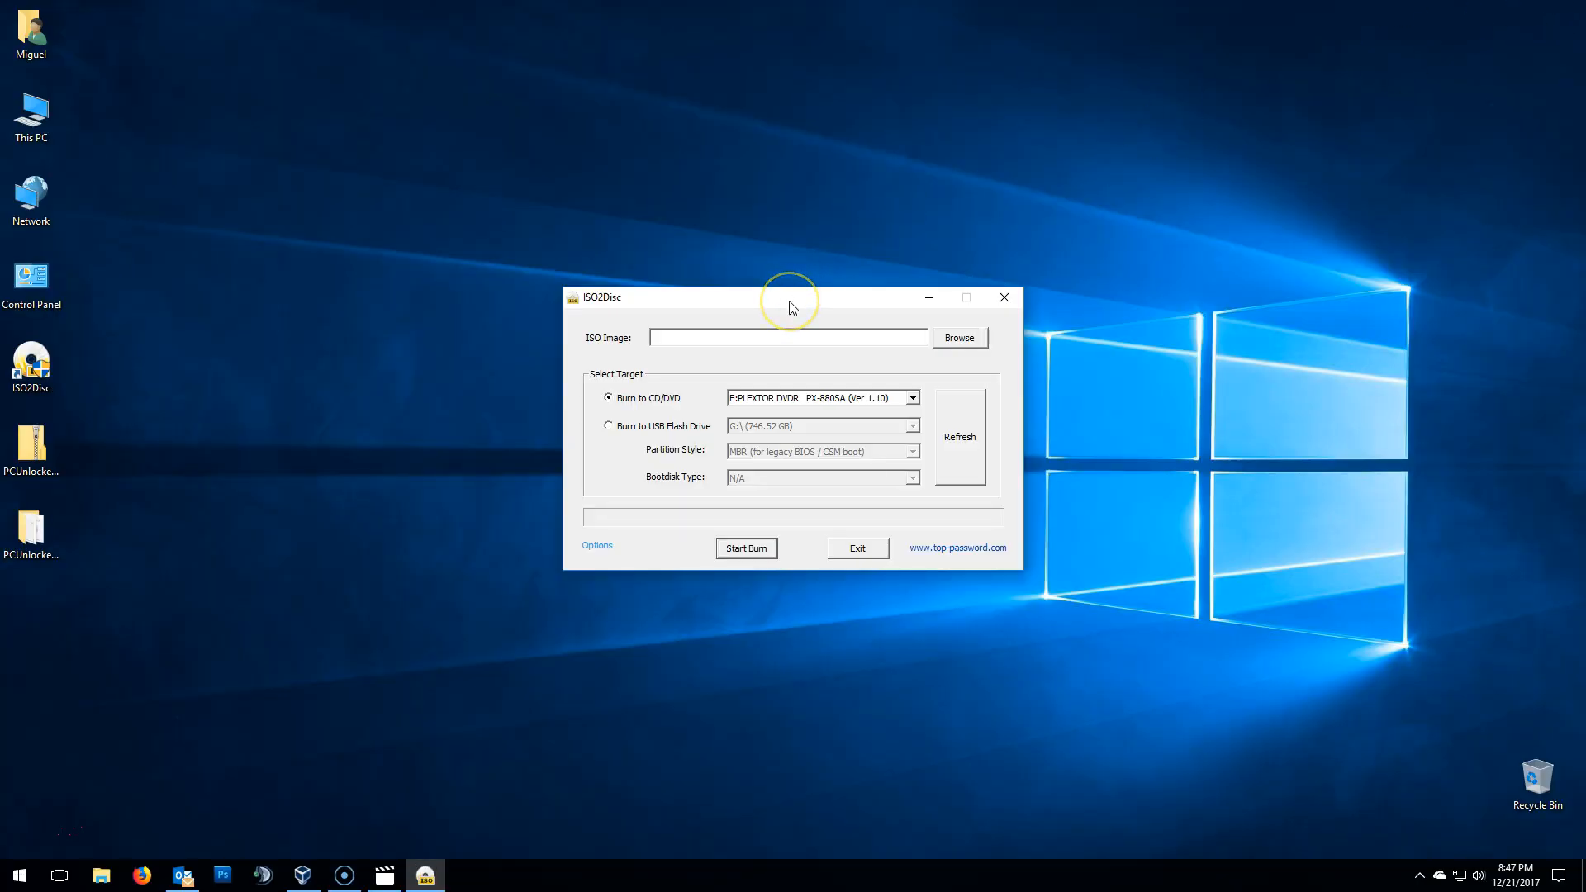
pyautogui.moveTo(861, 618)
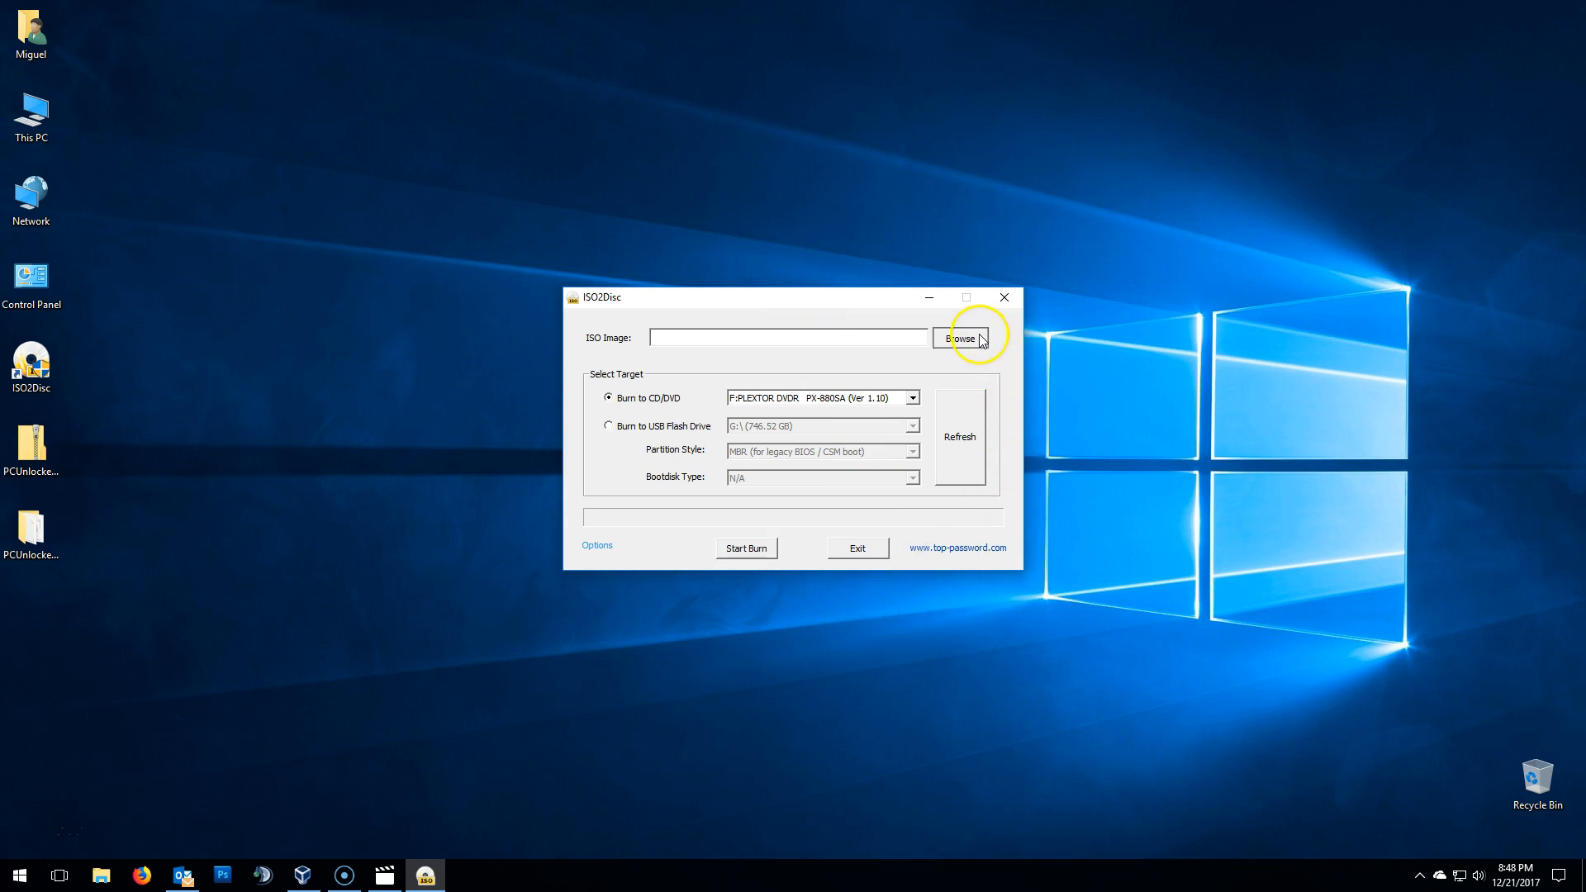
# - Load pcunlocker.iso from Desktop\PCUnlocker_UEFI_x64 as the ISO image to burn
pyautogui.click(960, 337)
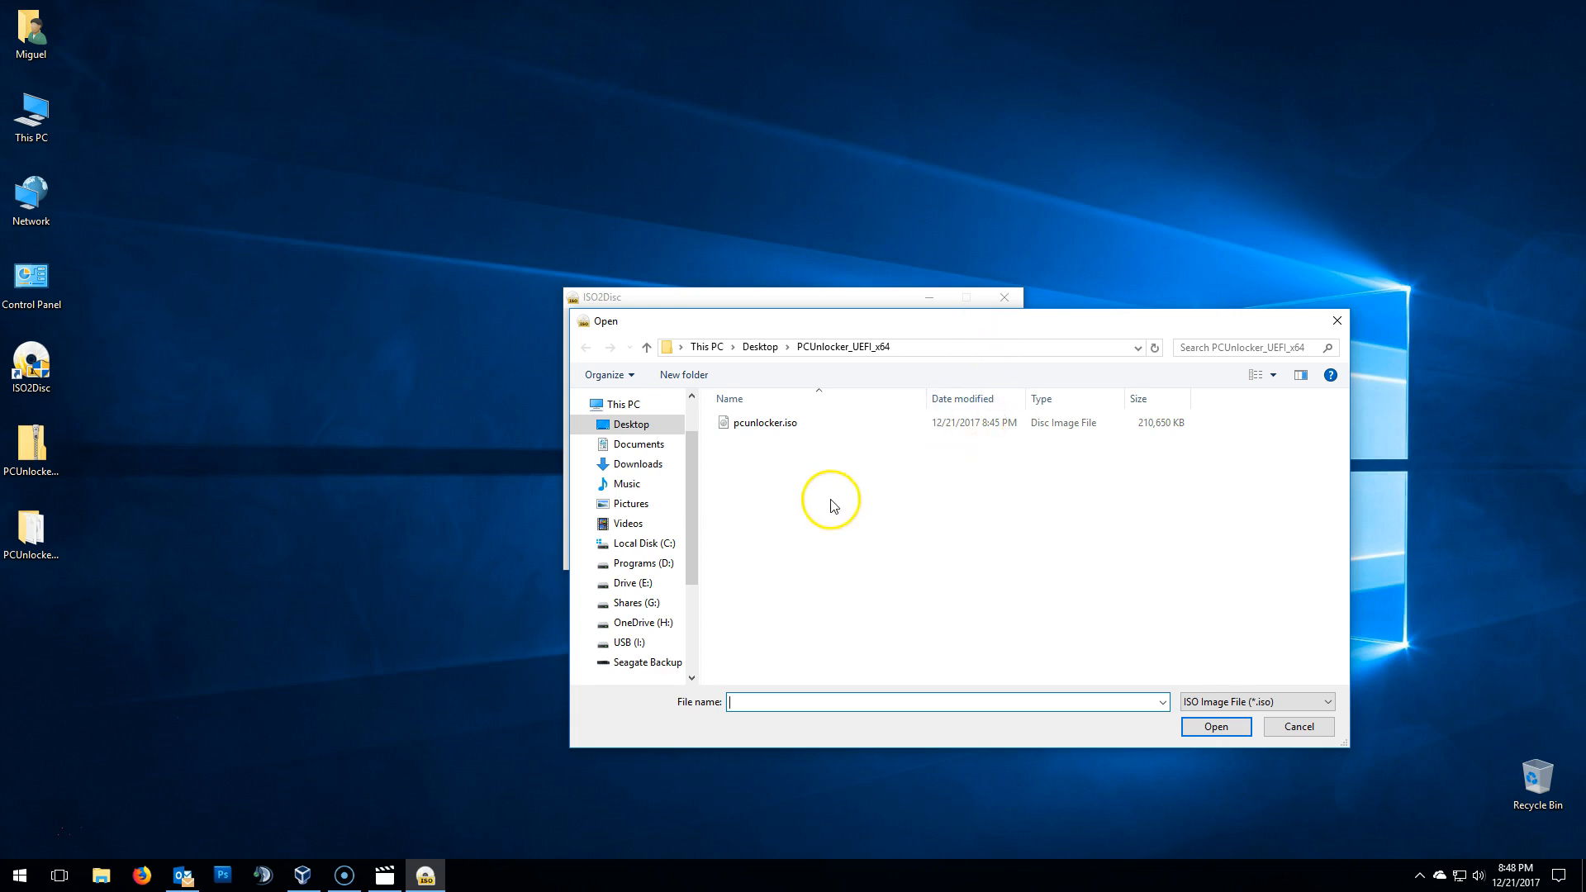
pyautogui.click(769, 421)
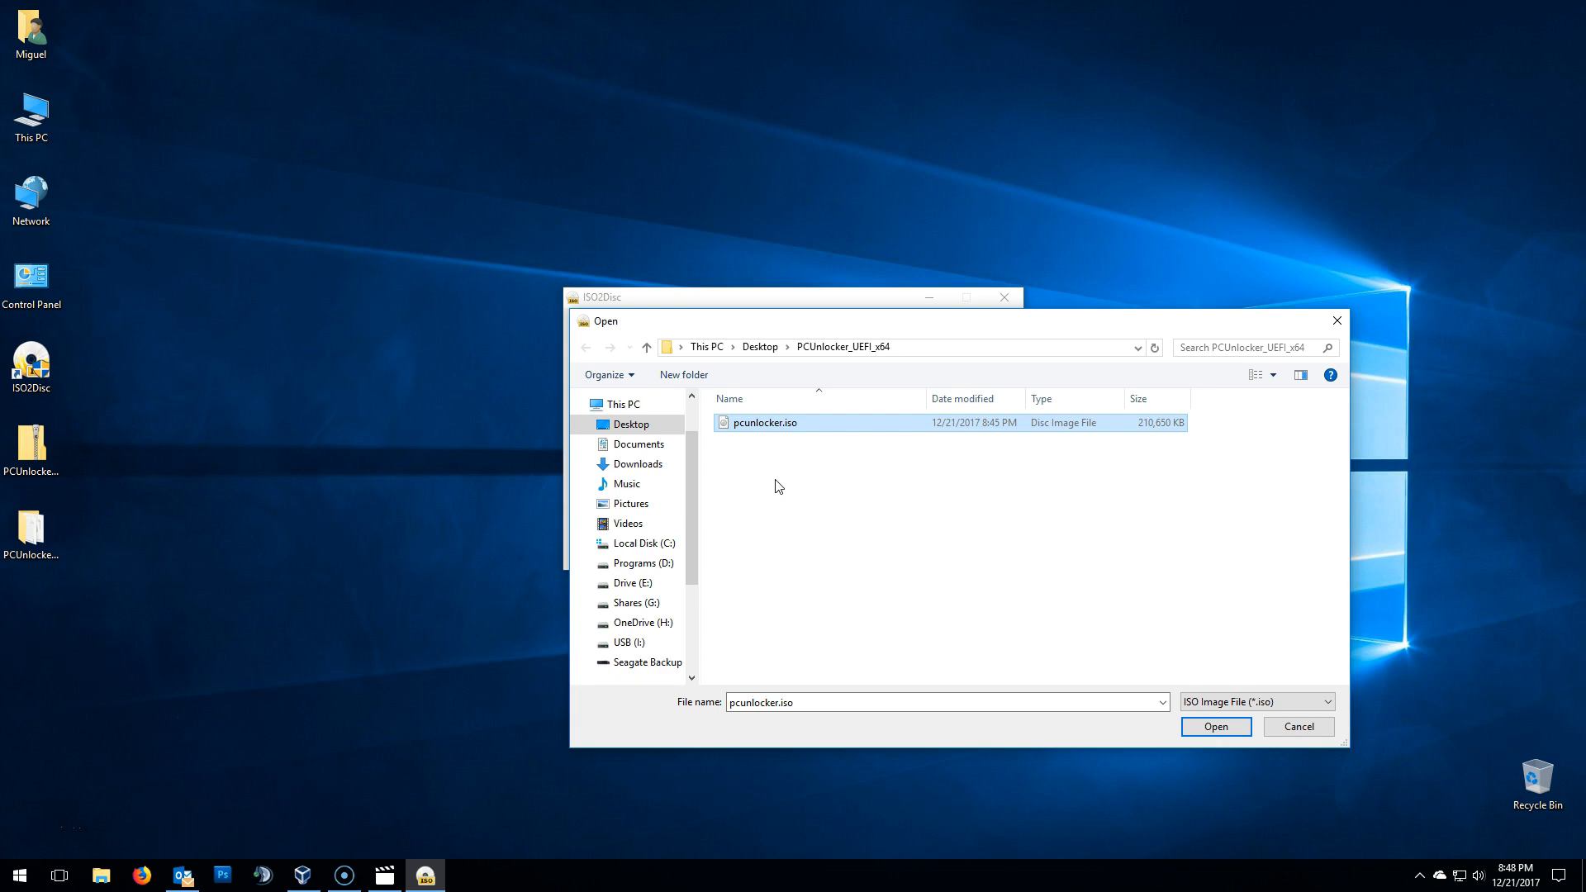
pyautogui.moveTo(798, 463)
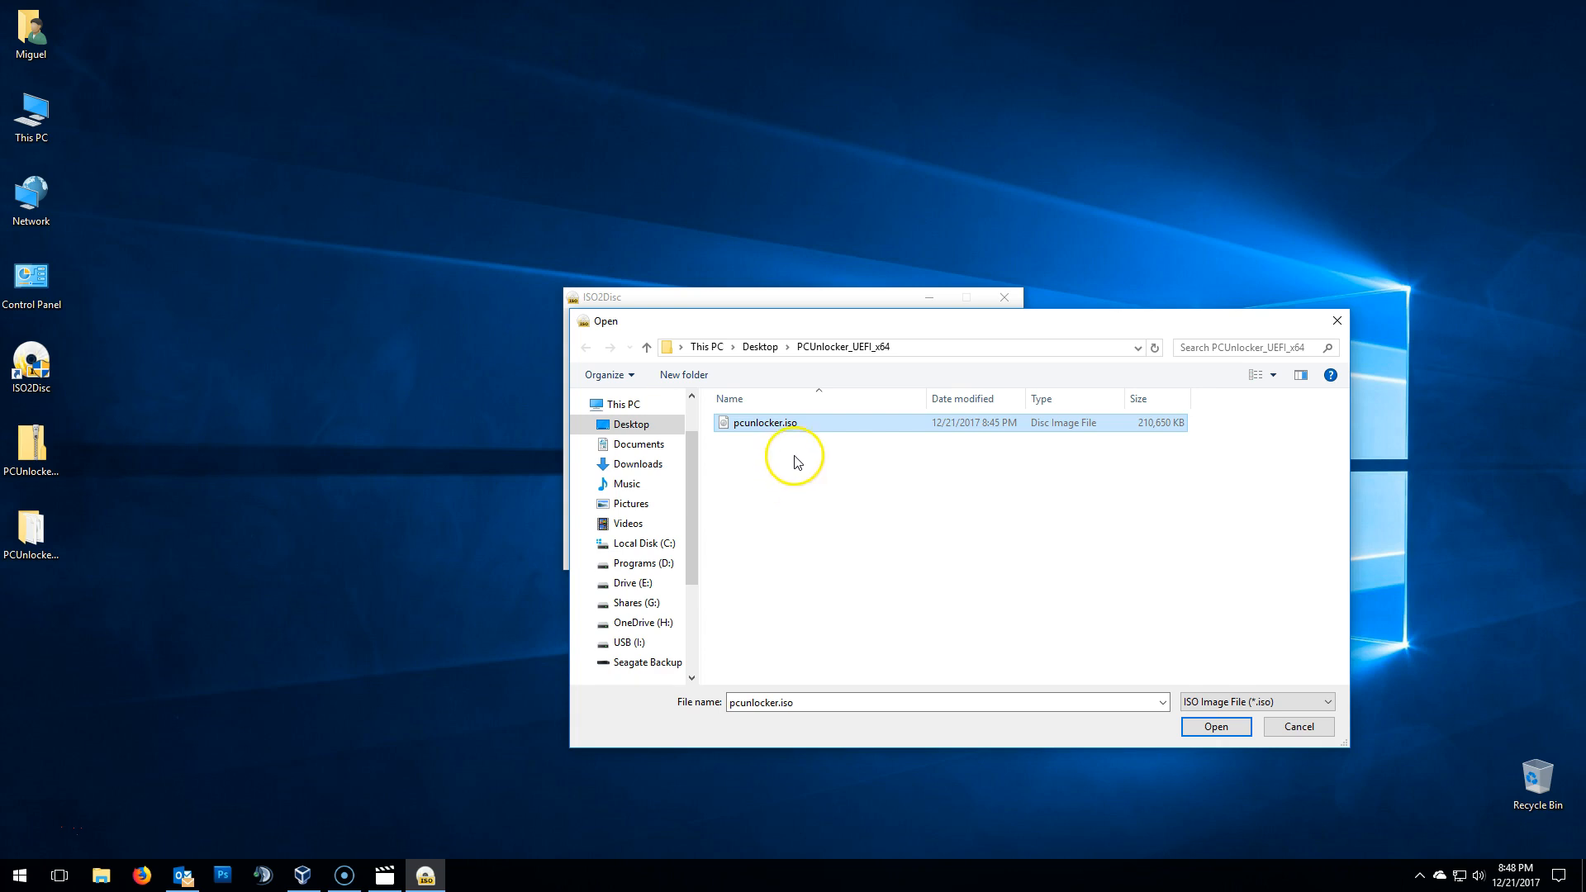
pyautogui.click(1215, 728)
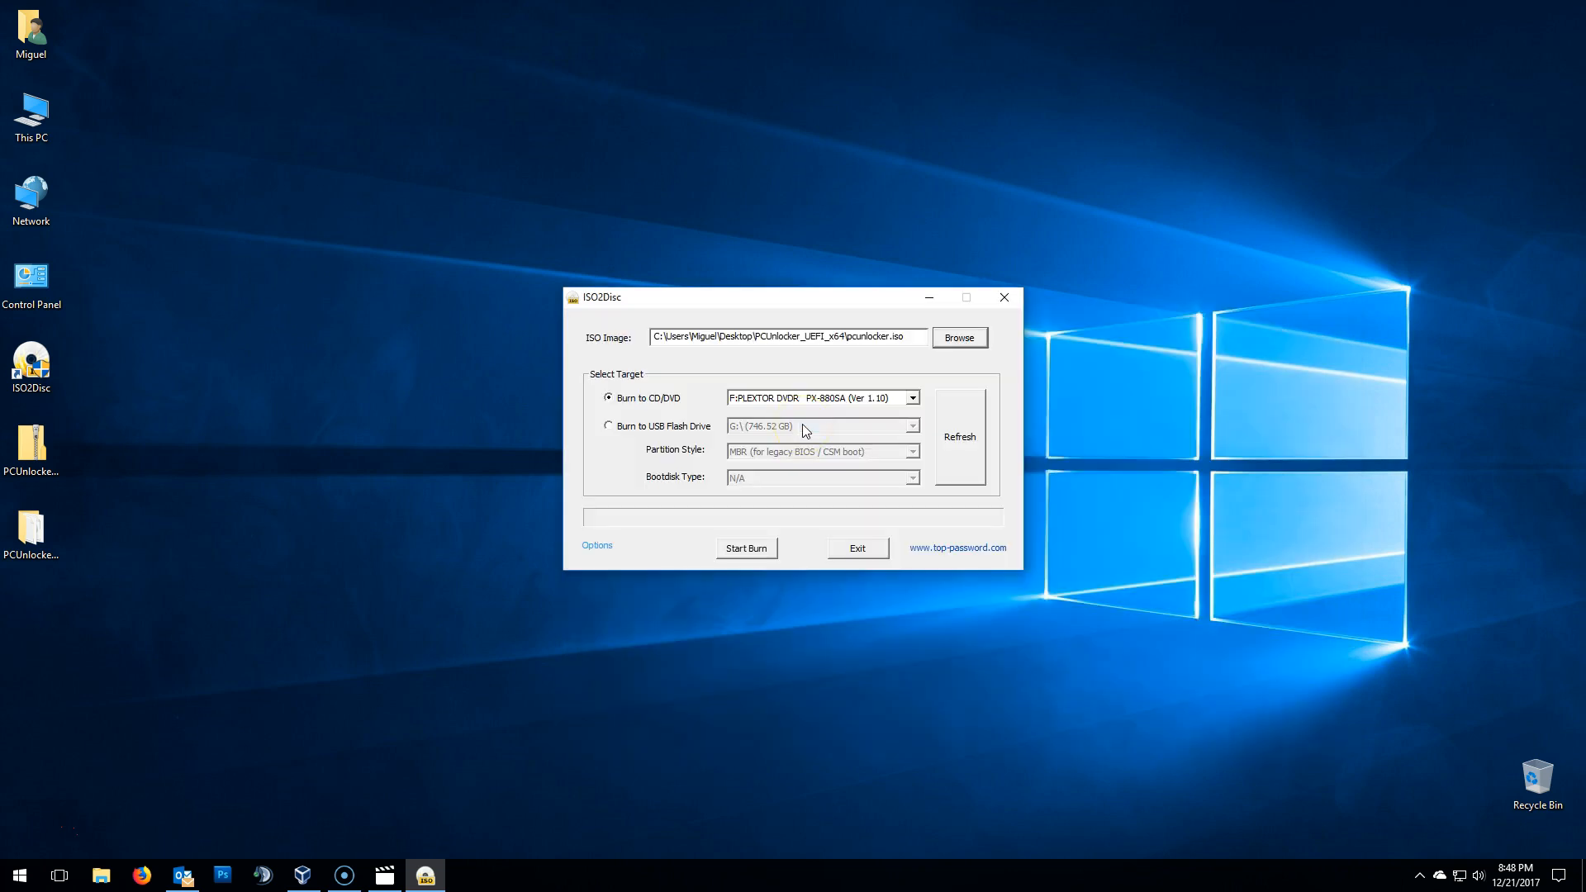
pyautogui.moveTo(582, 420)
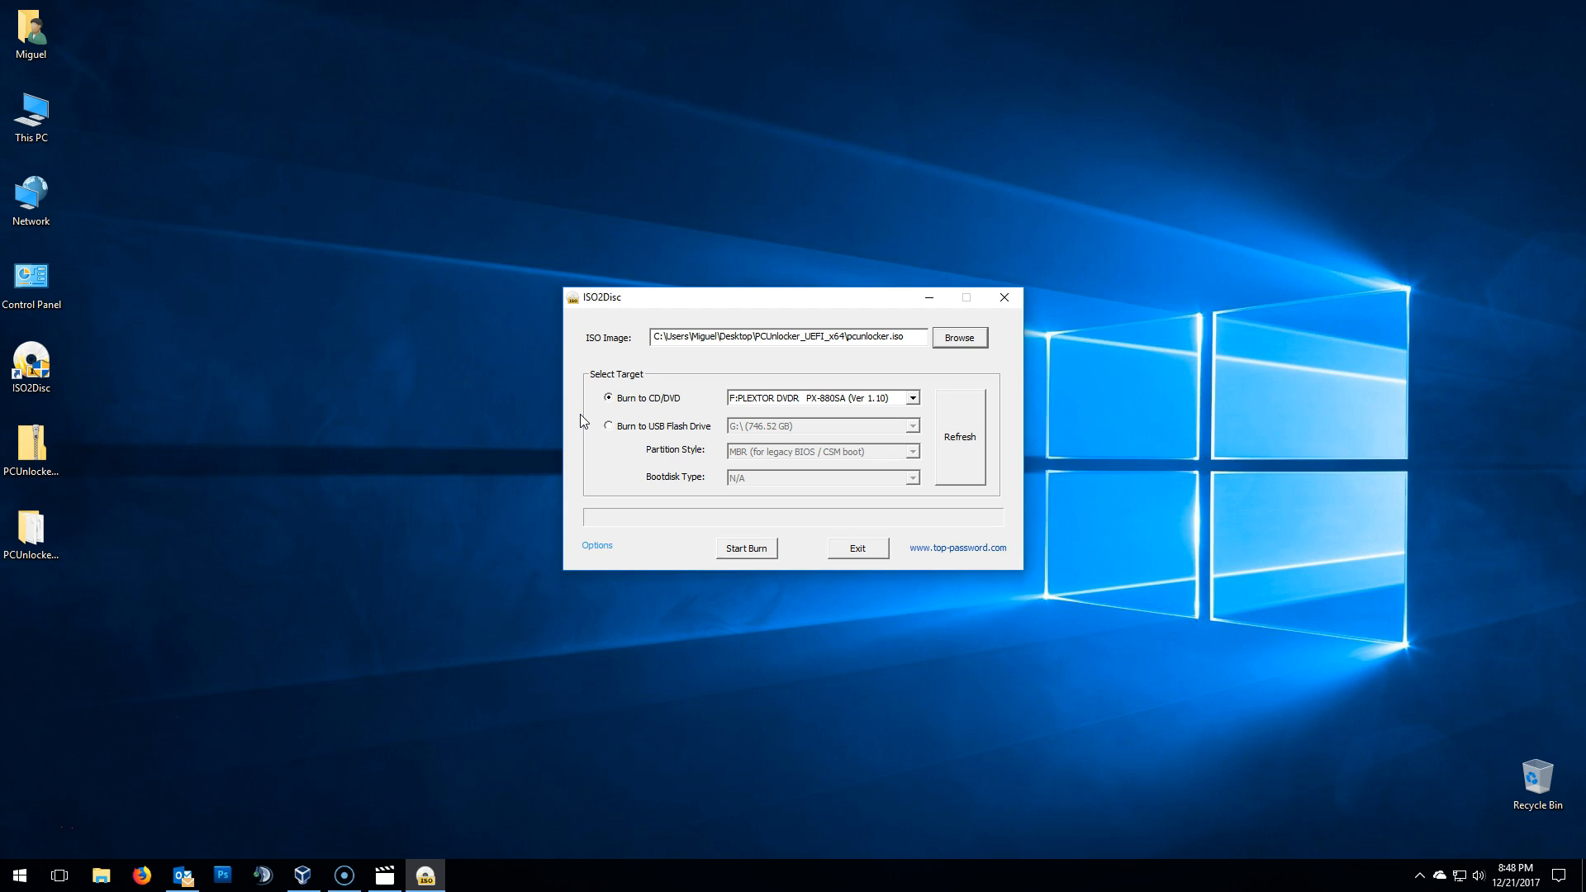
pyautogui.moveTo(597, 436)
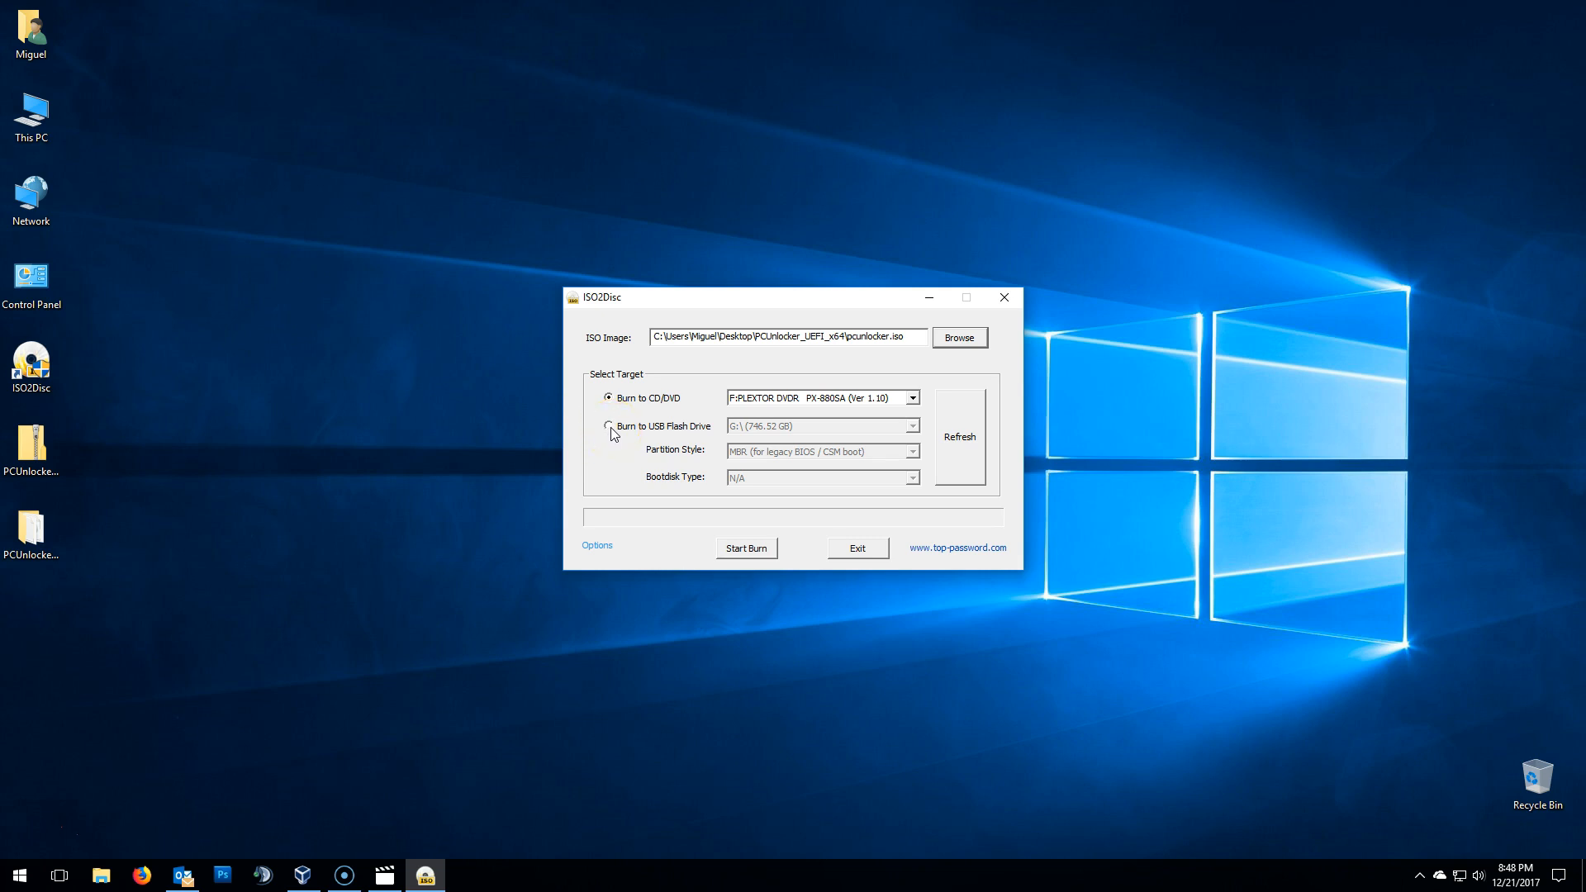
# - Target the 15.02 GB USB flash drive I: and start burning the image
pyautogui.click(607, 426)
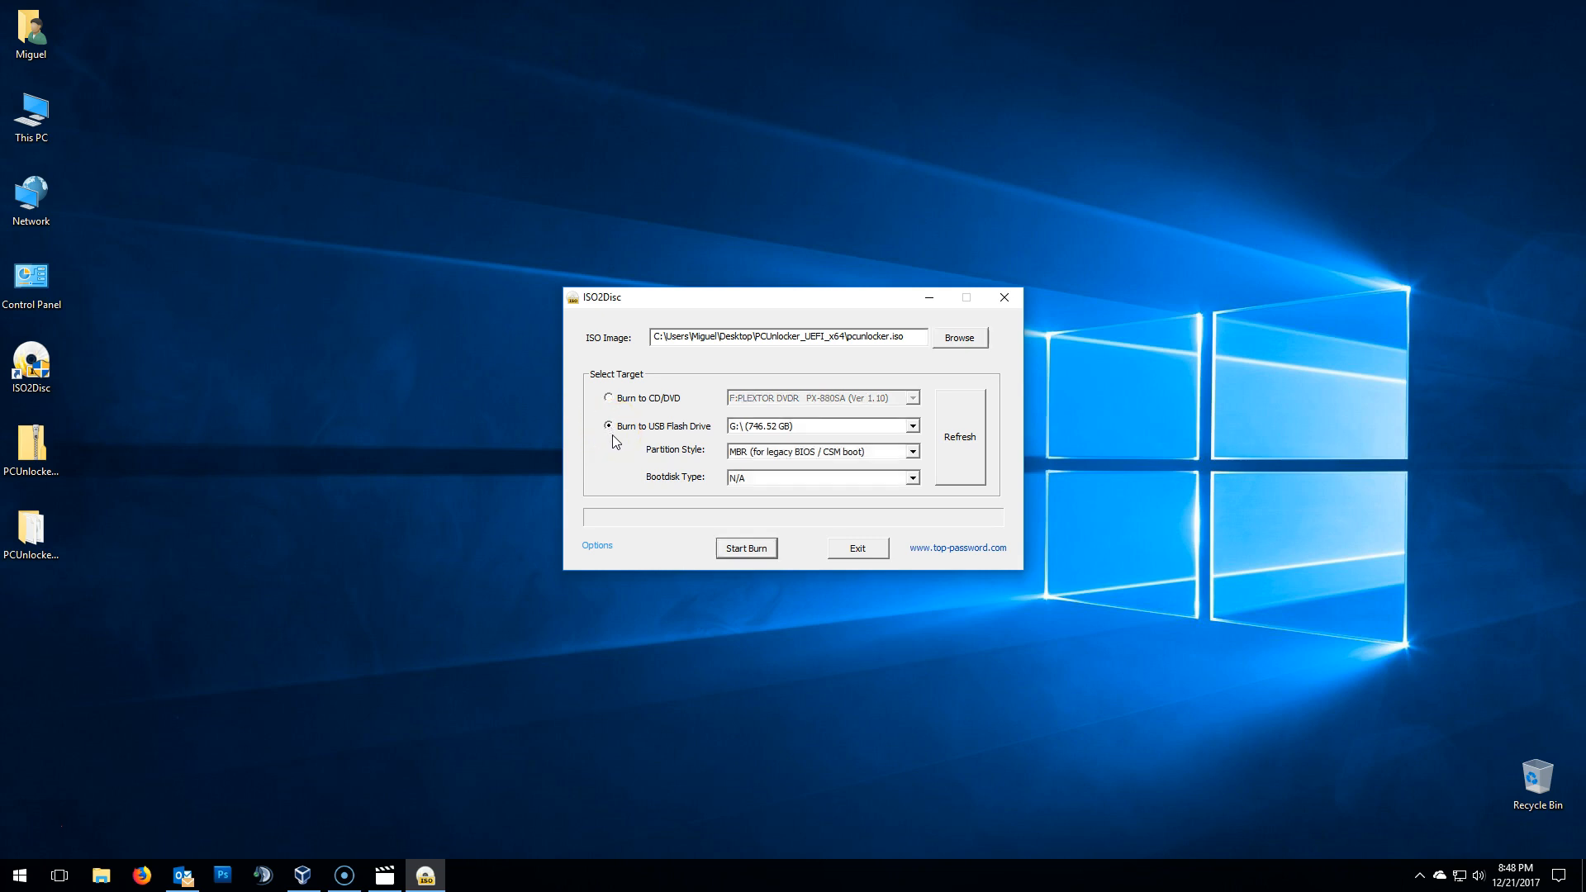
pyautogui.click(909, 425)
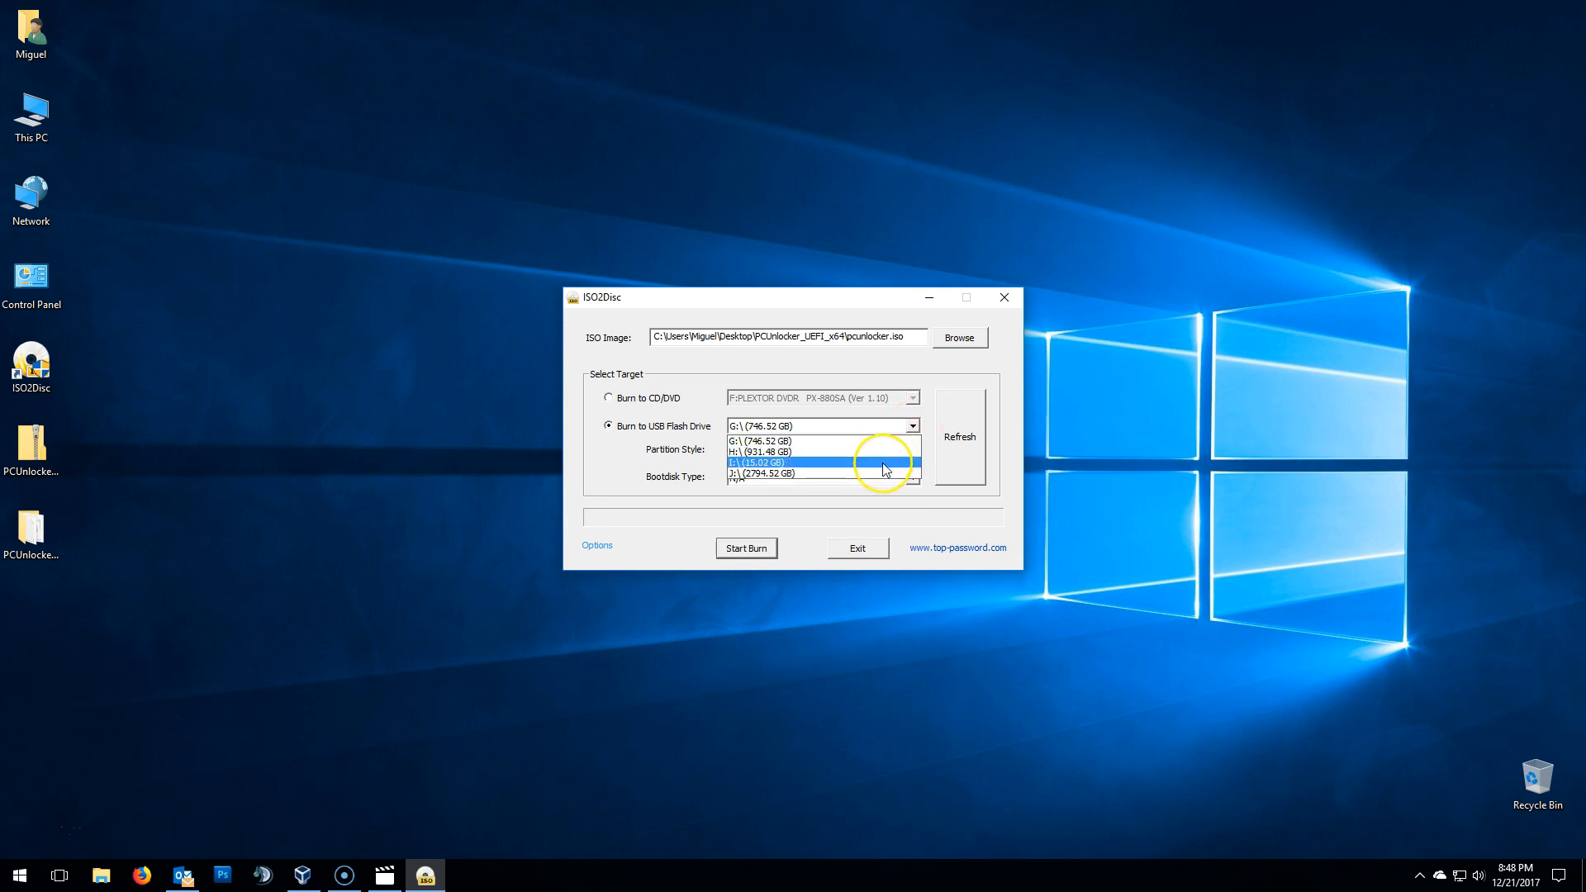
pyautogui.click(767, 462)
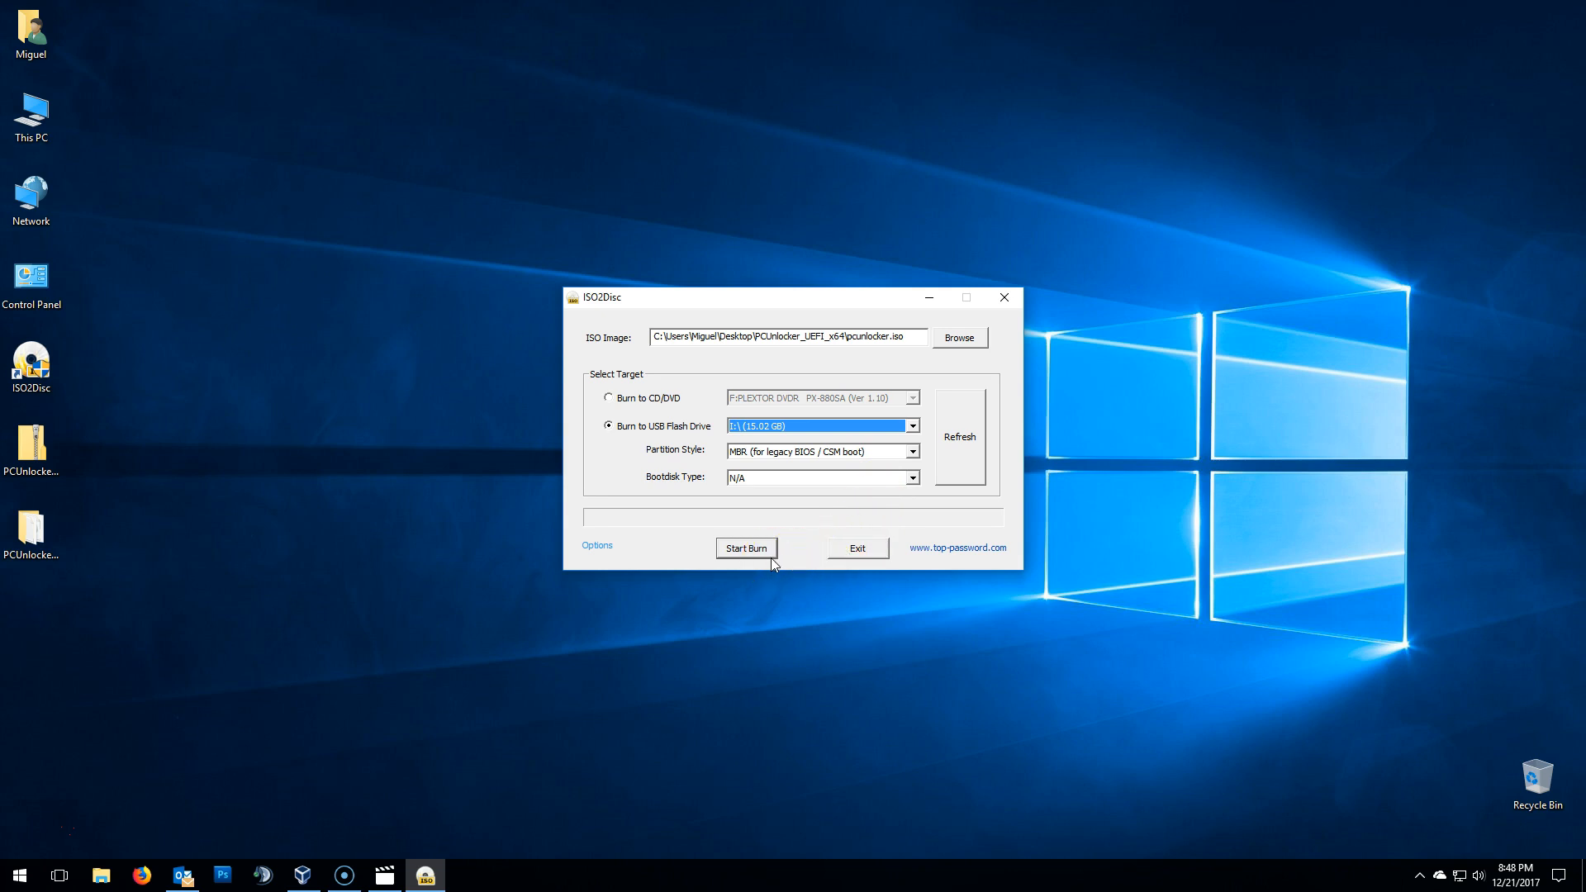
pyautogui.click(745, 549)
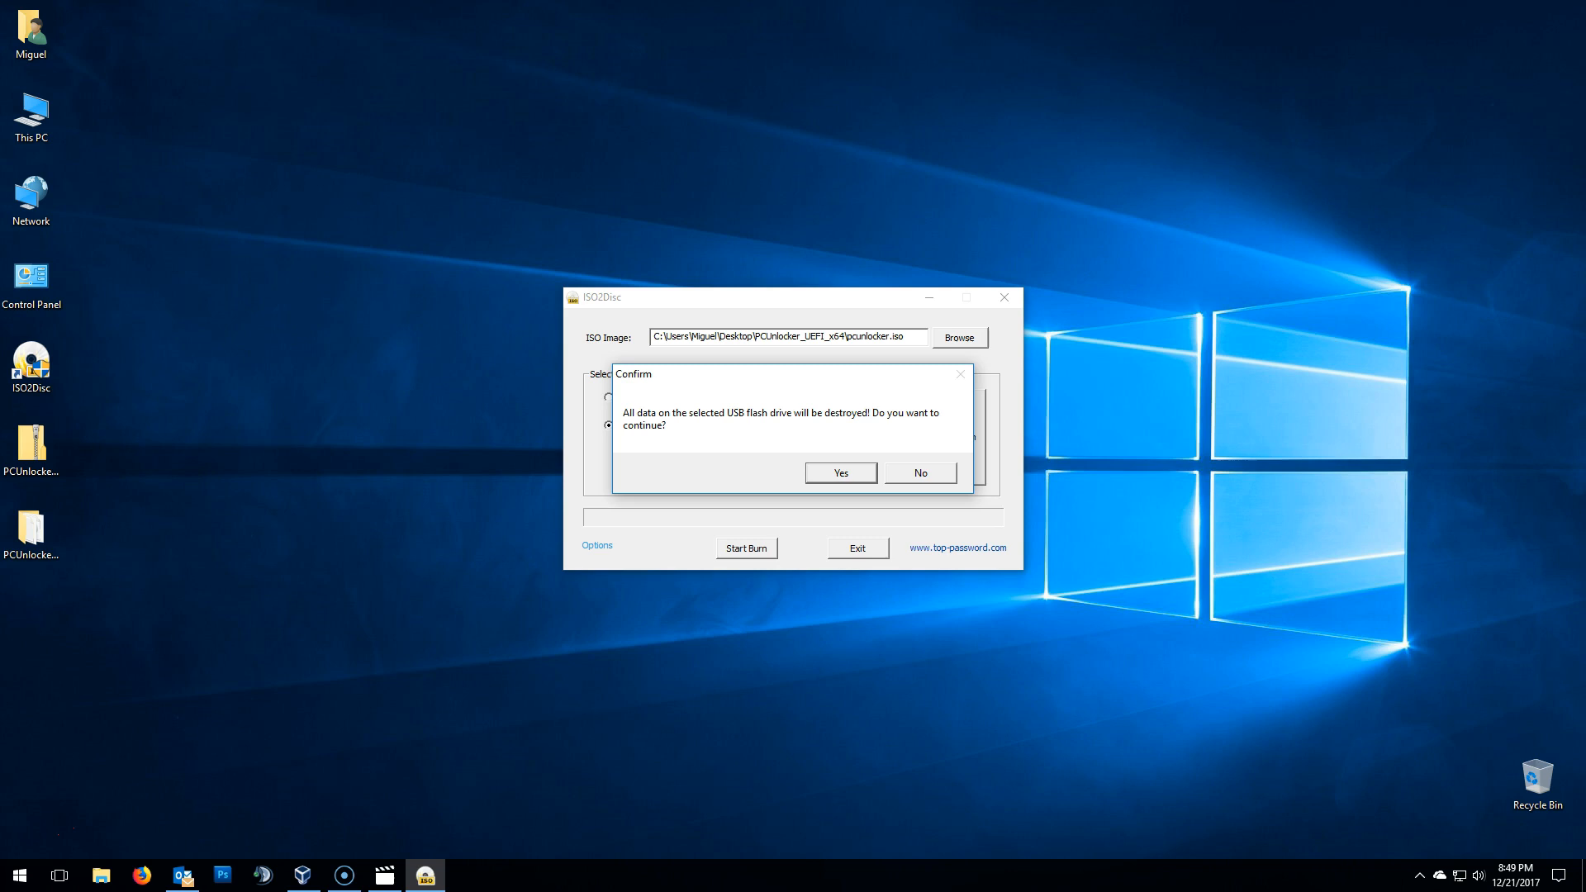
pyautogui.moveTo(772, 560)
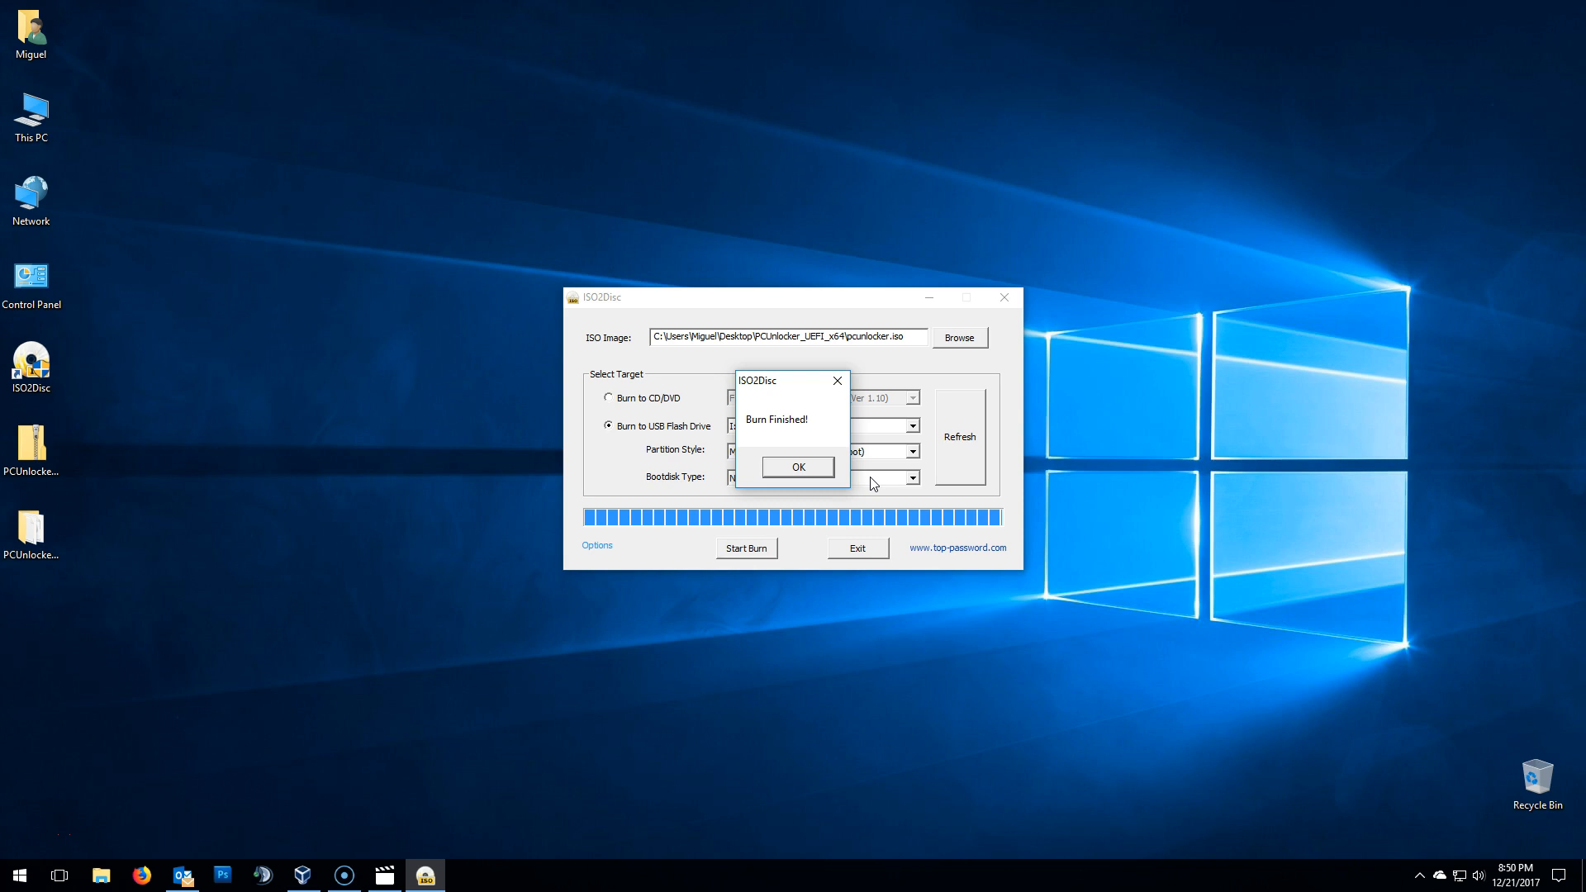
# - Acknowledge 'Burn Finished!', close ISO2Disc and go to This PC
pyautogui.click(796, 466)
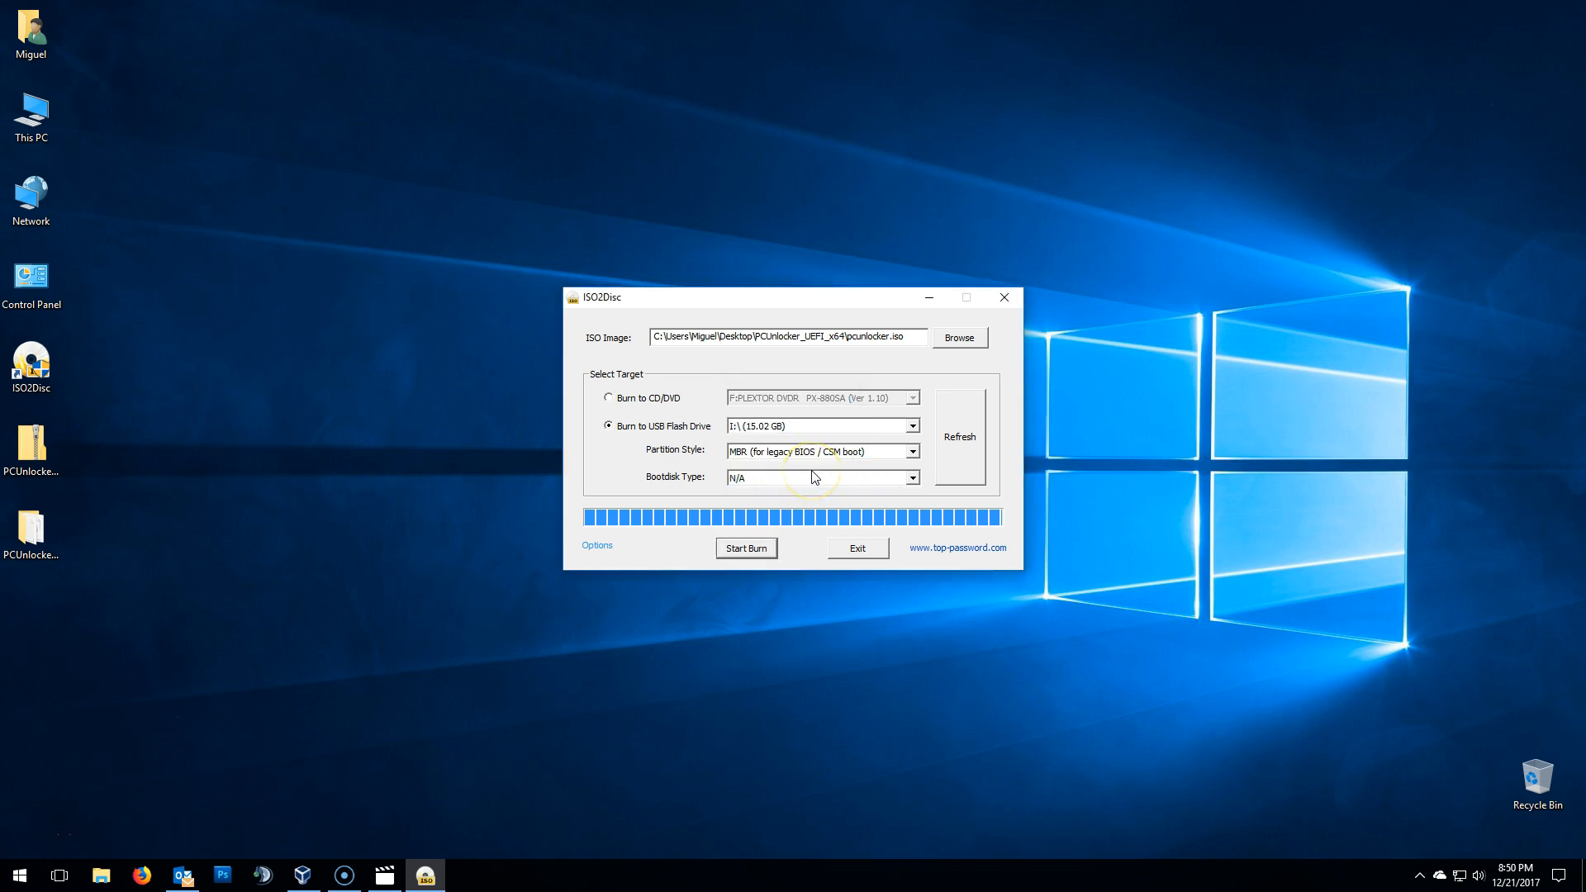
pyautogui.moveTo(1005, 298)
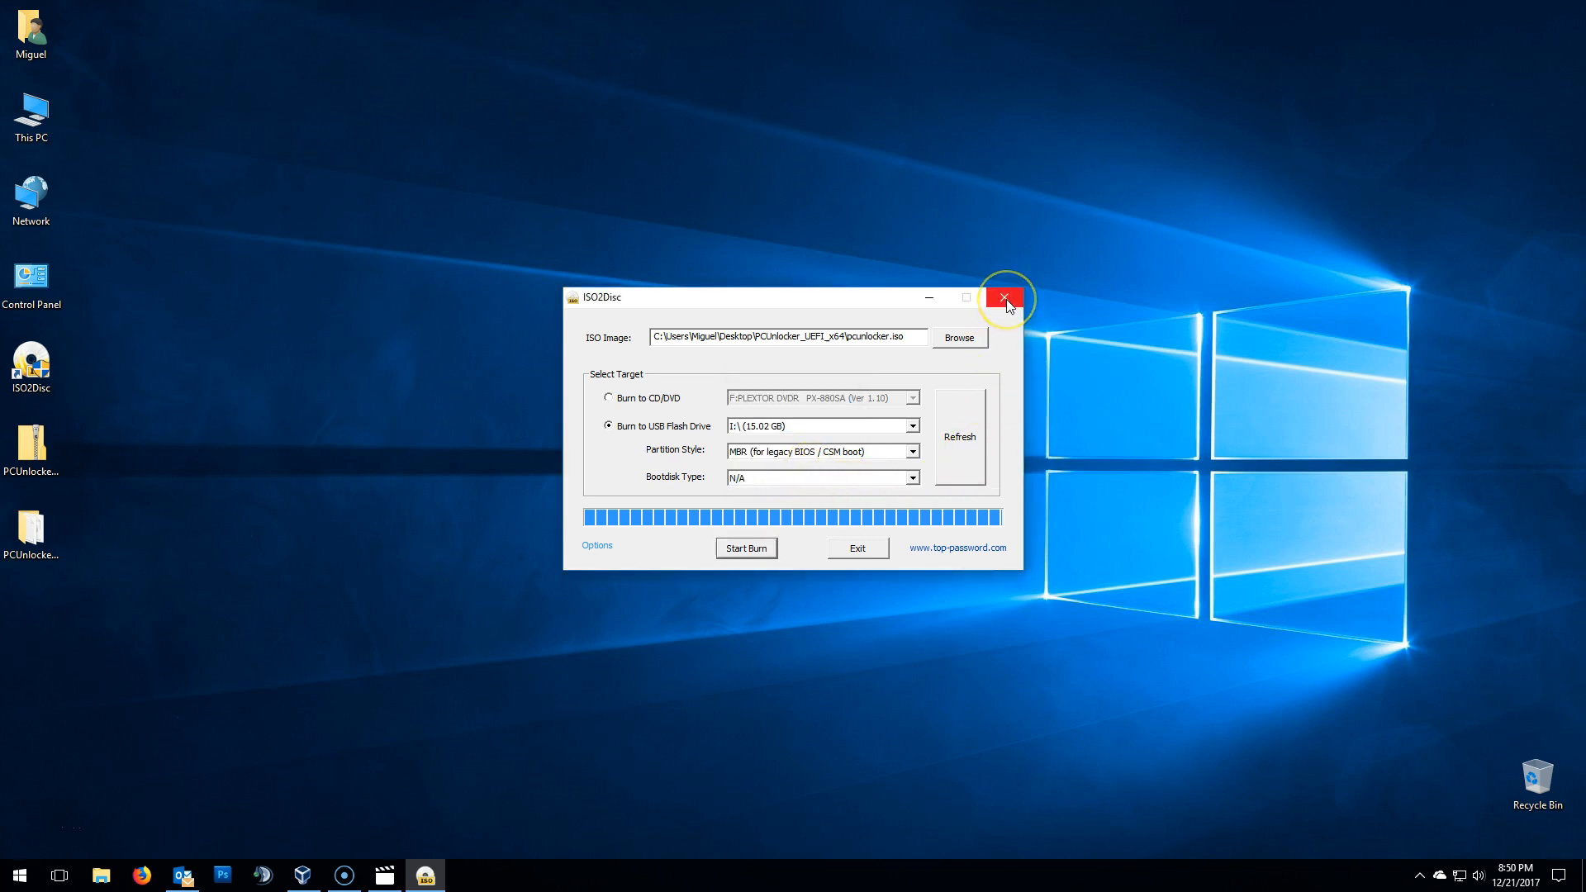
pyautogui.click(1005, 297)
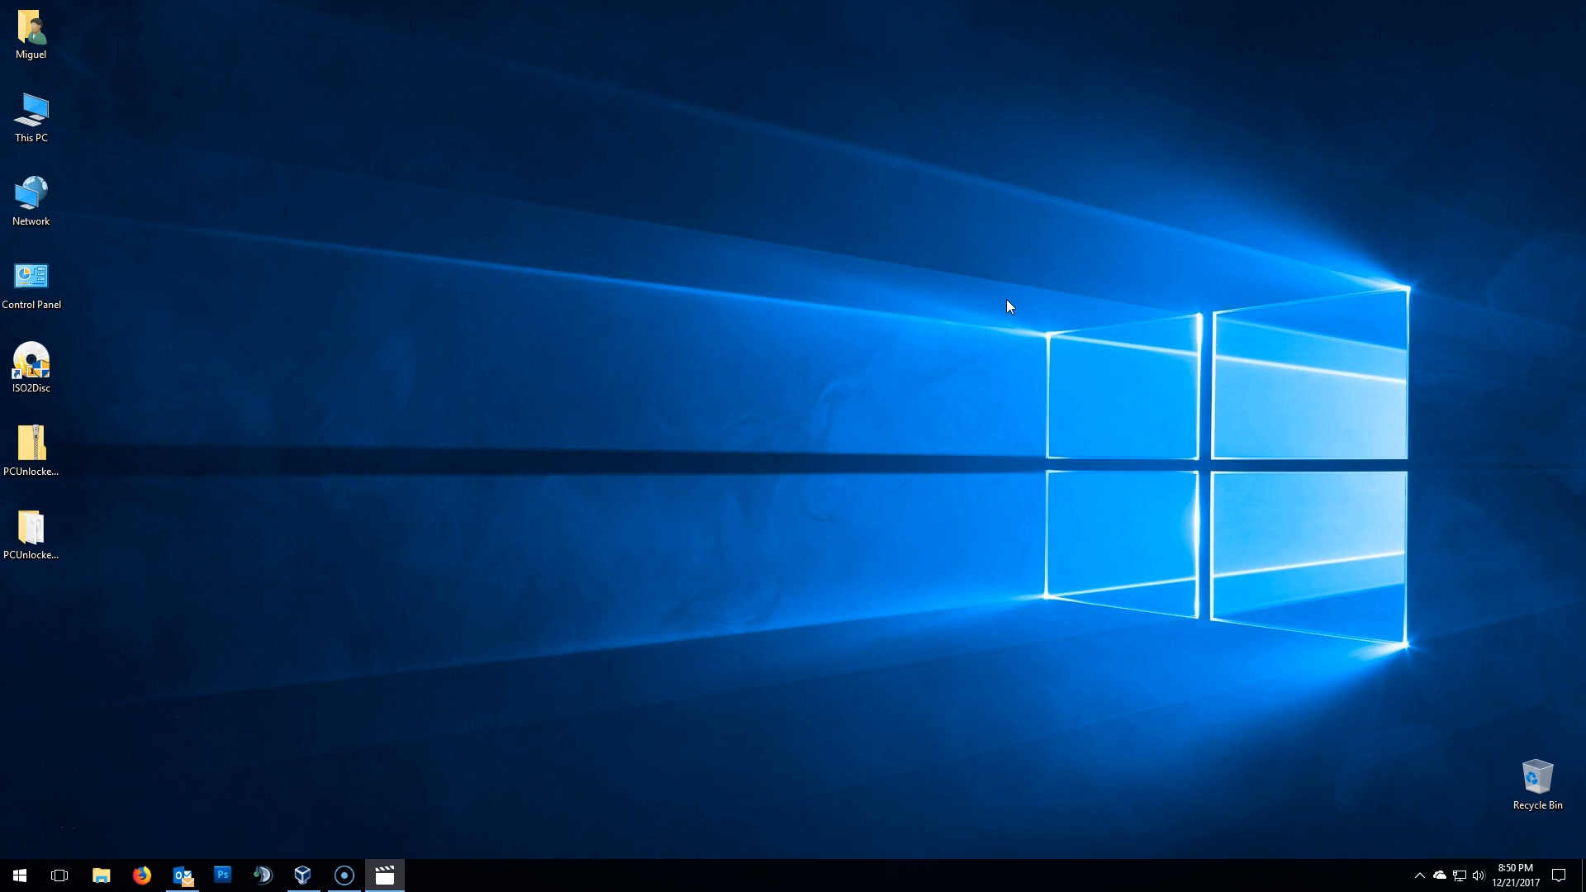
pyautogui.doubleClick(32, 114)
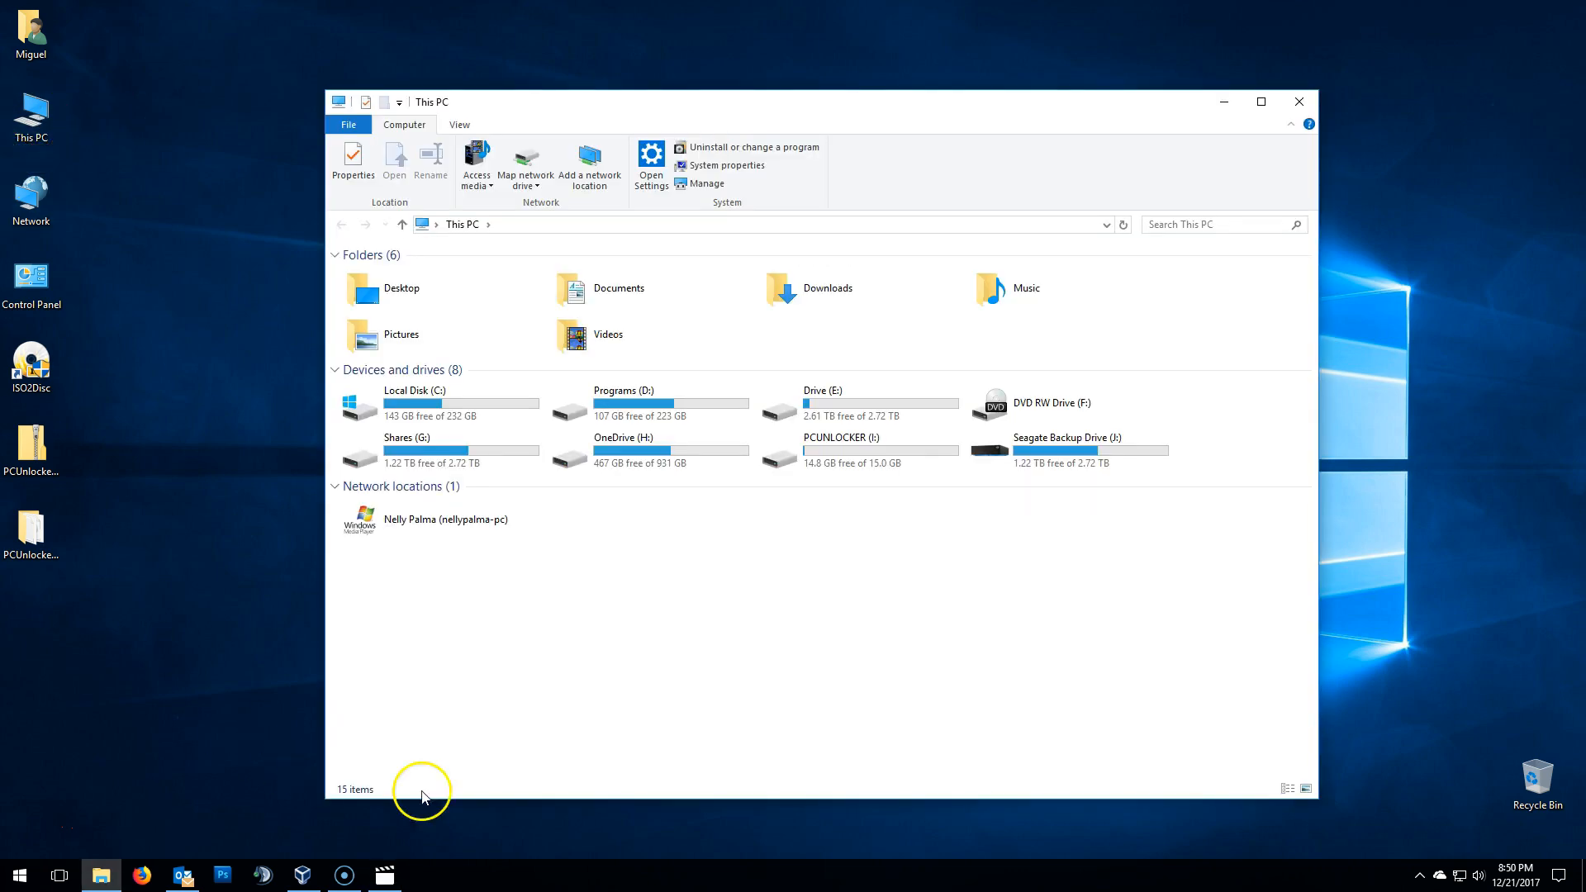
# - Select the PCUNLOCKER (I:) drive to confirm the USB now carries the image
pyautogui.click(839, 444)
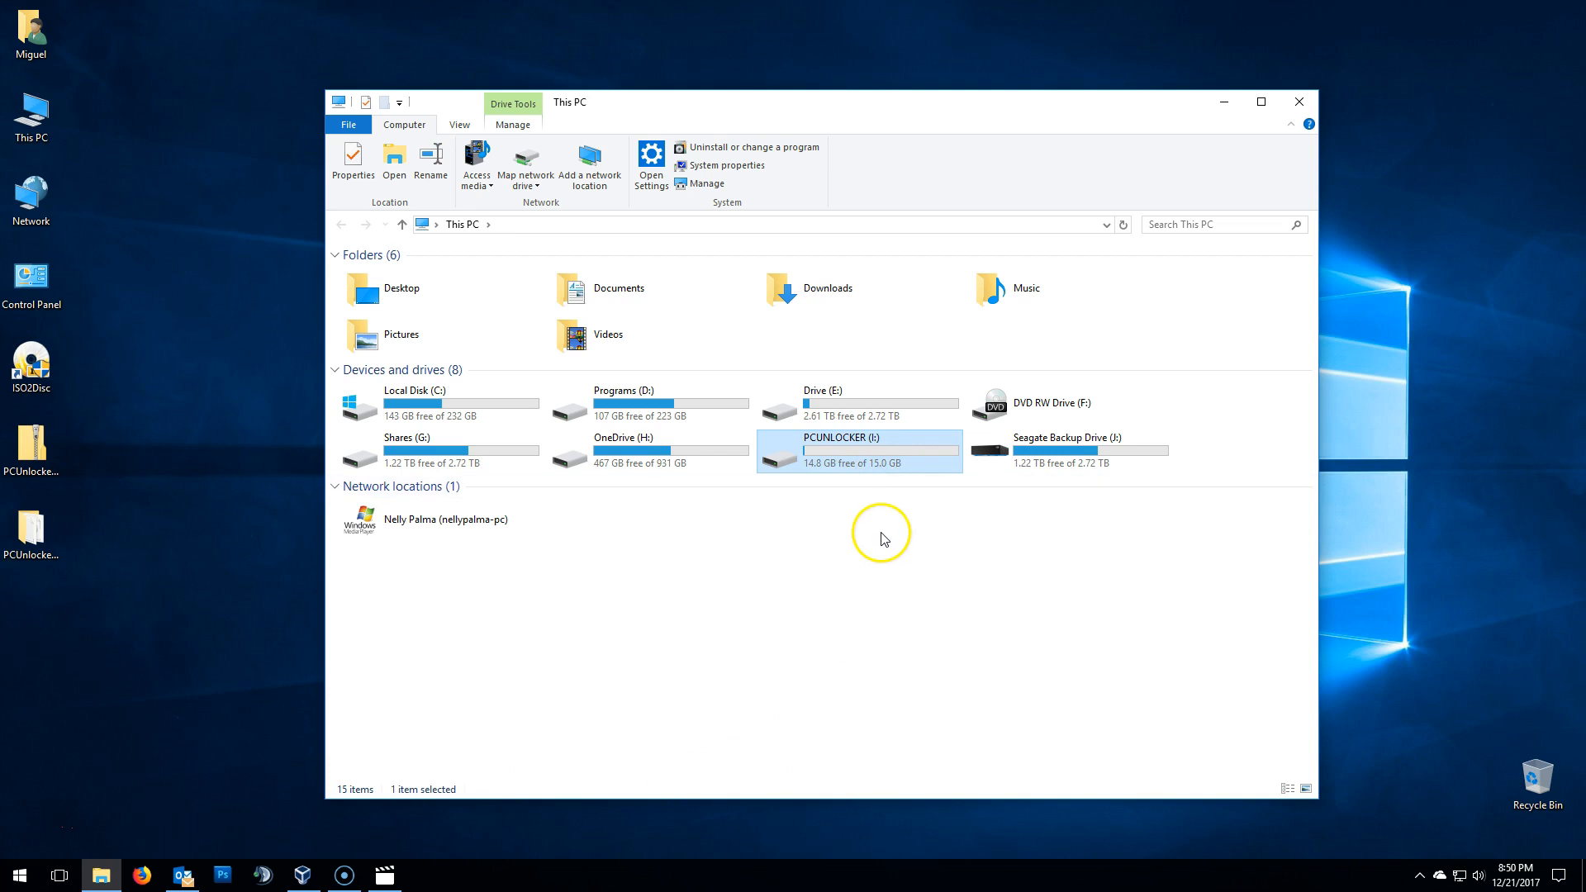
pyautogui.moveTo(873, 558)
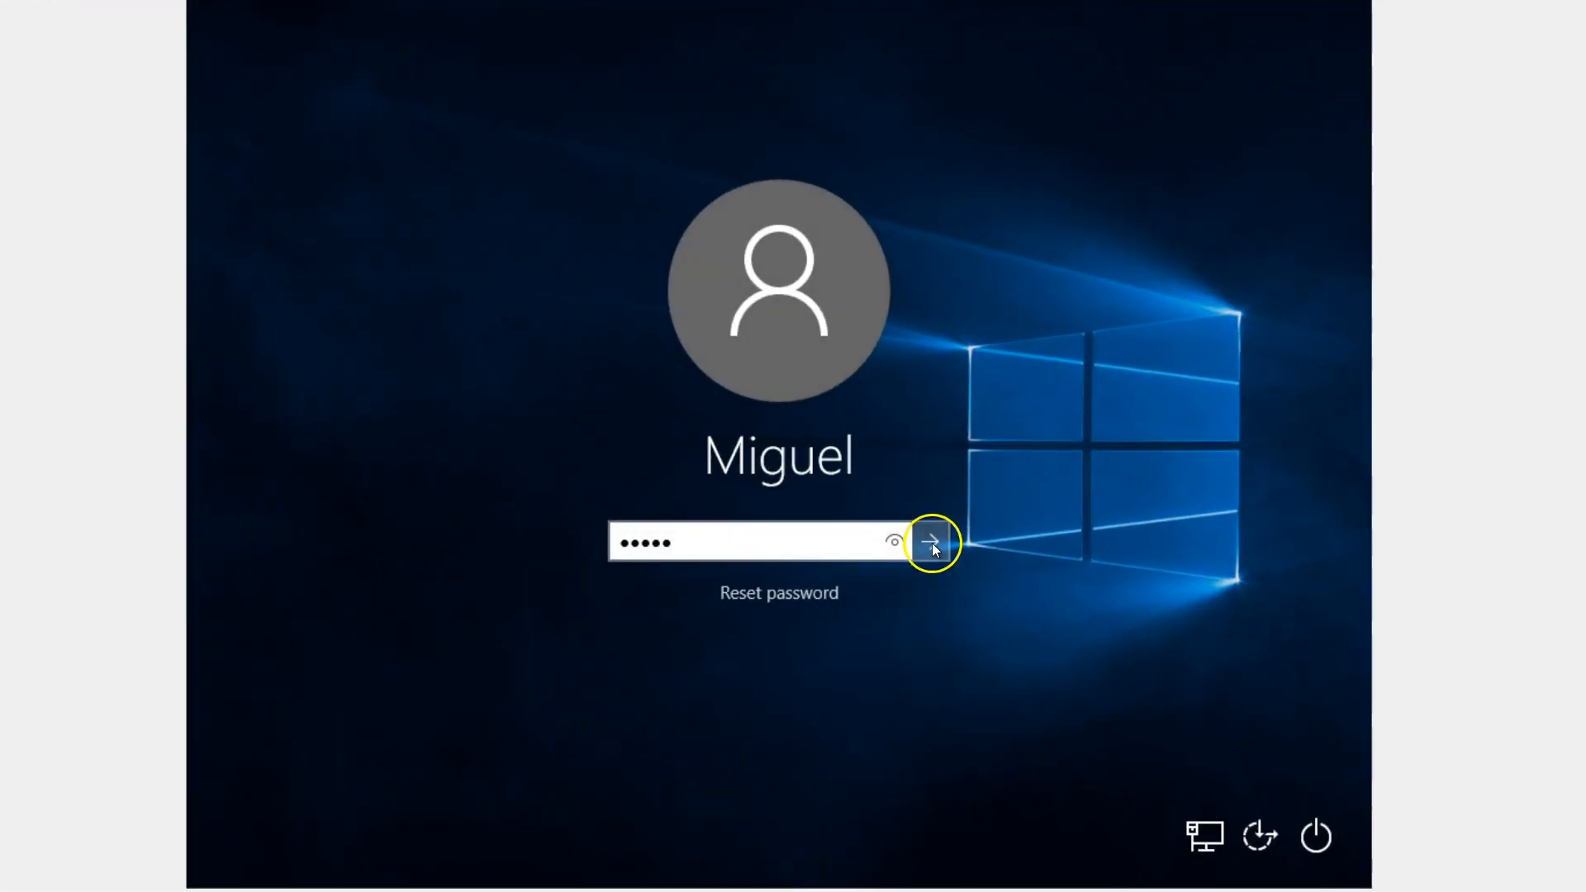
# - After Miguel's password is rejected, restart the computer from the lock screen power menu
pyautogui.click(928, 542)
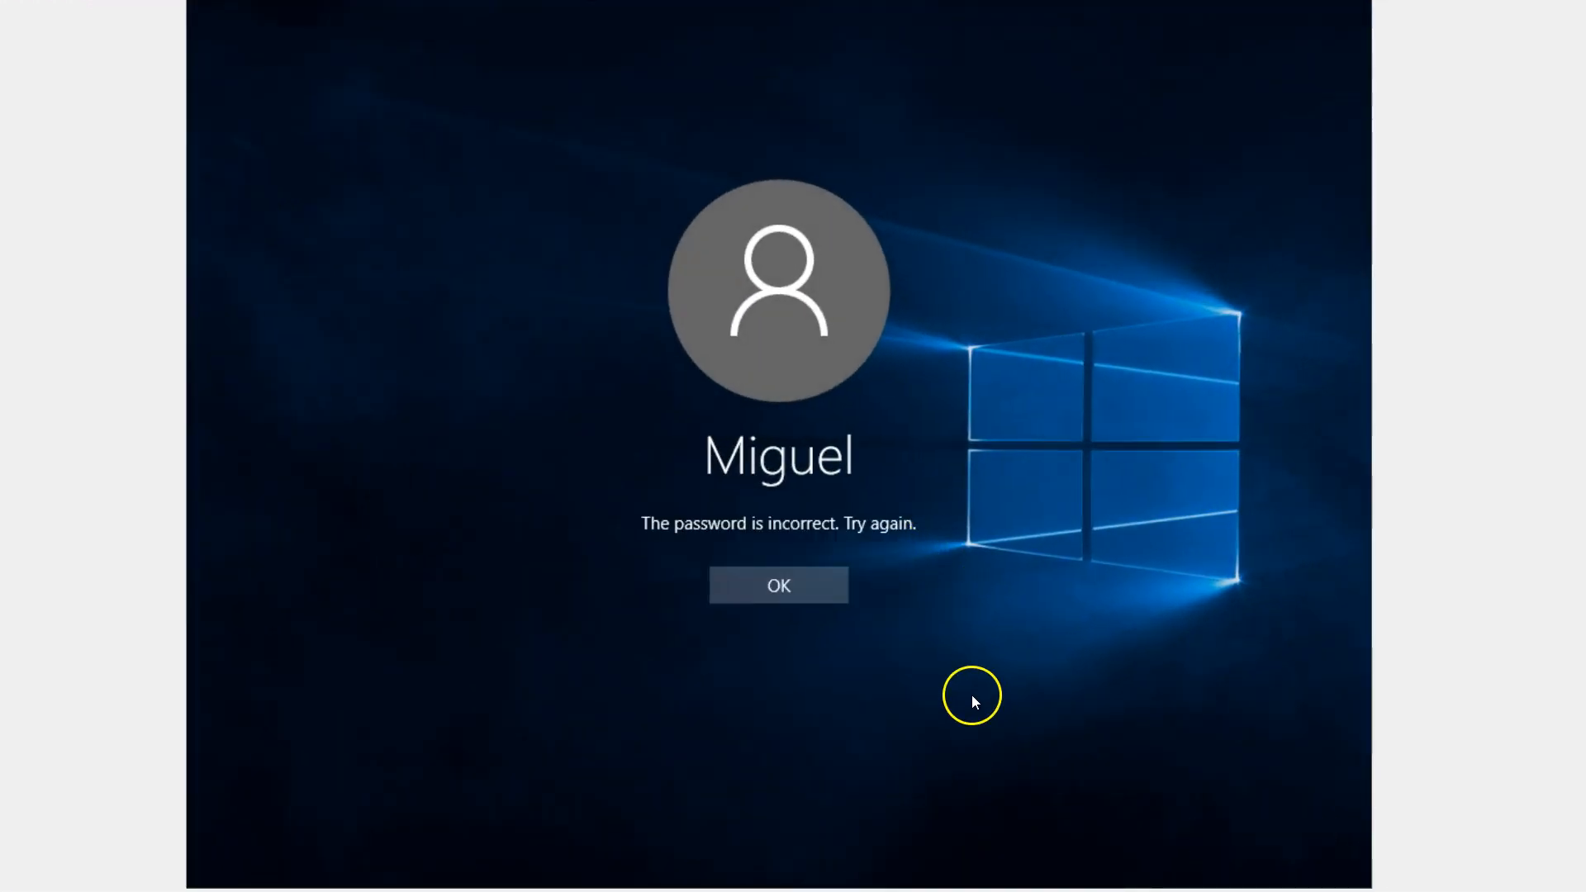
pyautogui.click(778, 585)
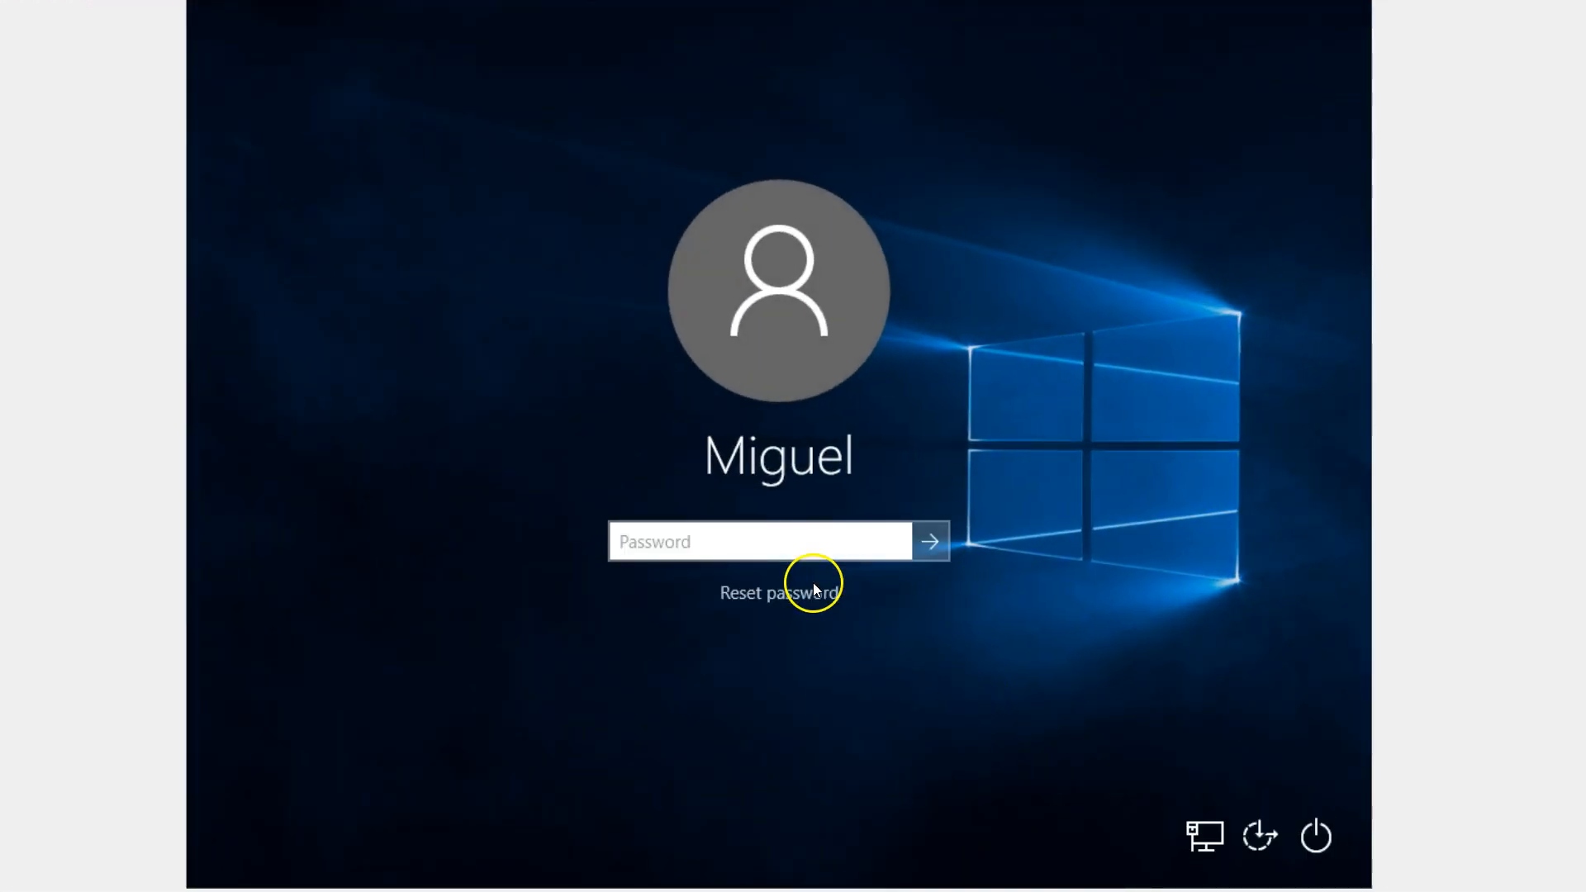
pyautogui.moveTo(835, 705)
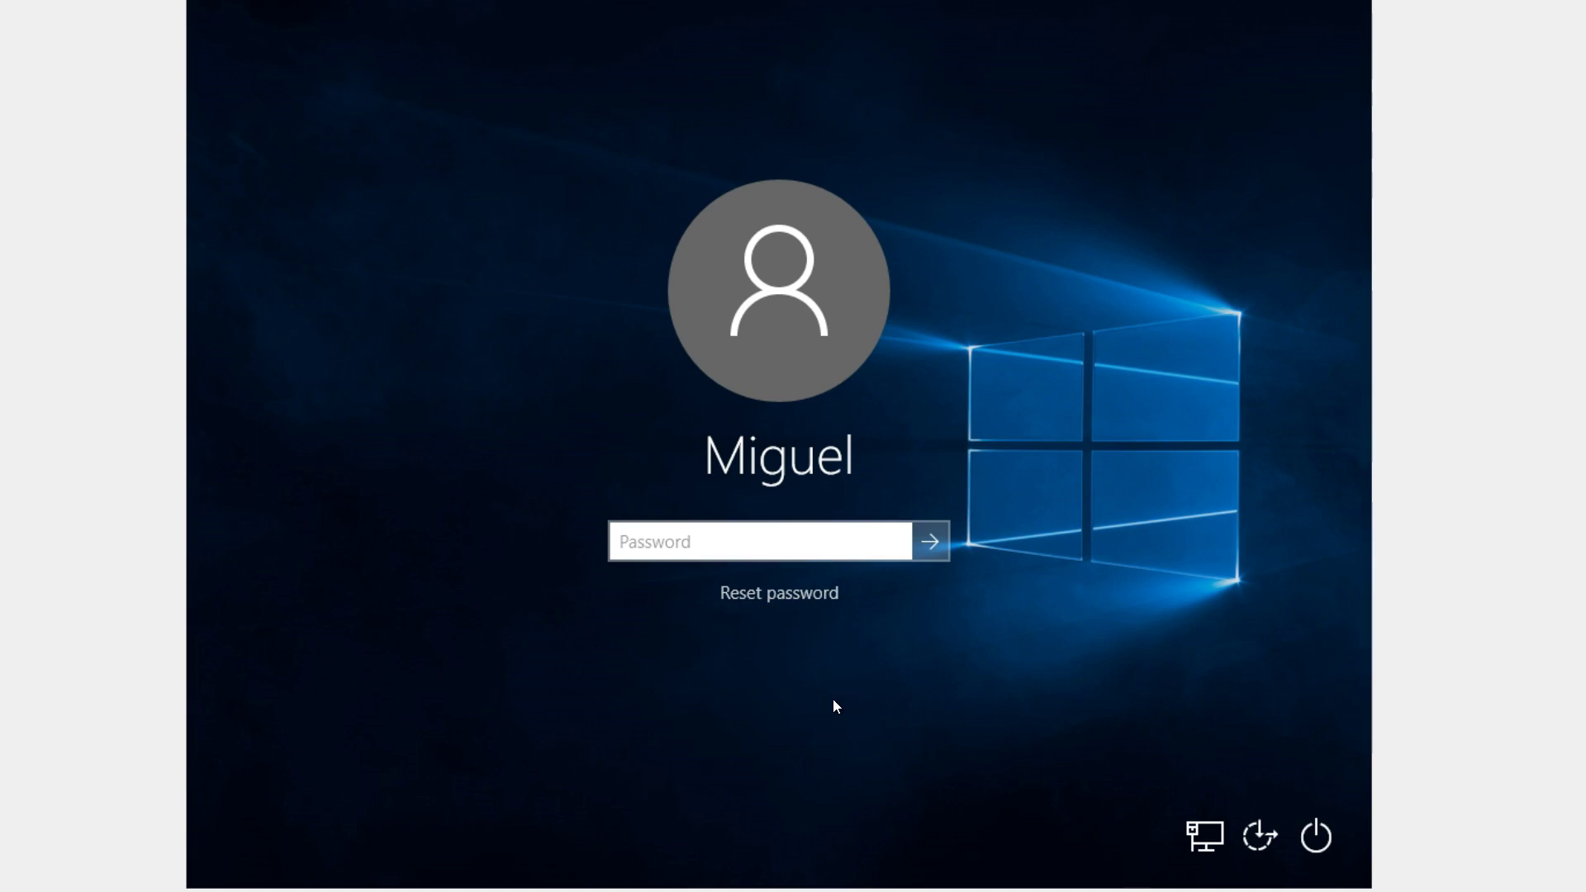
pyautogui.click(759, 542)
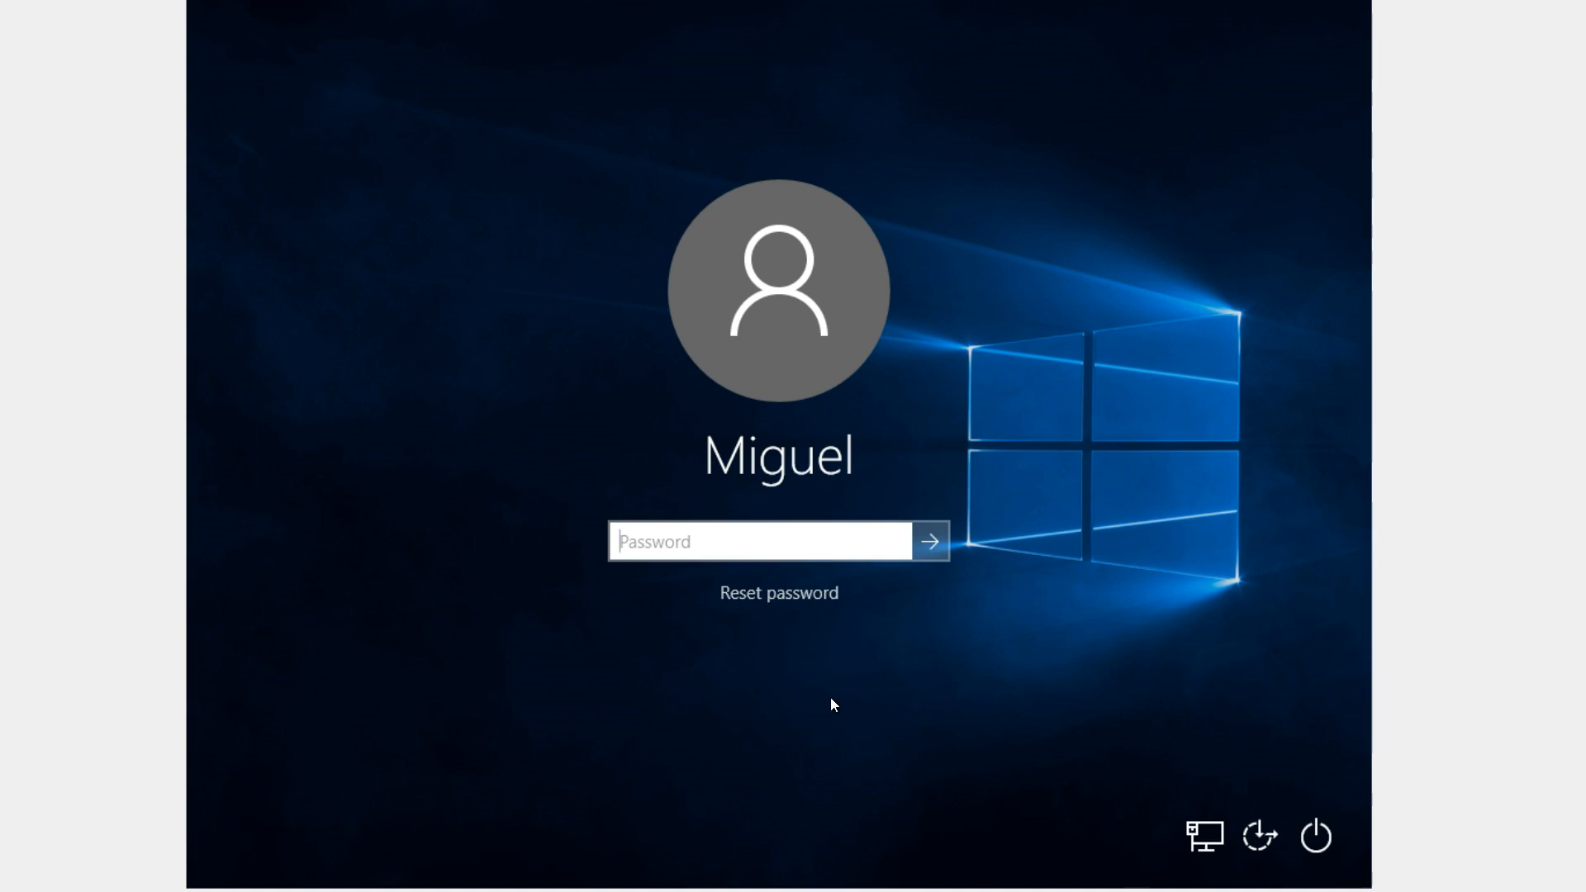
pyautogui.moveTo(1317, 836)
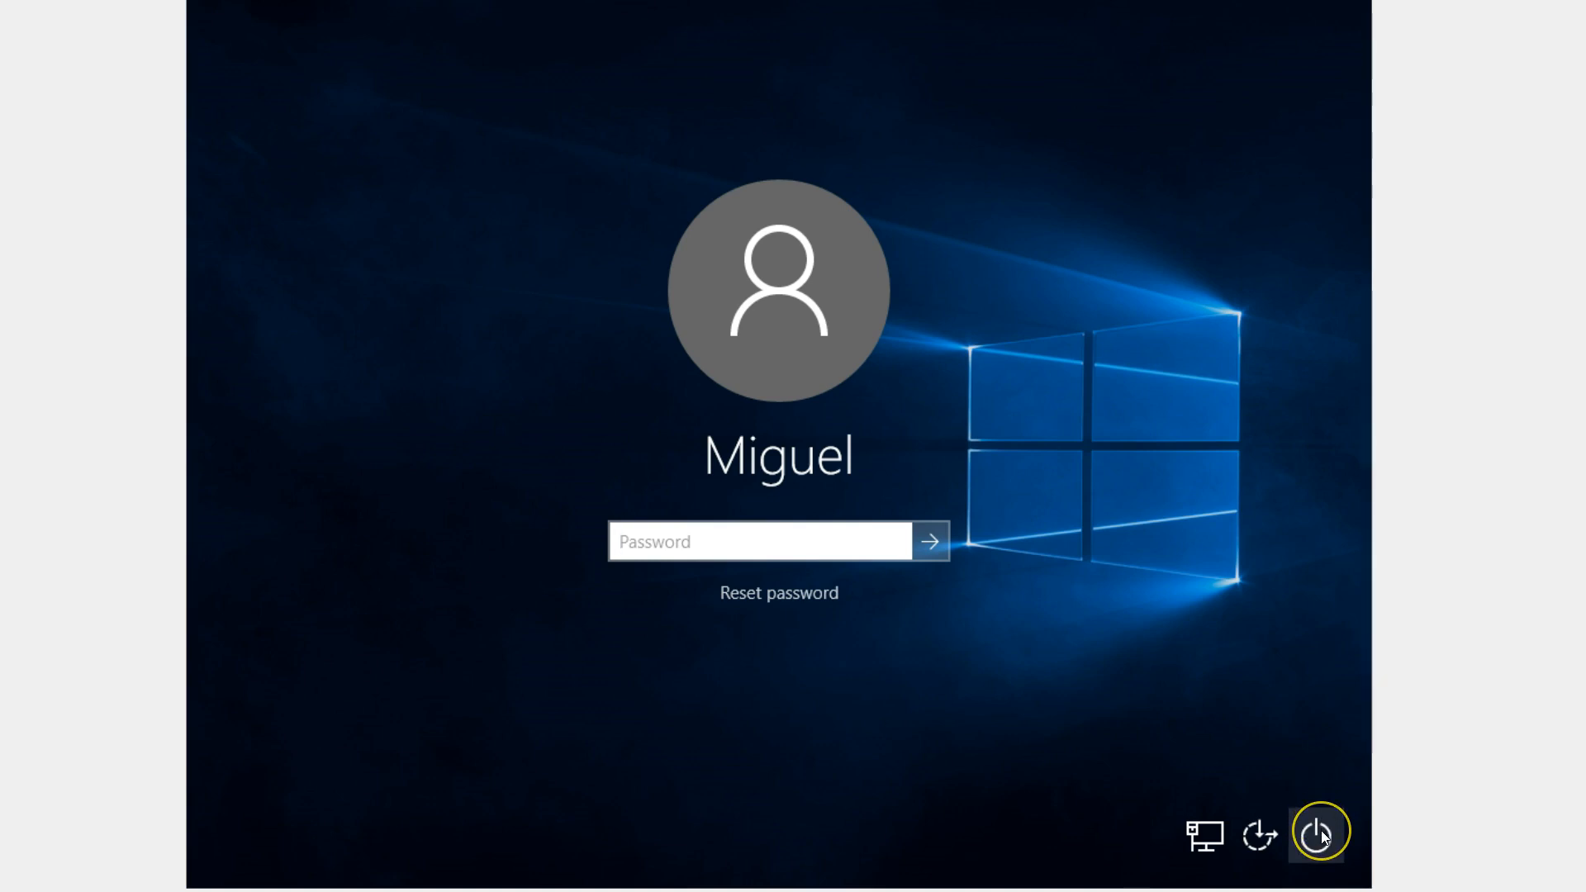
pyautogui.click(1317, 833)
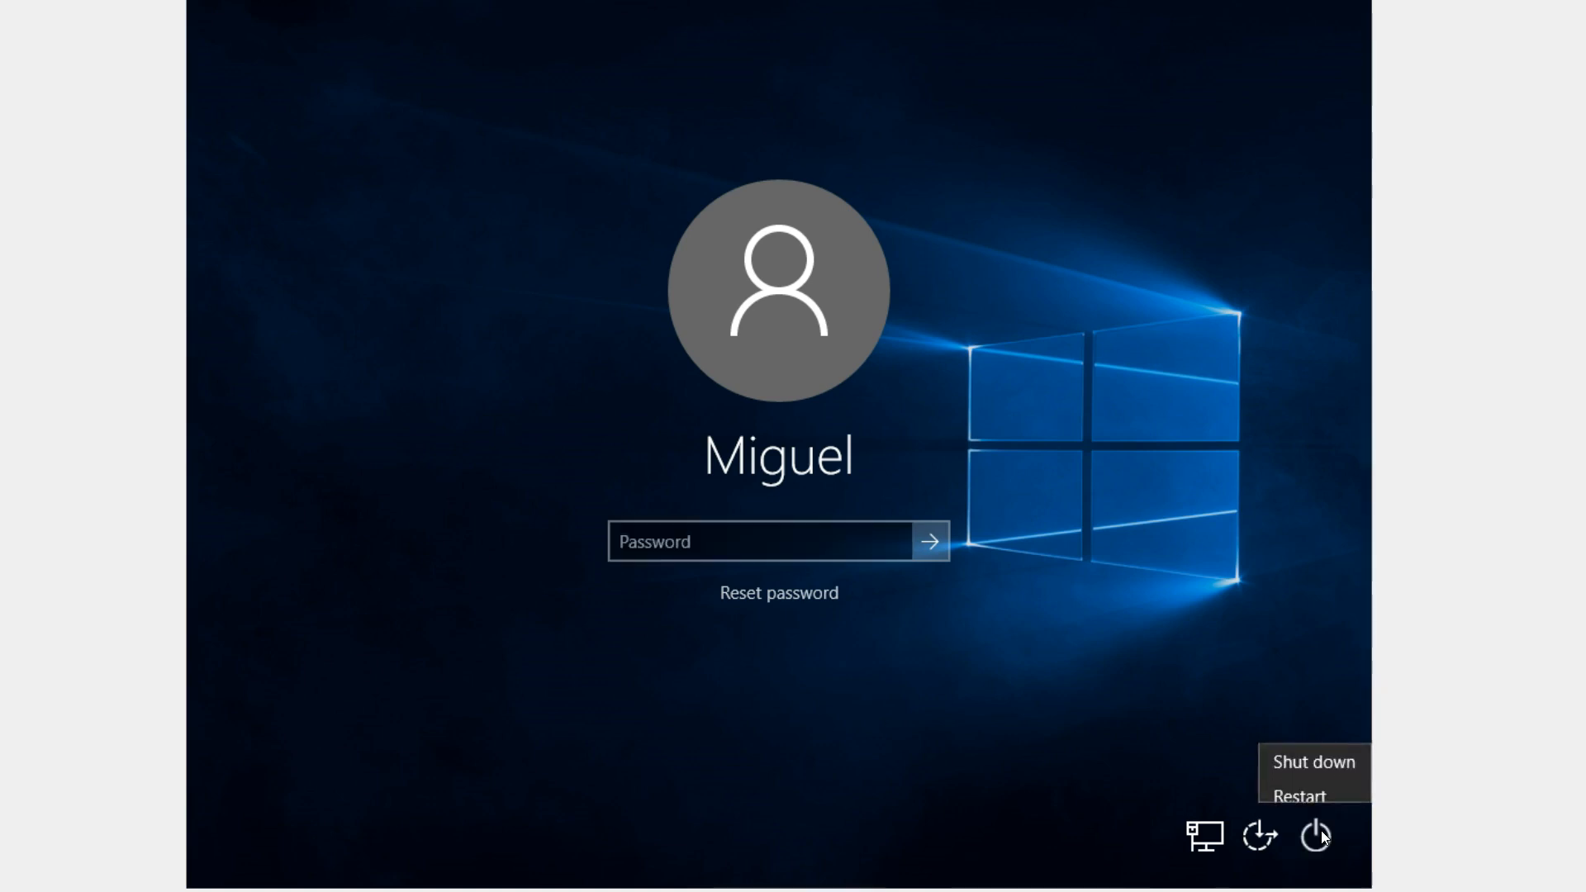
pyautogui.moveTo(1302, 784)
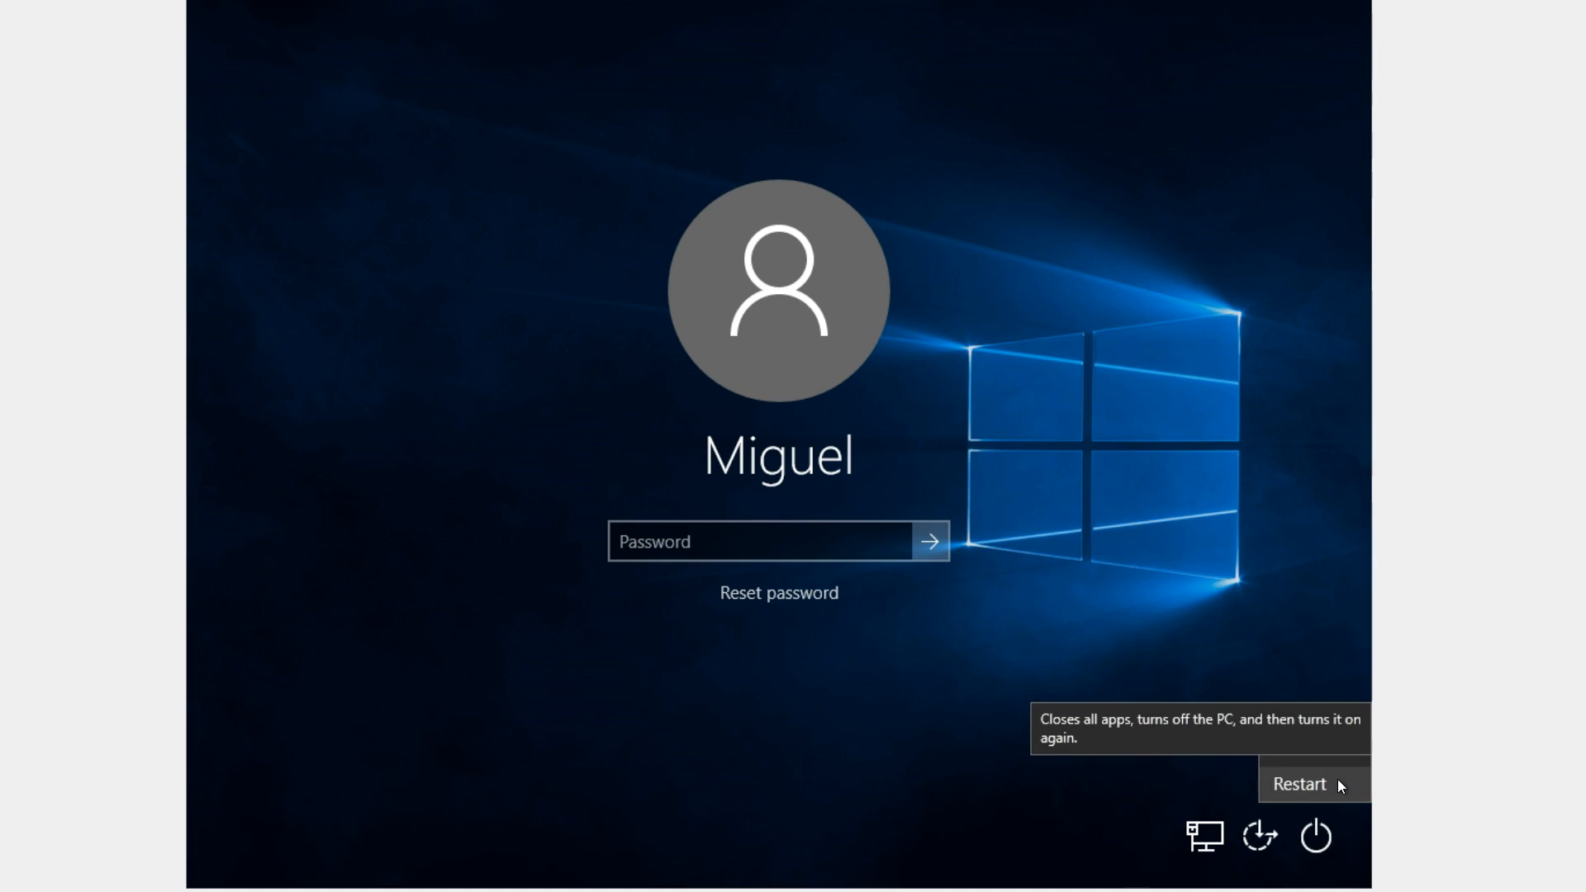
pyautogui.click(1301, 783)
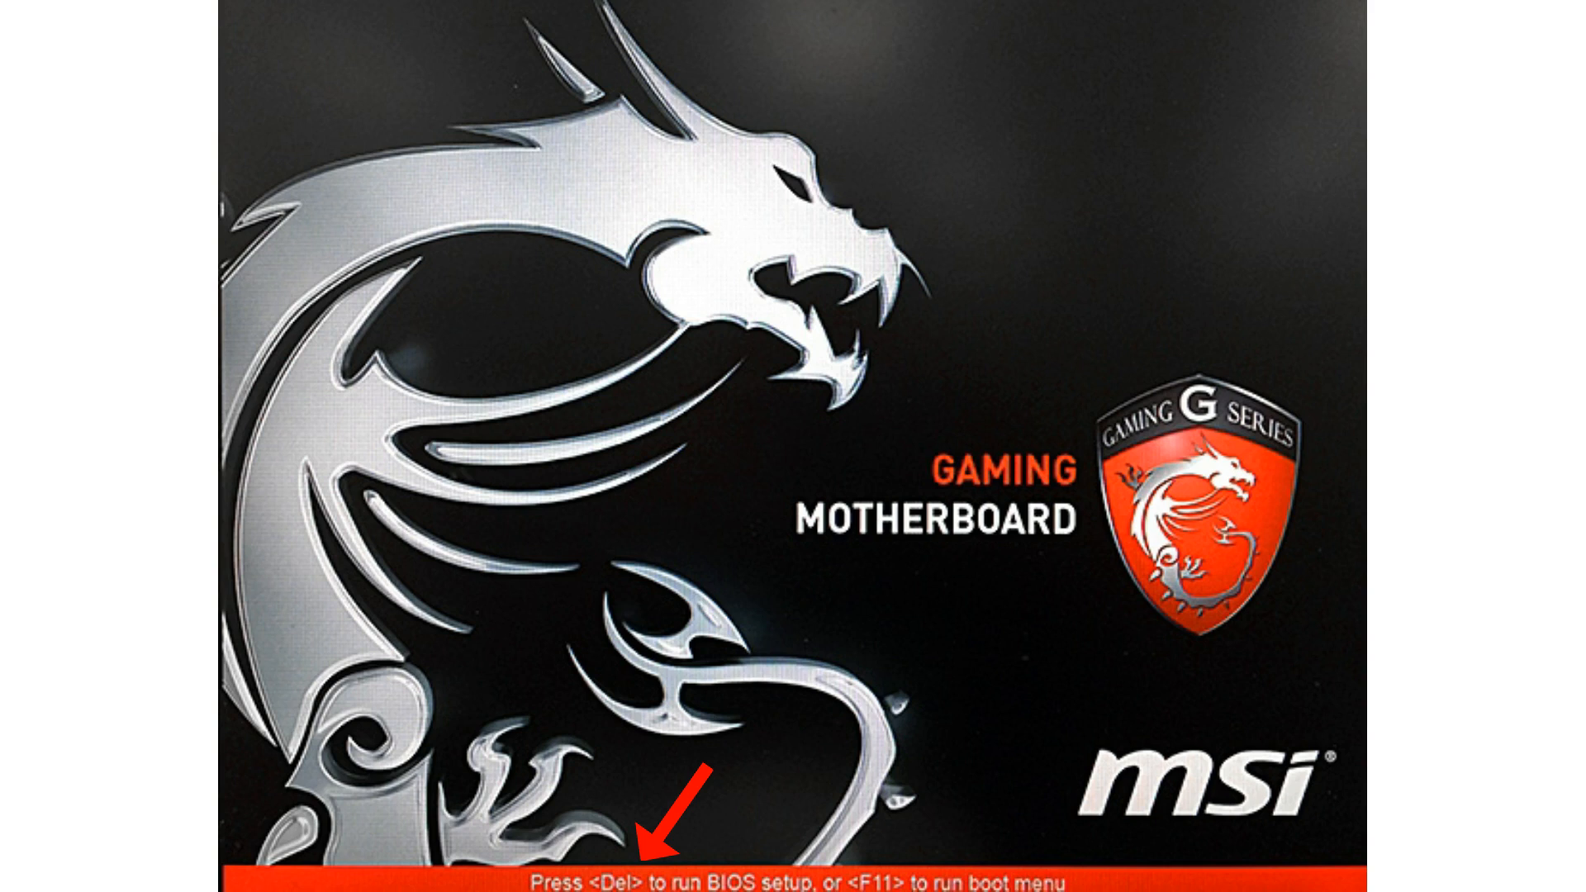
# - Enter MSI Click BIOS setup with Del during startup
pyautogui.press('Delete')
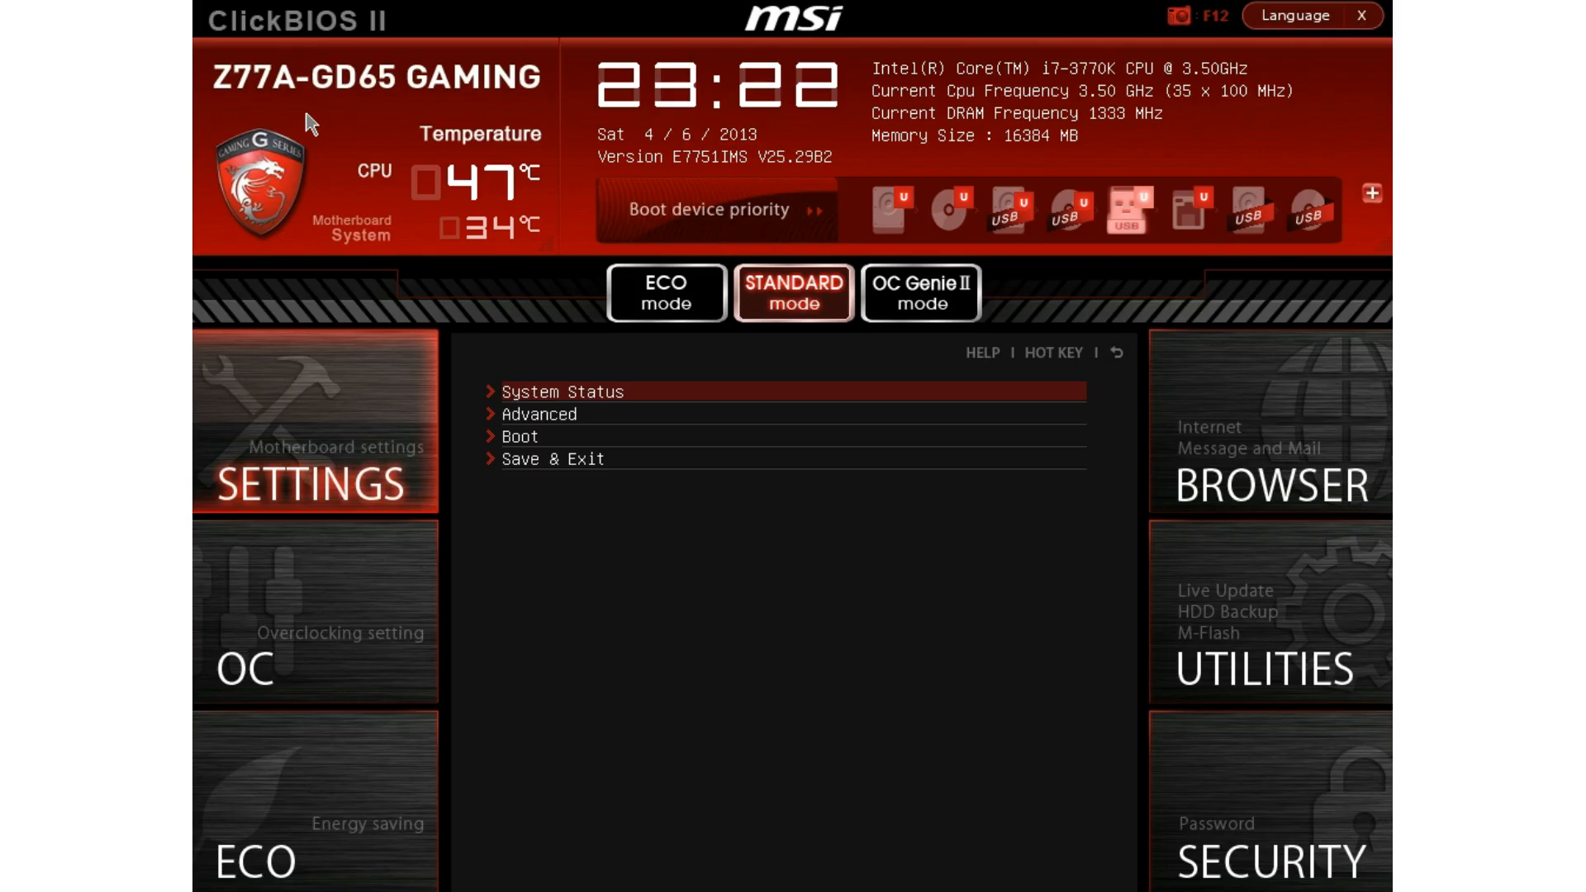
pyautogui.moveTo(361, 499)
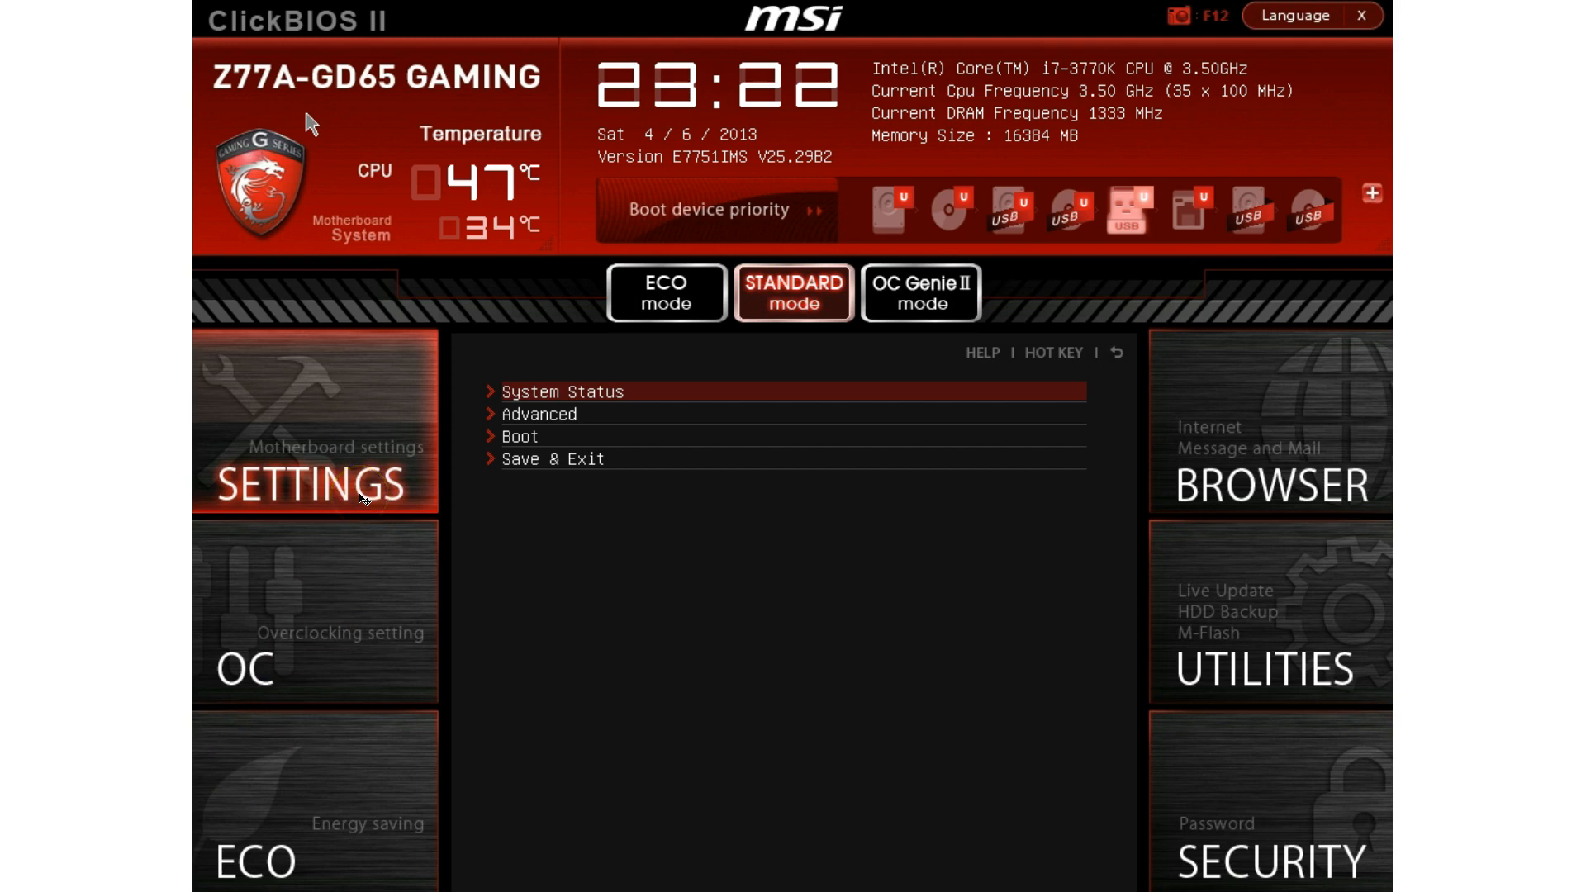
pyautogui.moveTo(521, 444)
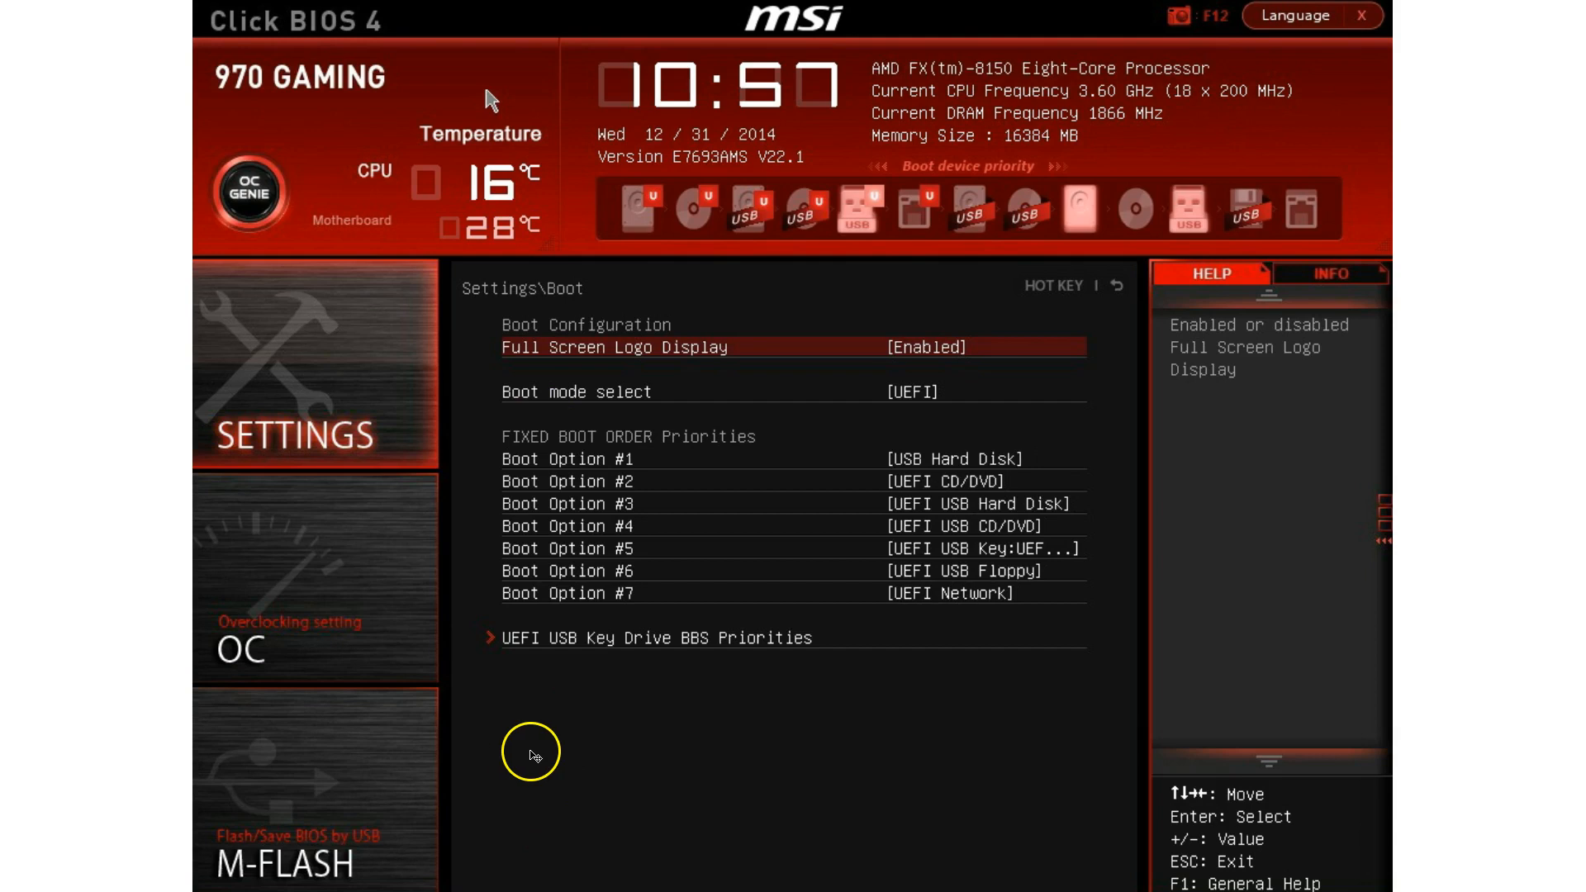
pyautogui.moveTo(779, 468)
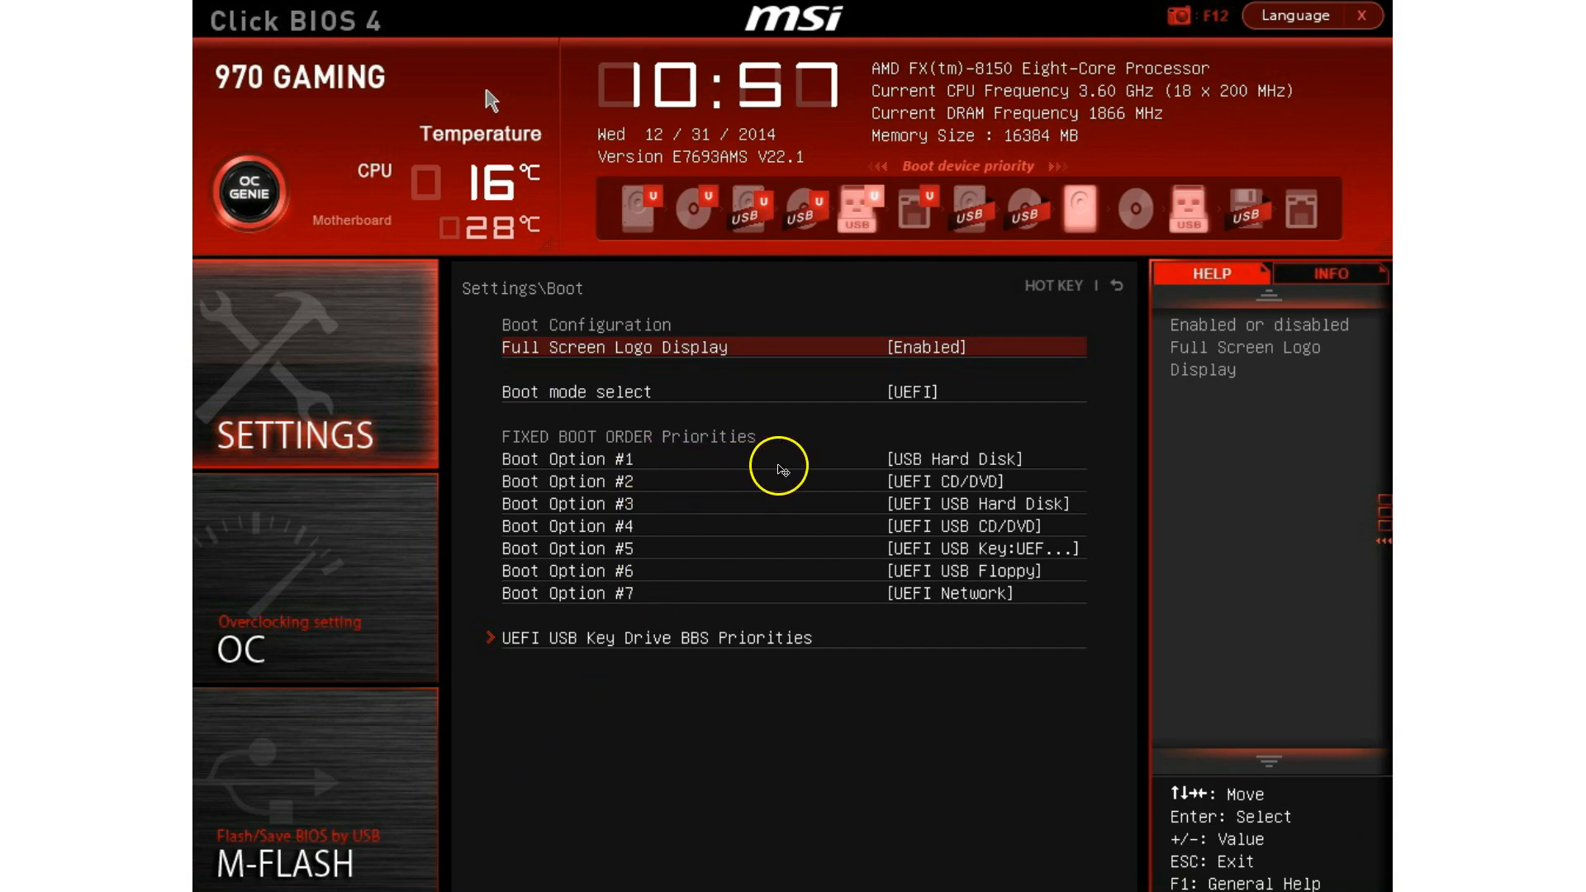
pyautogui.moveTo(891, 471)
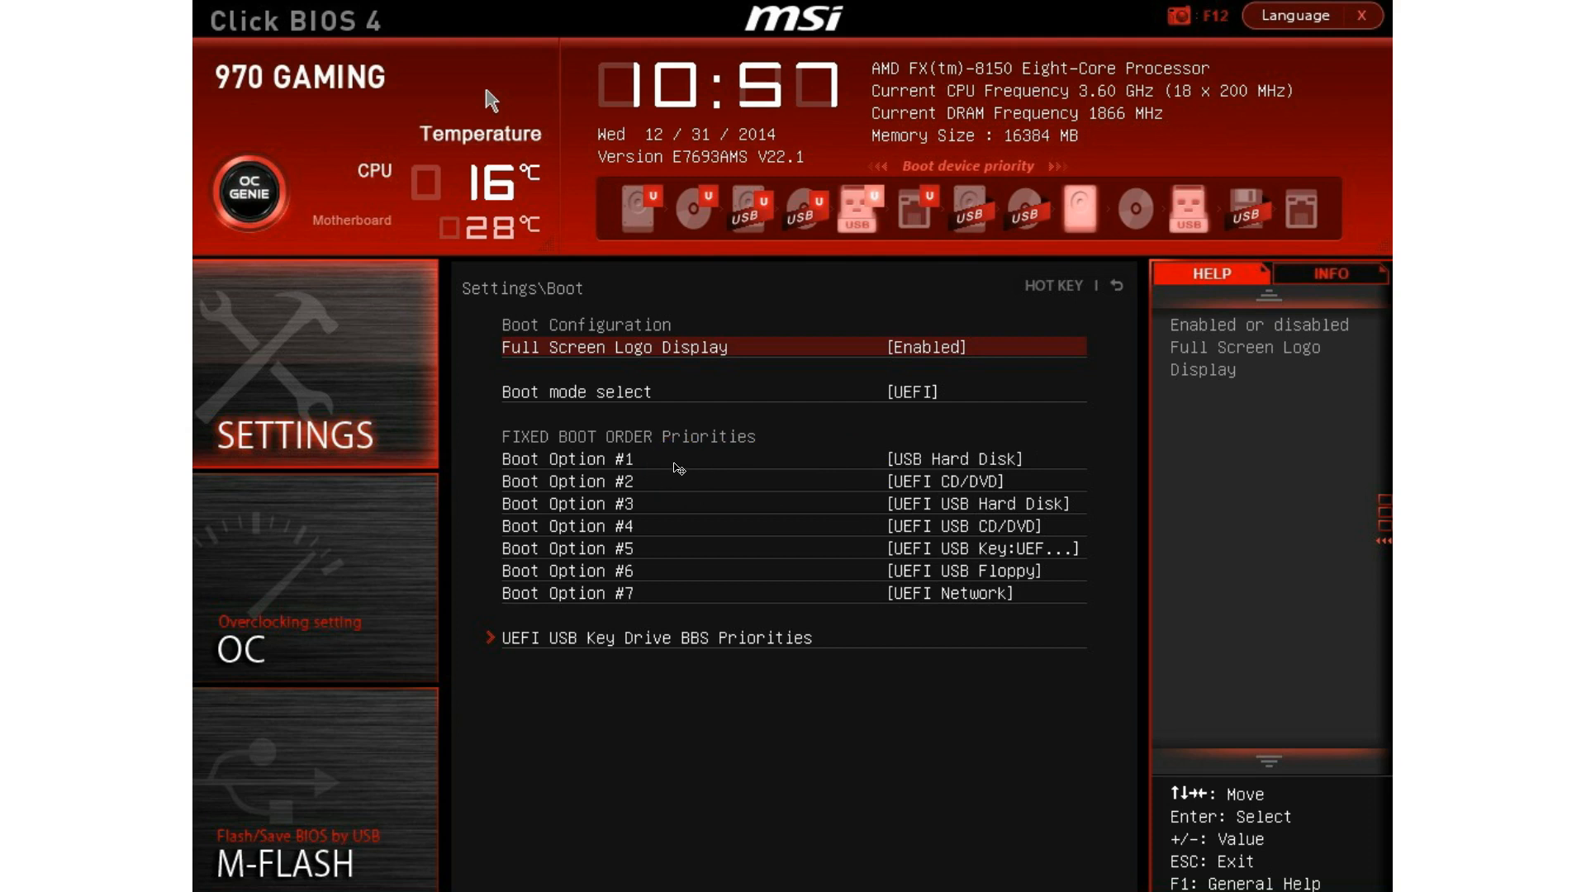
pyautogui.moveTo(1214, 306)
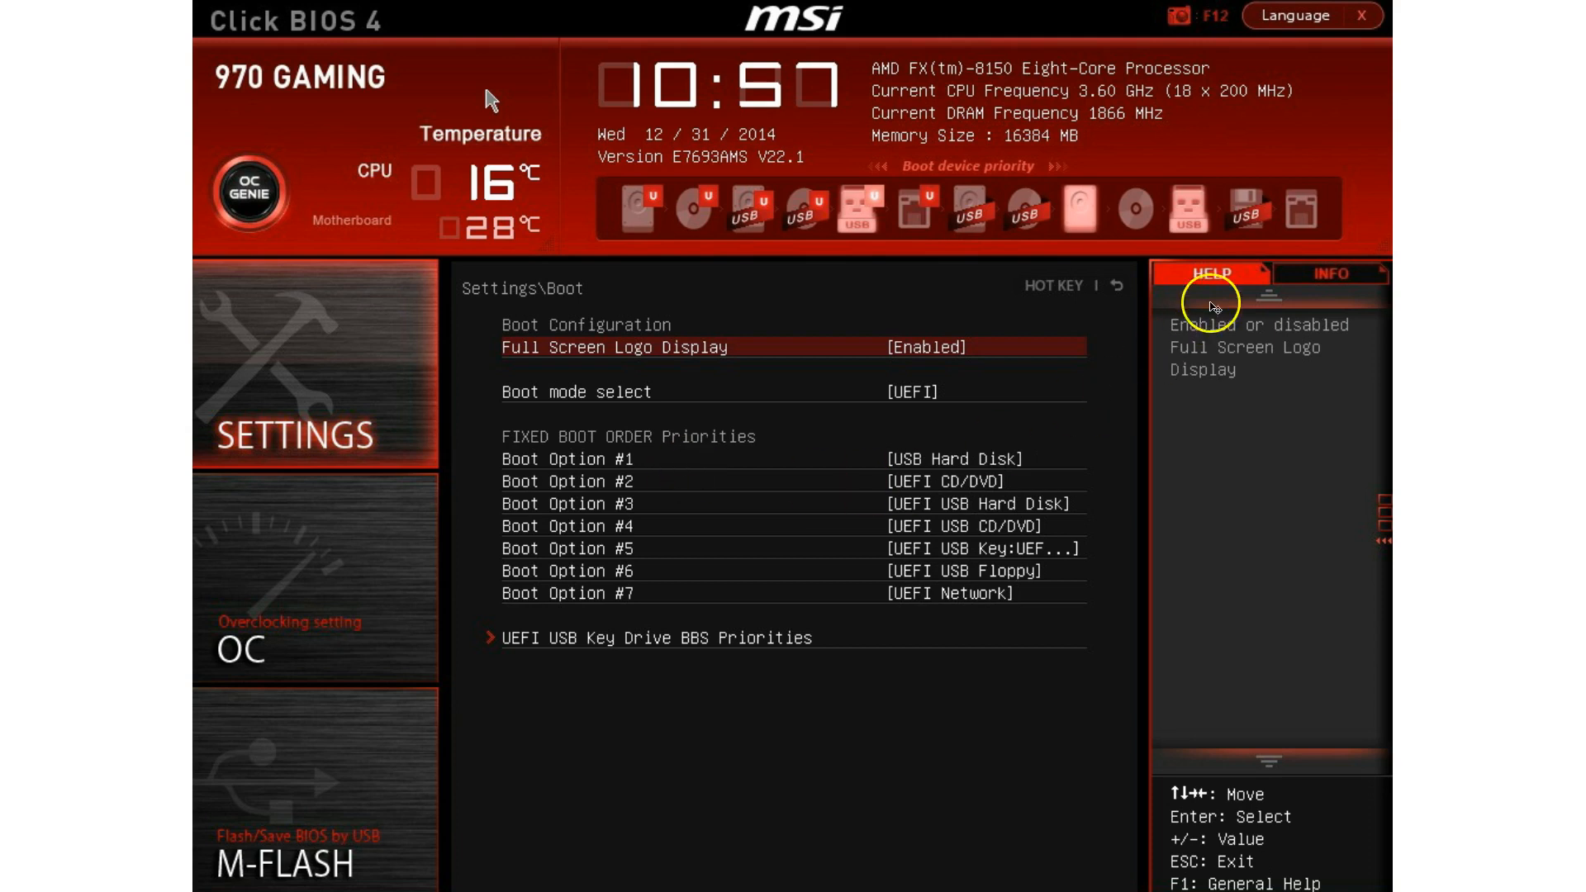
pyautogui.moveTo(1364, 40)
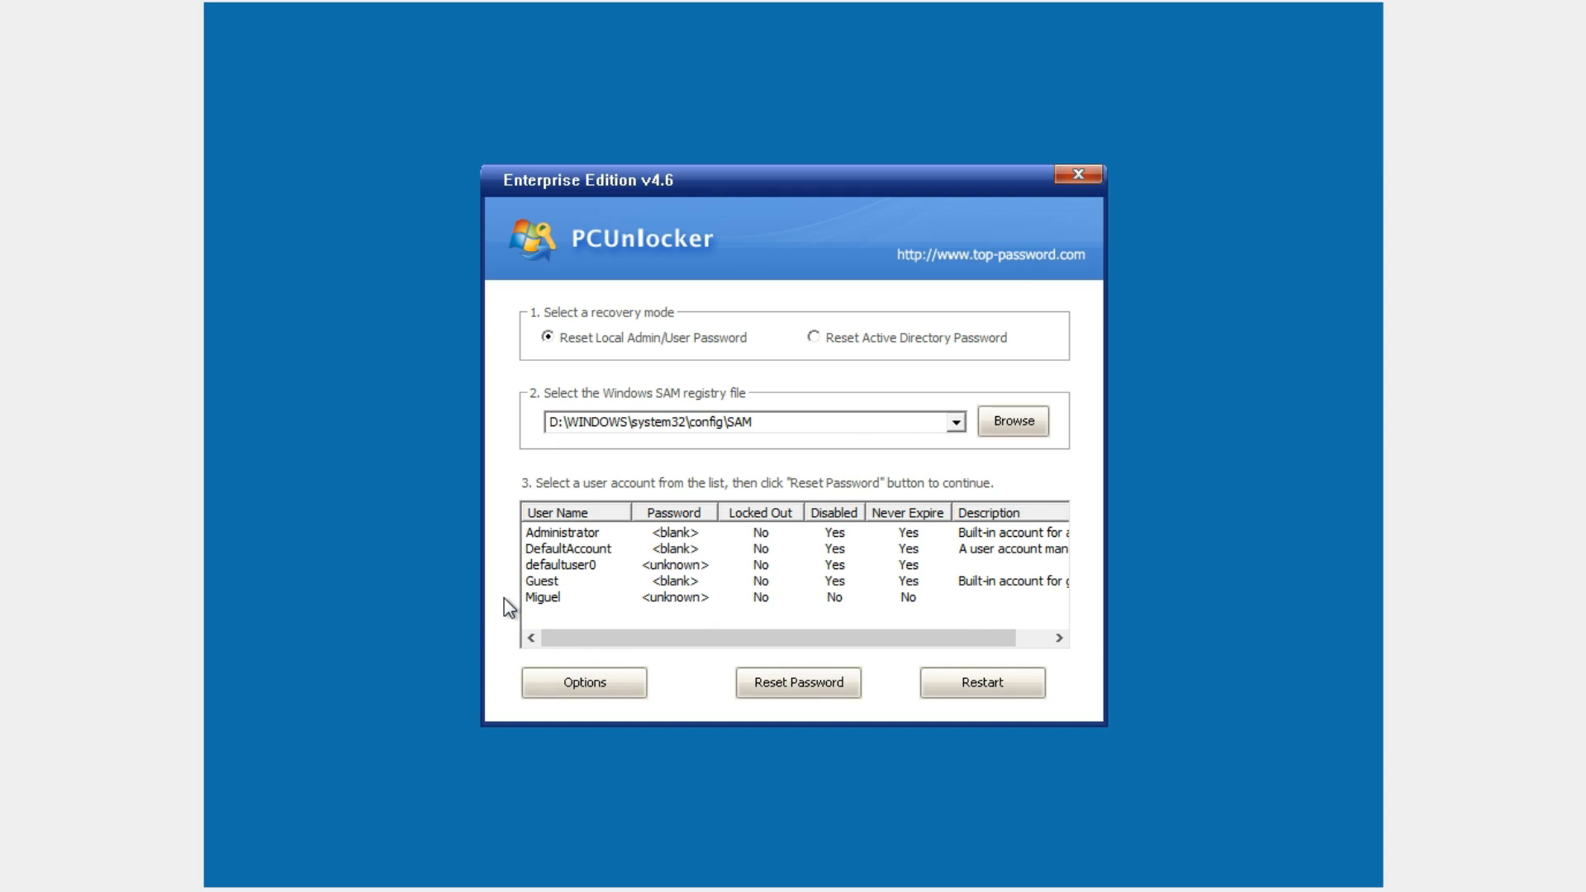
pyautogui.click(542, 597)
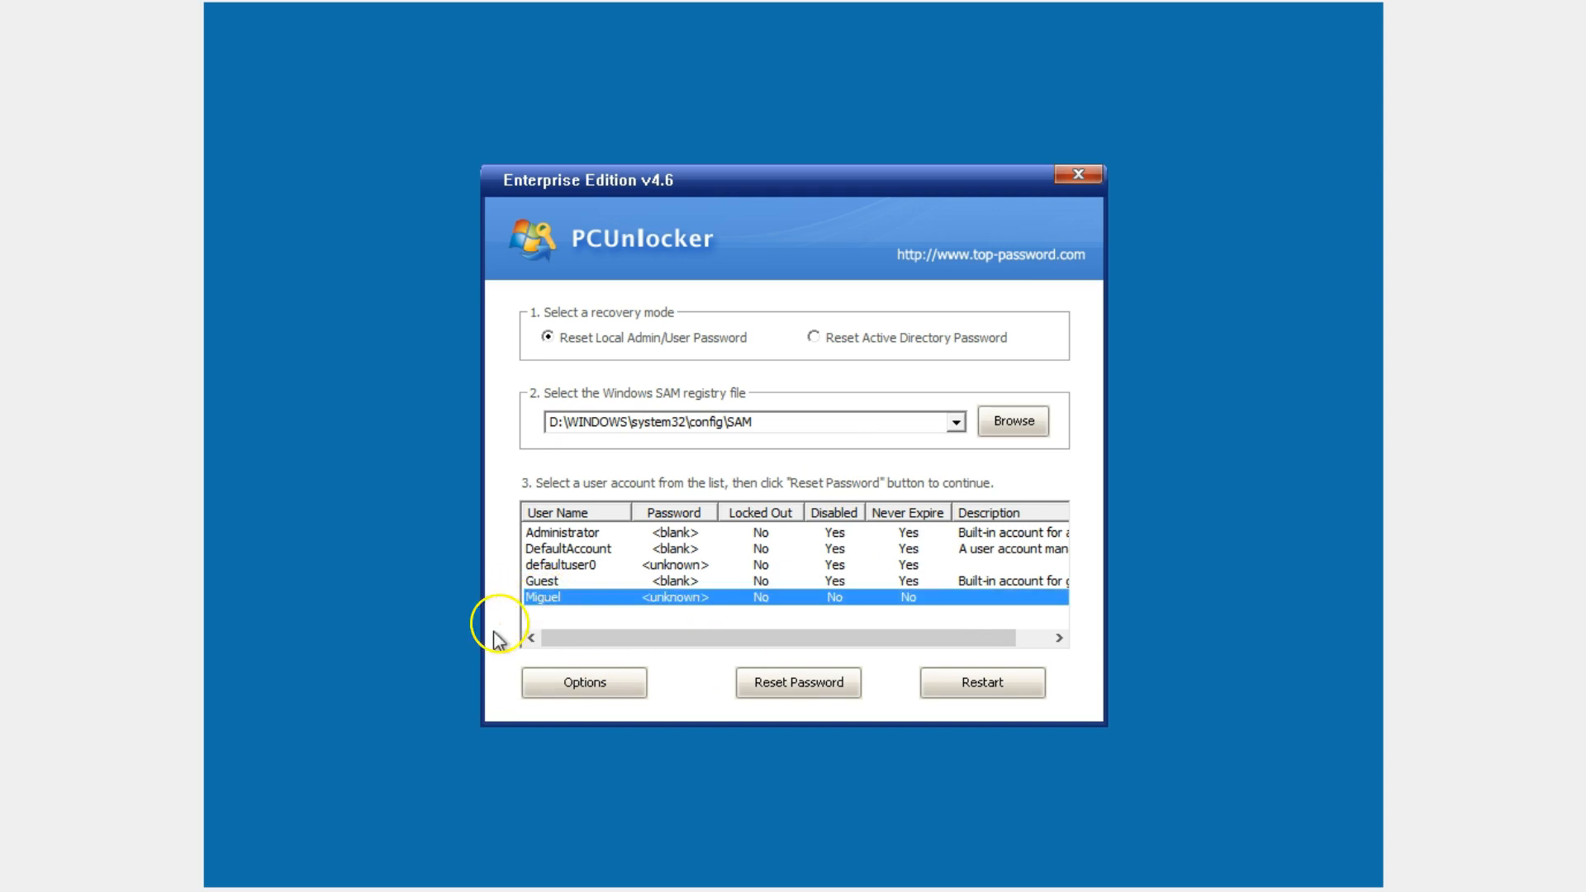
pyautogui.moveTo(495, 695)
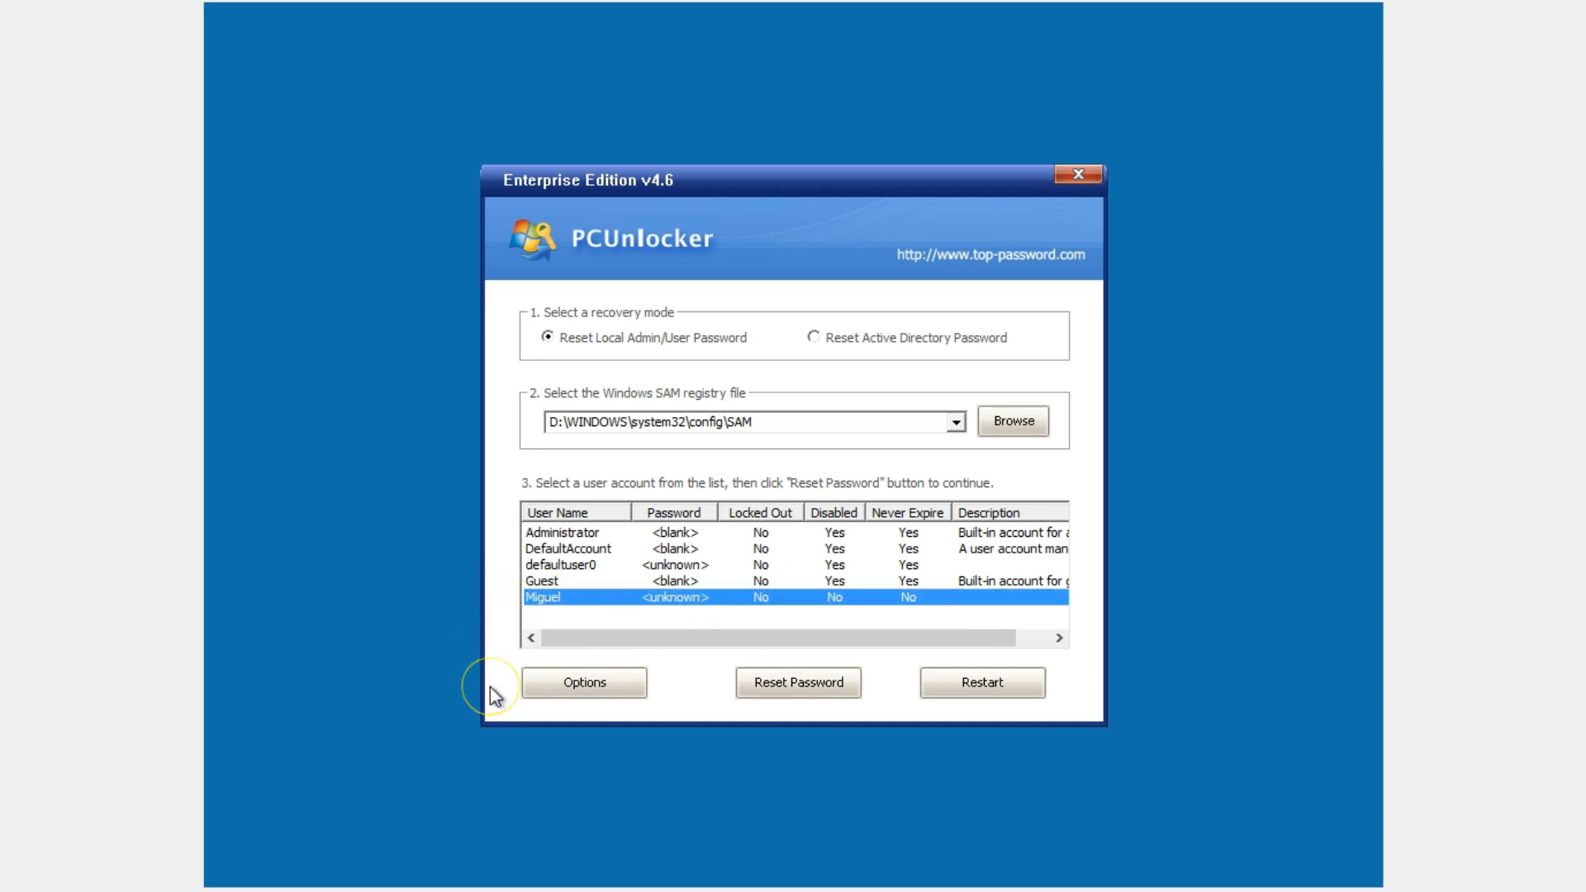
pyautogui.moveTo(789, 701)
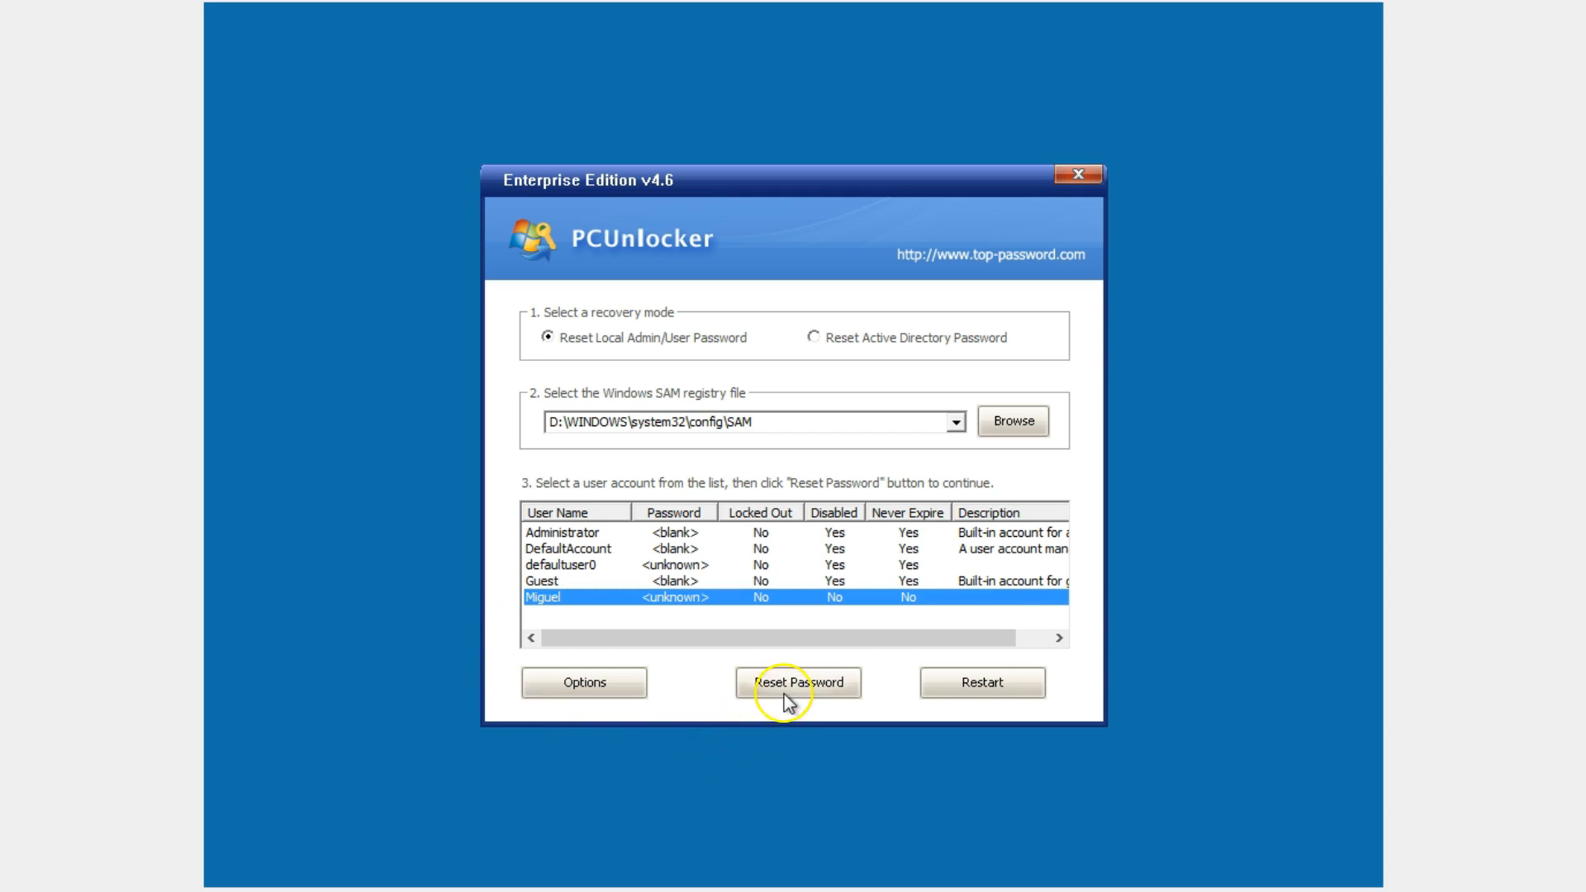
pyautogui.click(796, 682)
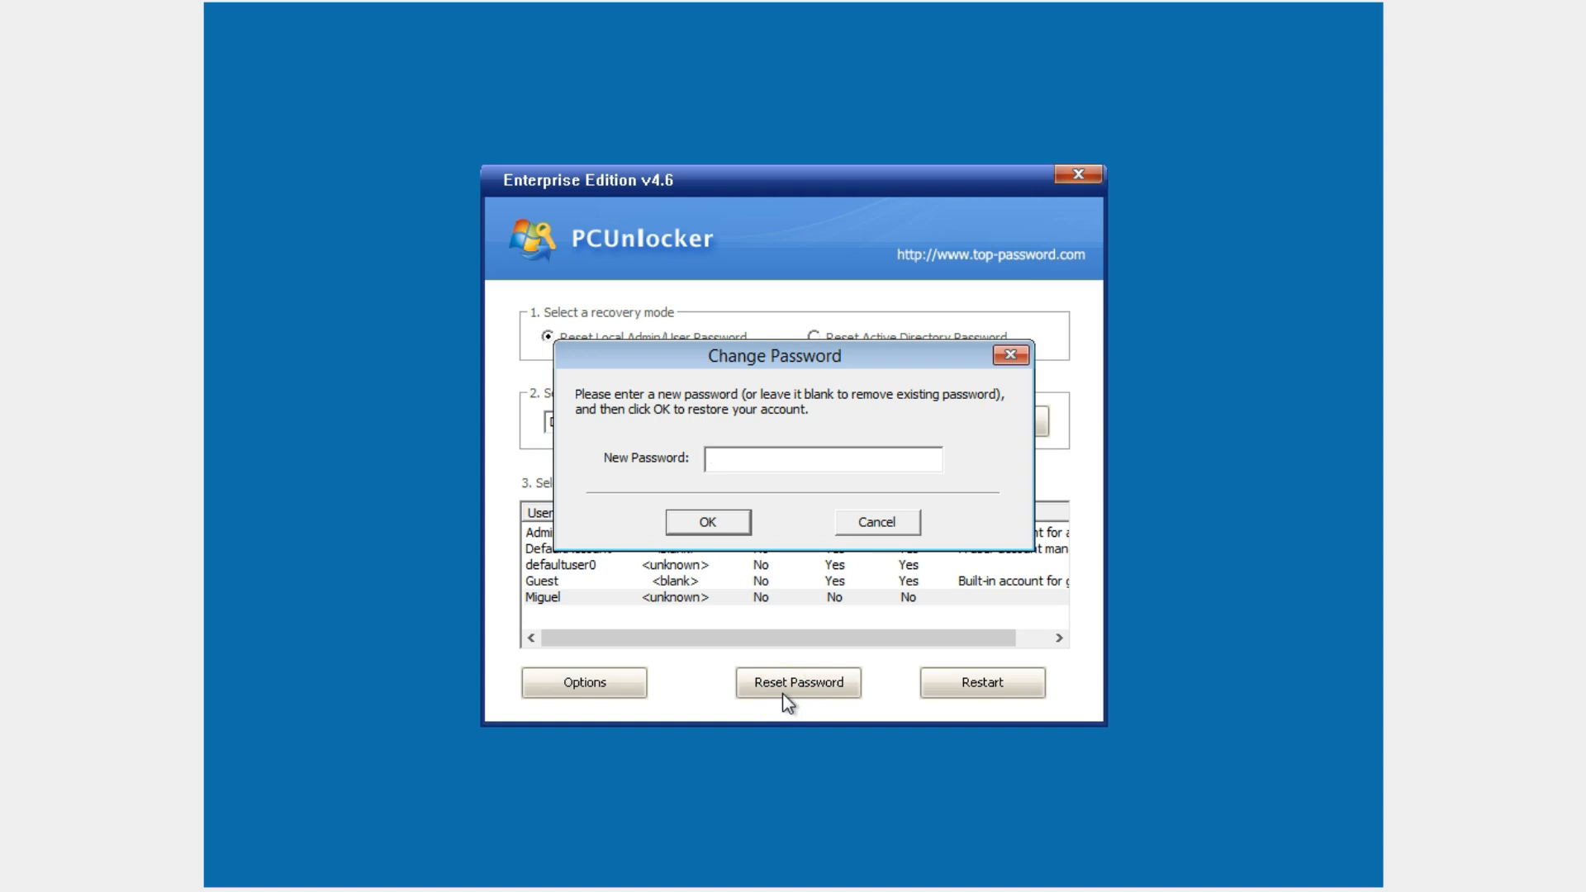
pyautogui.click(822, 457)
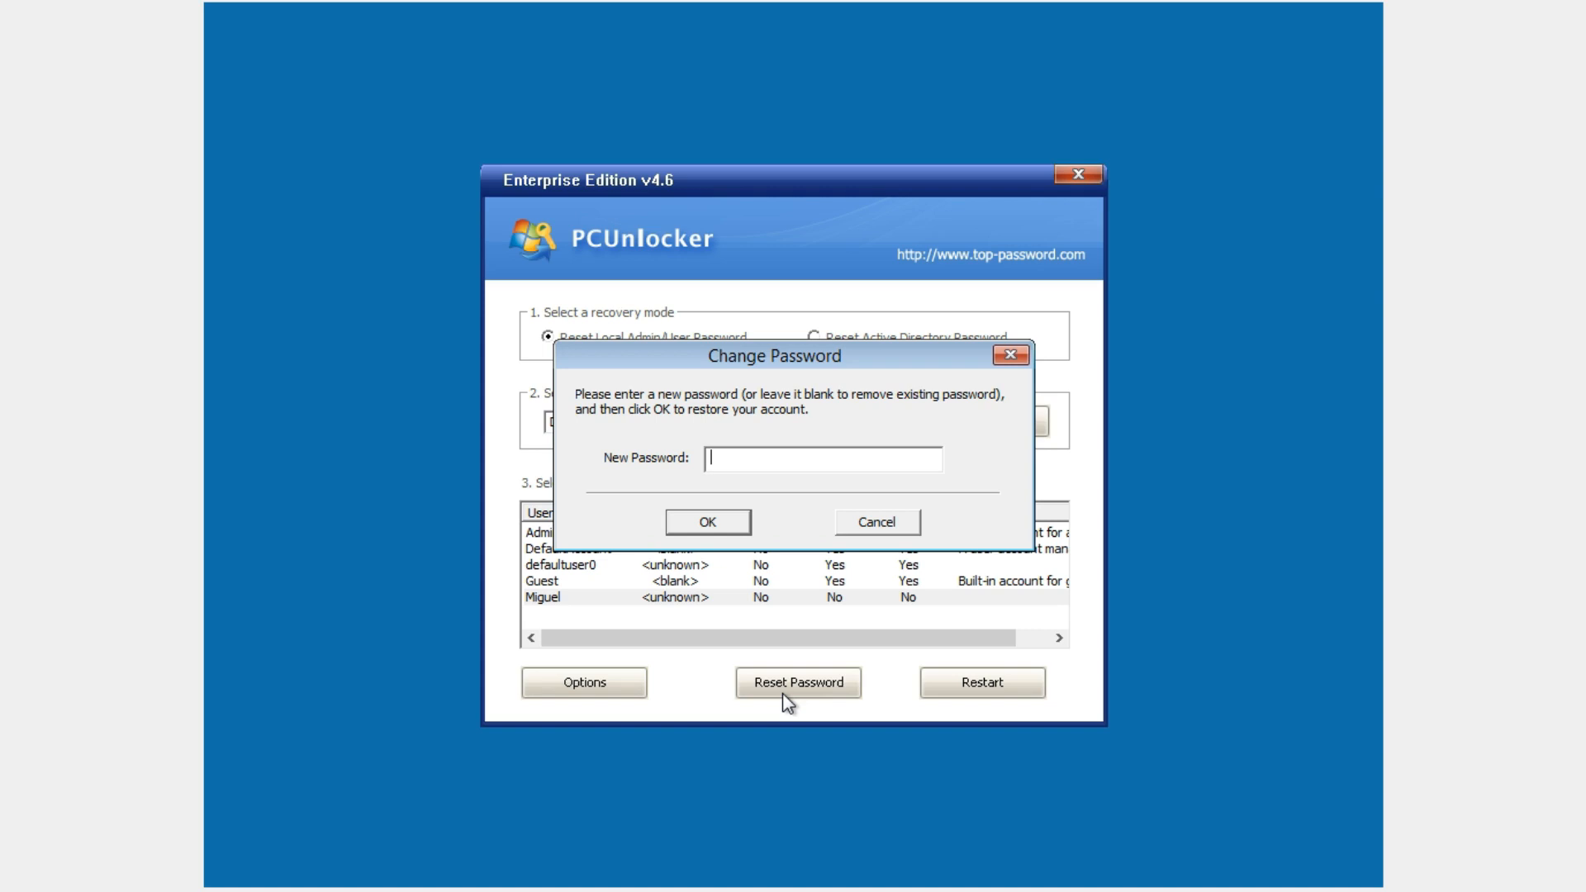
pyautogui.moveTo(707, 523)
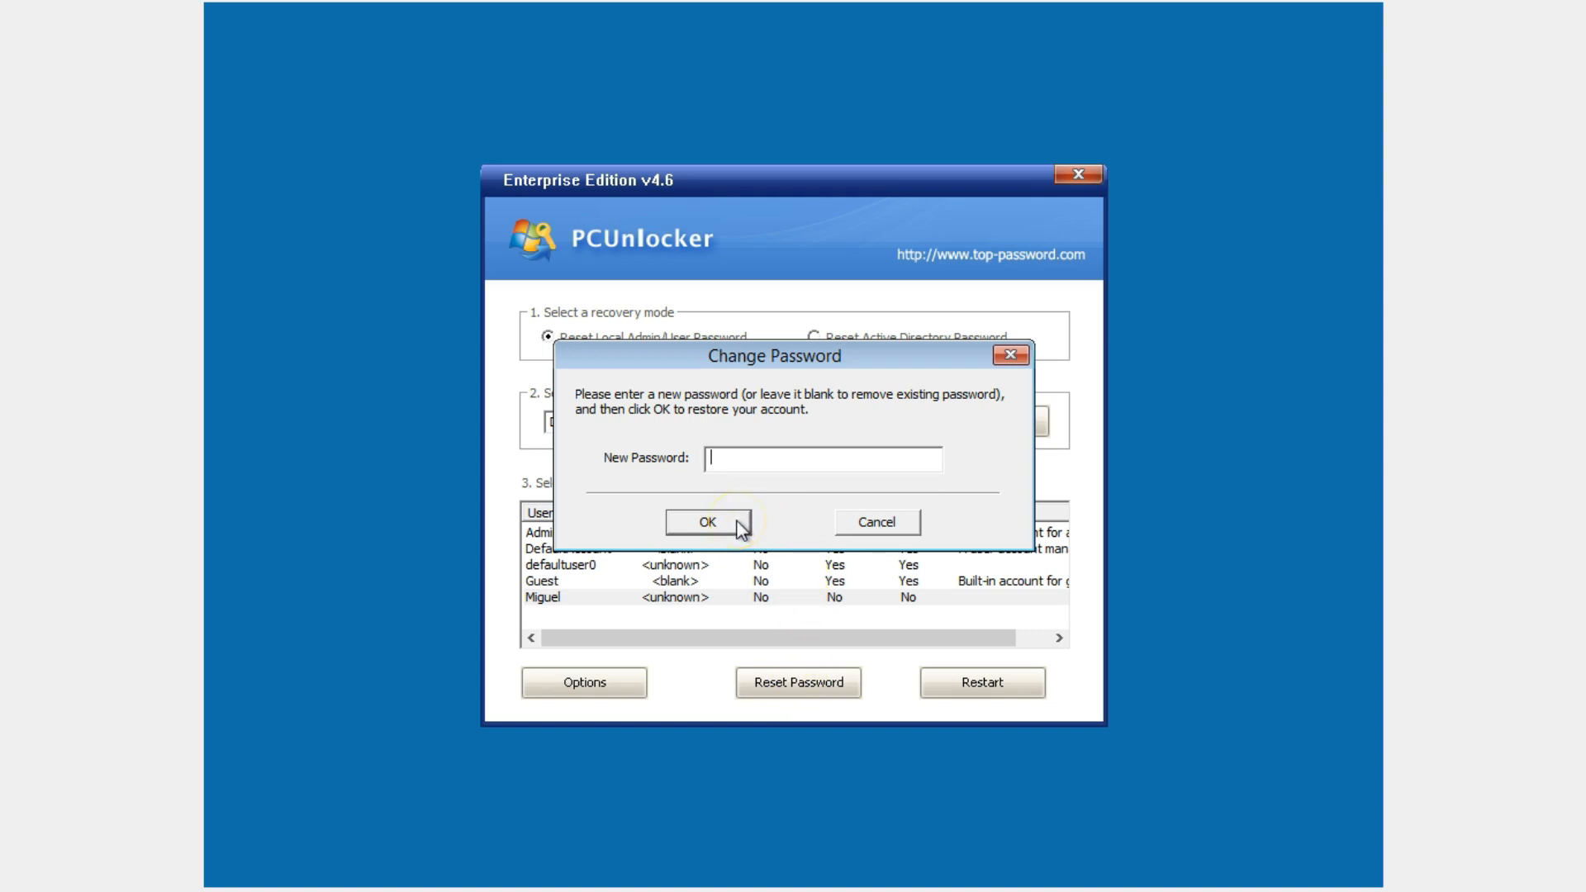
pyautogui.click(706, 522)
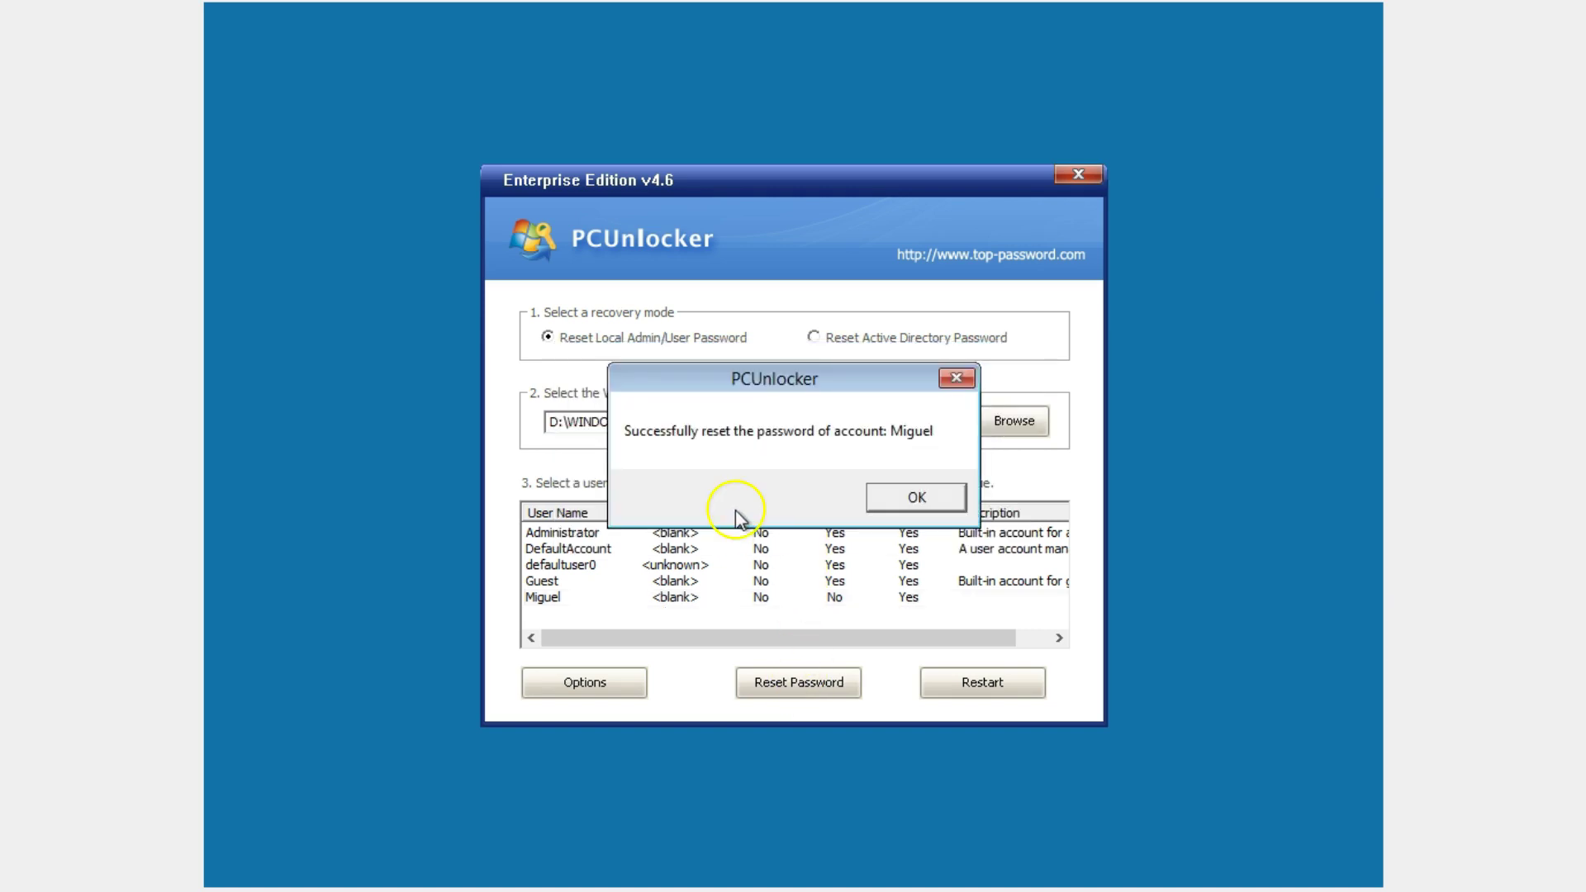
pyautogui.moveTo(737, 518)
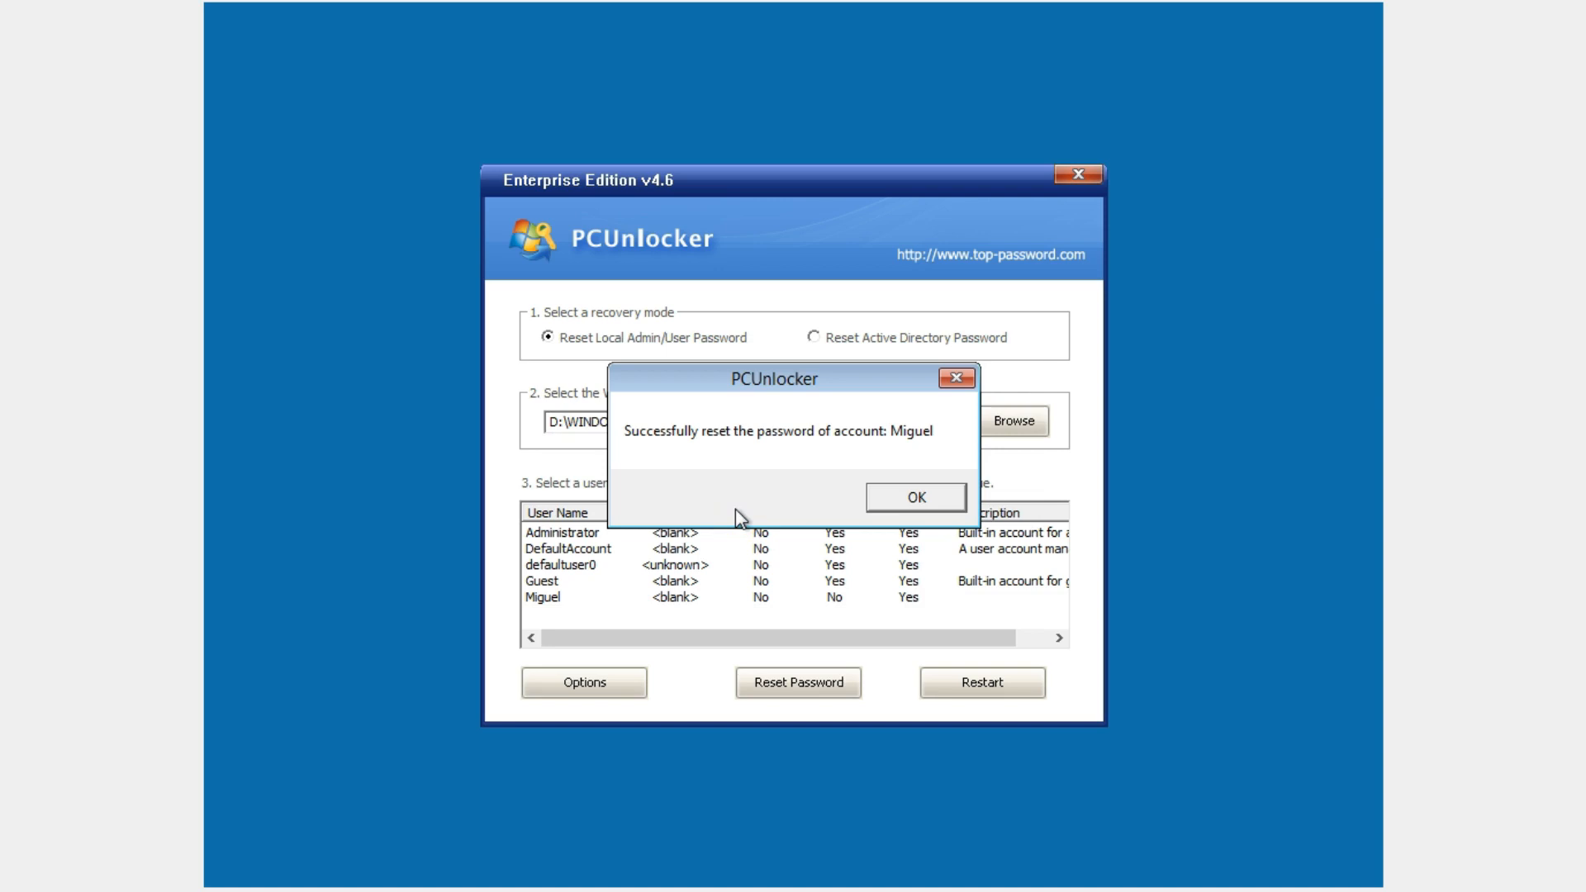
pyautogui.moveTo(749, 529)
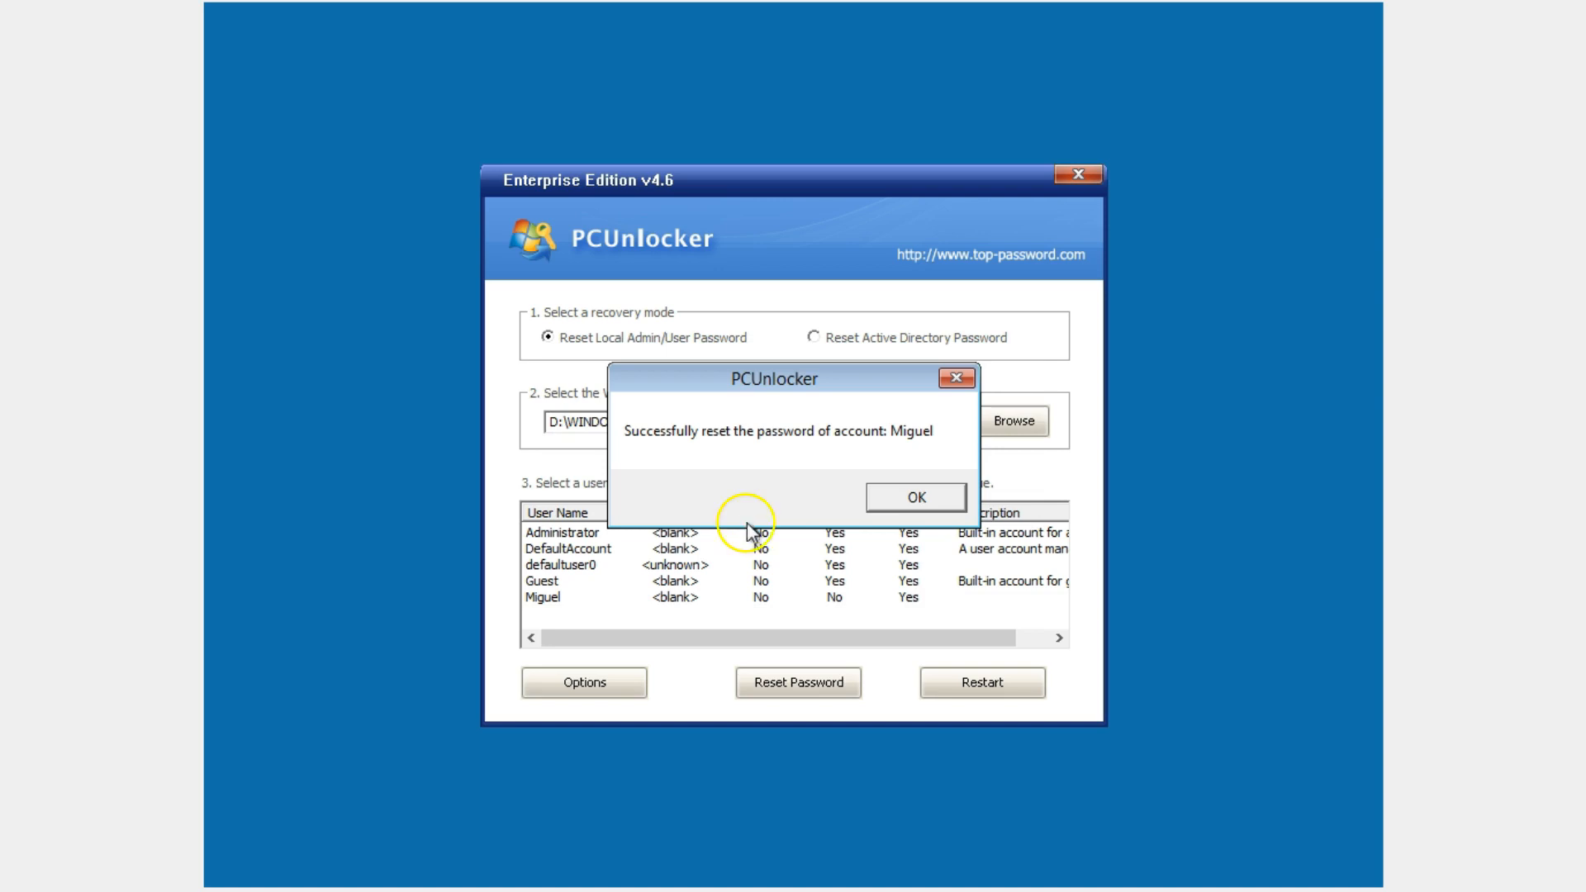
pyautogui.click(914, 497)
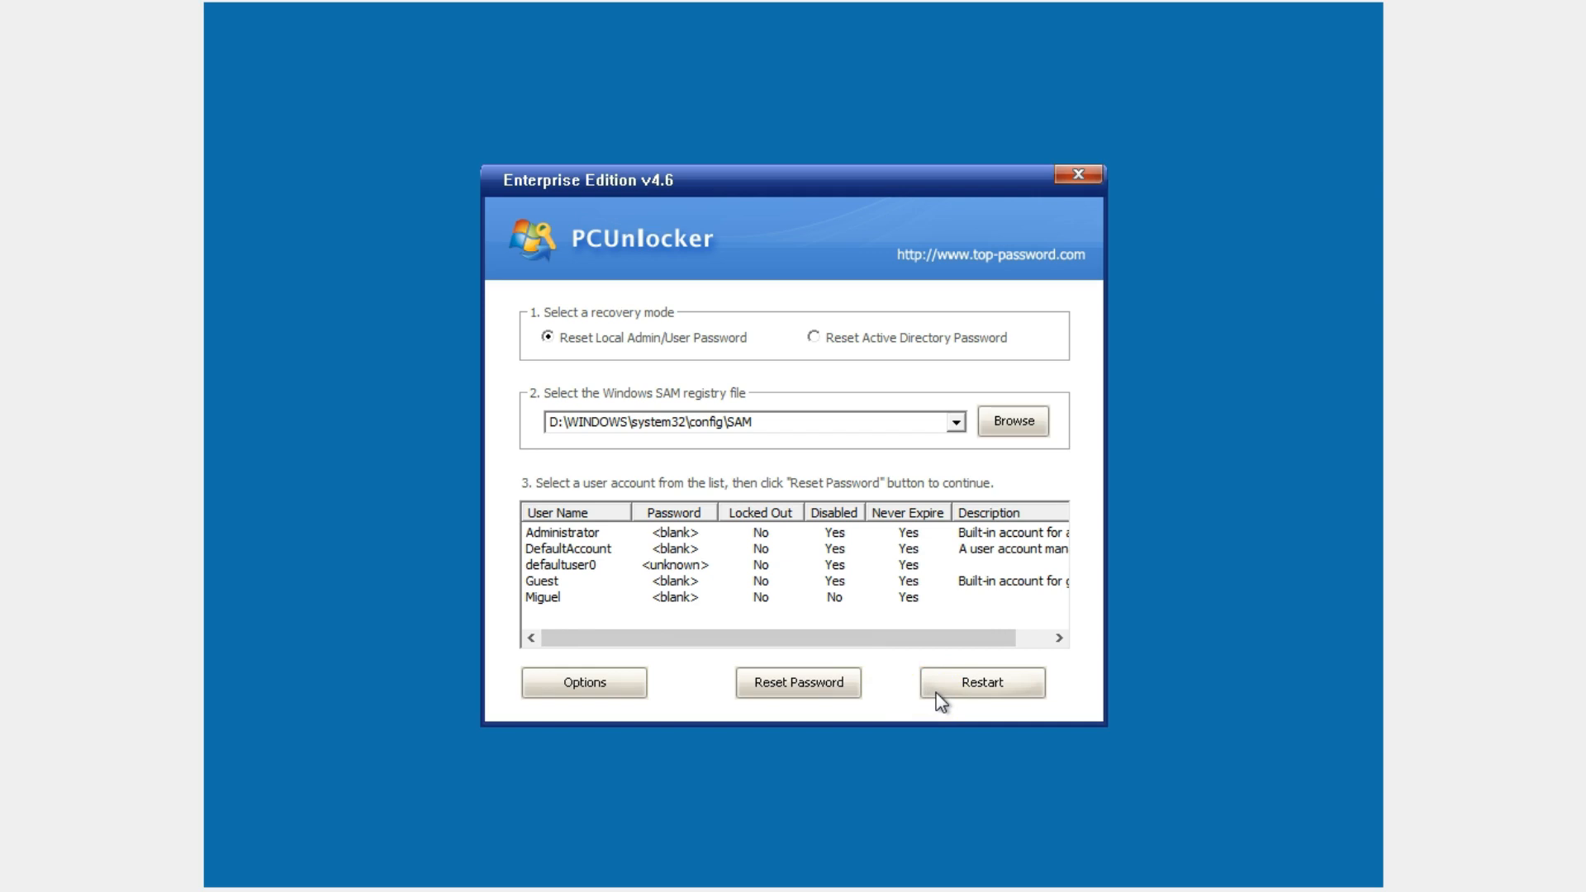
# - Restart the computer from PCUnlocker, confirming the close-and-restart prompt
pyautogui.click(980, 683)
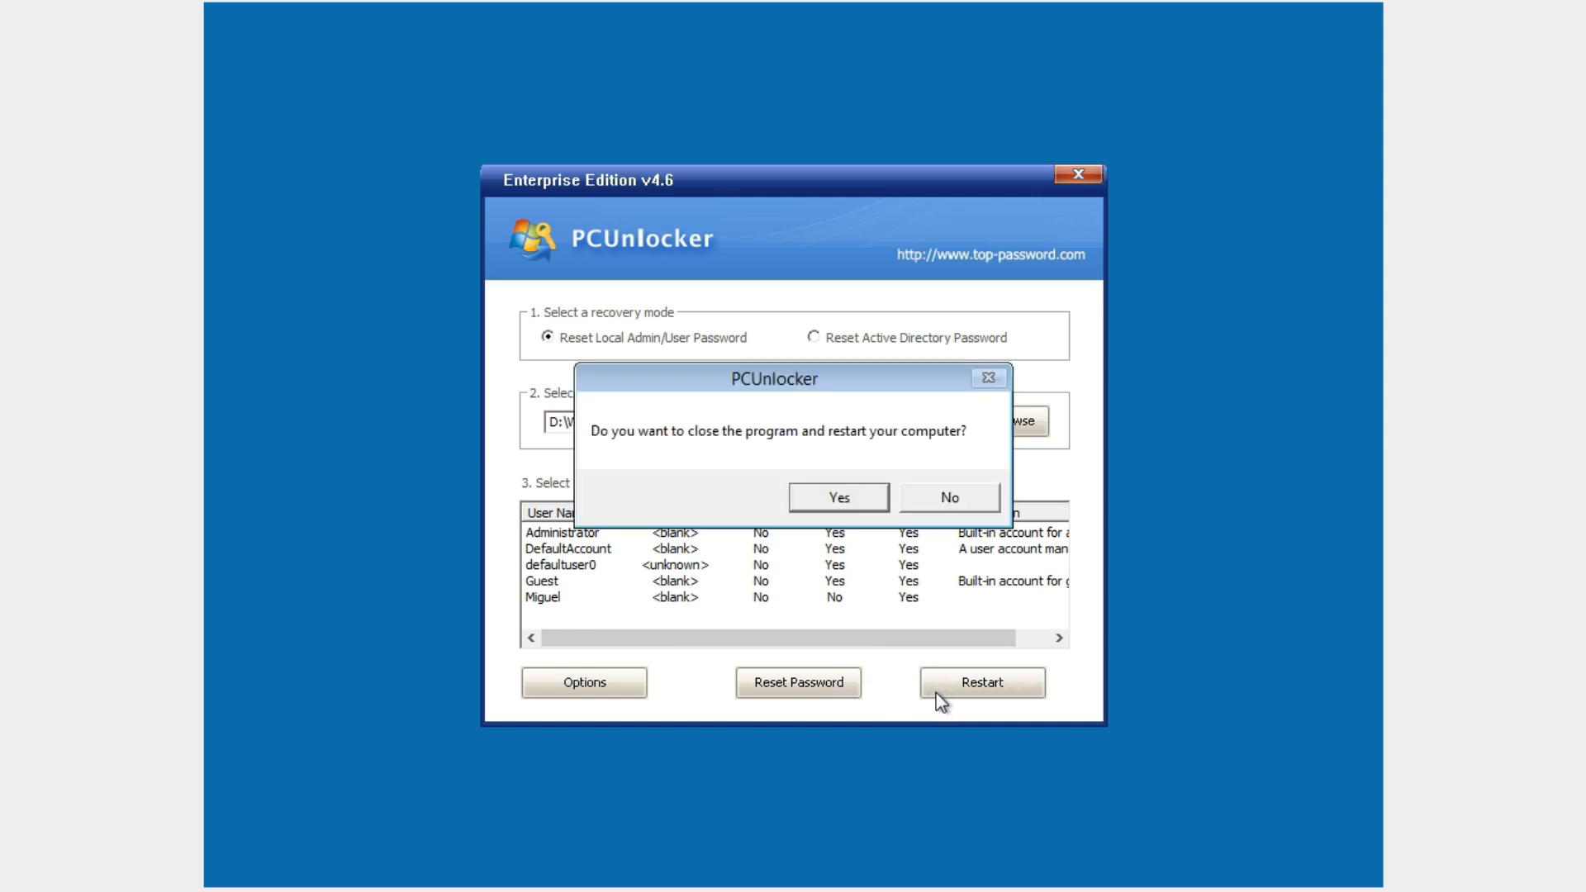
pyautogui.moveTo(945, 671)
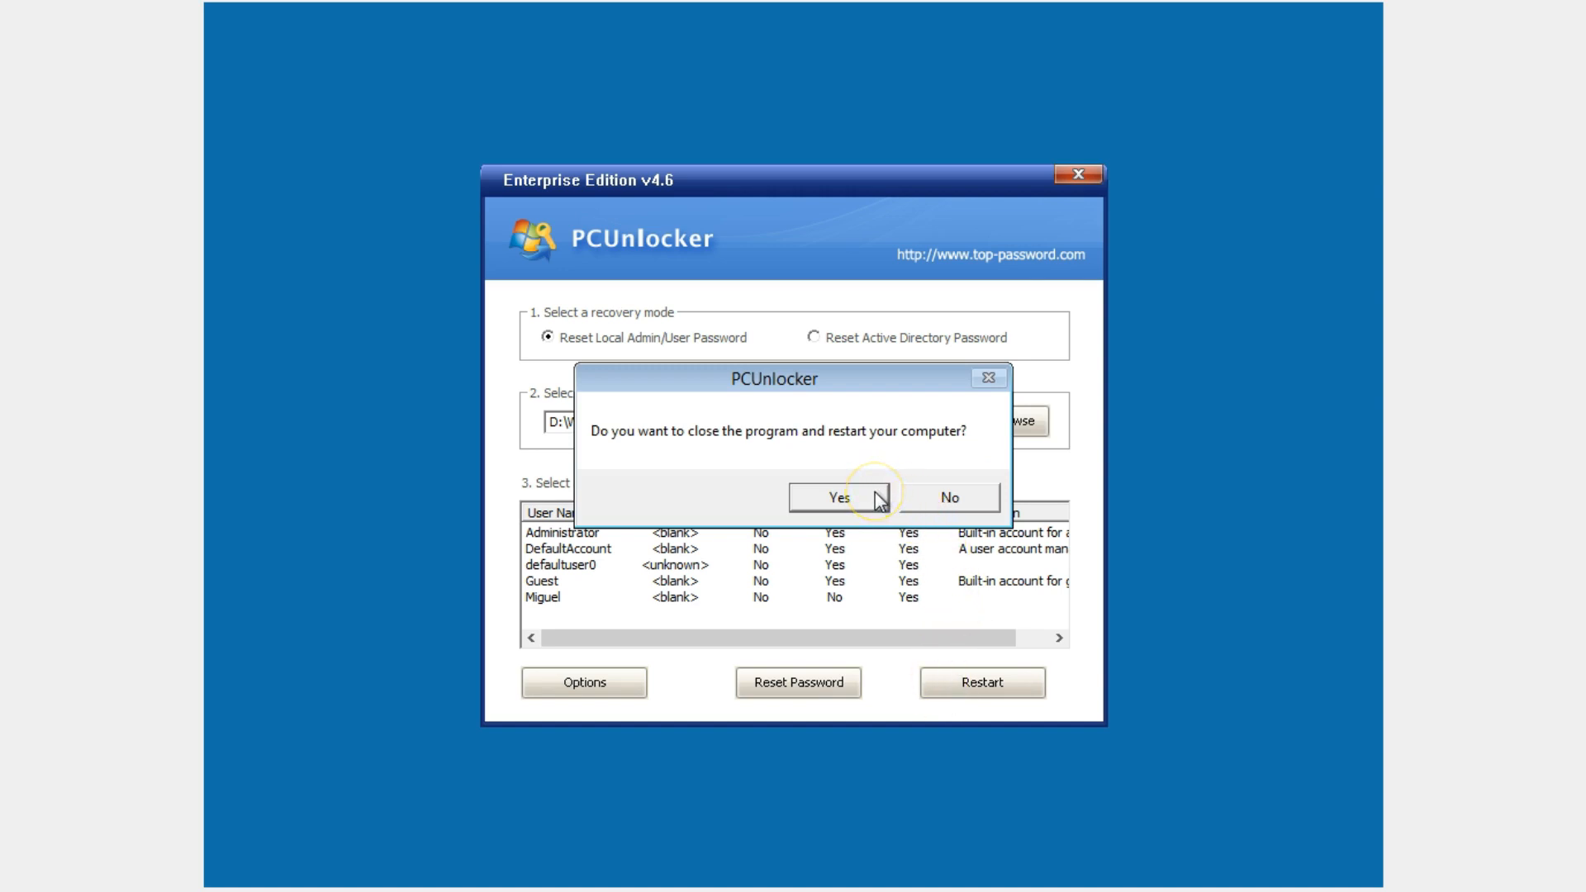
pyautogui.click(838, 497)
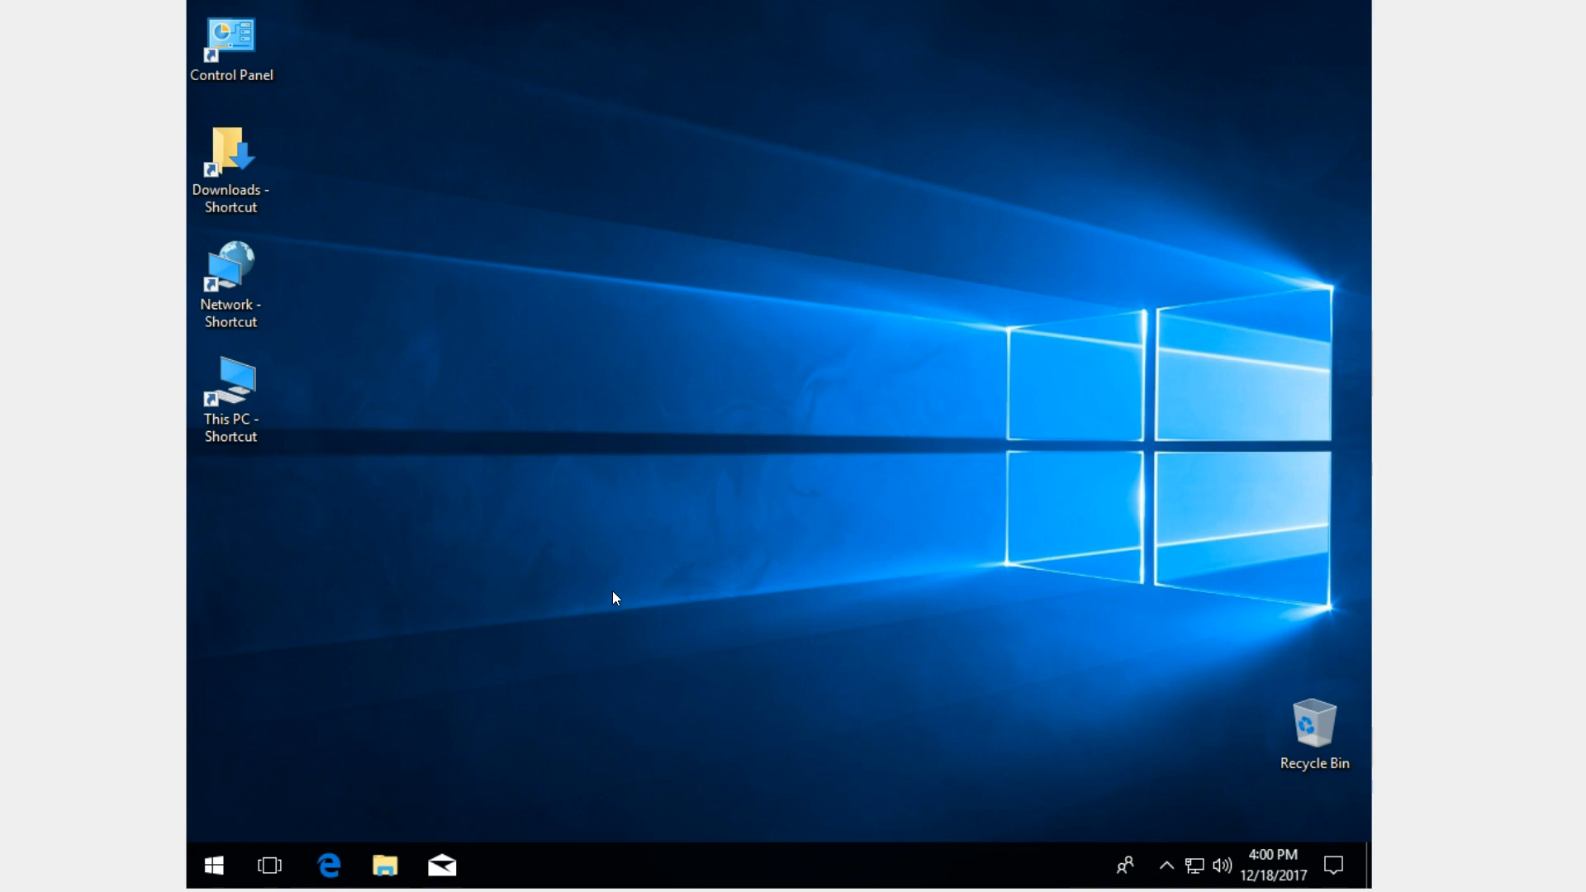
# - Expand the Start menu side pane to show Miguel as the signed-in account
pyautogui.click(213, 865)
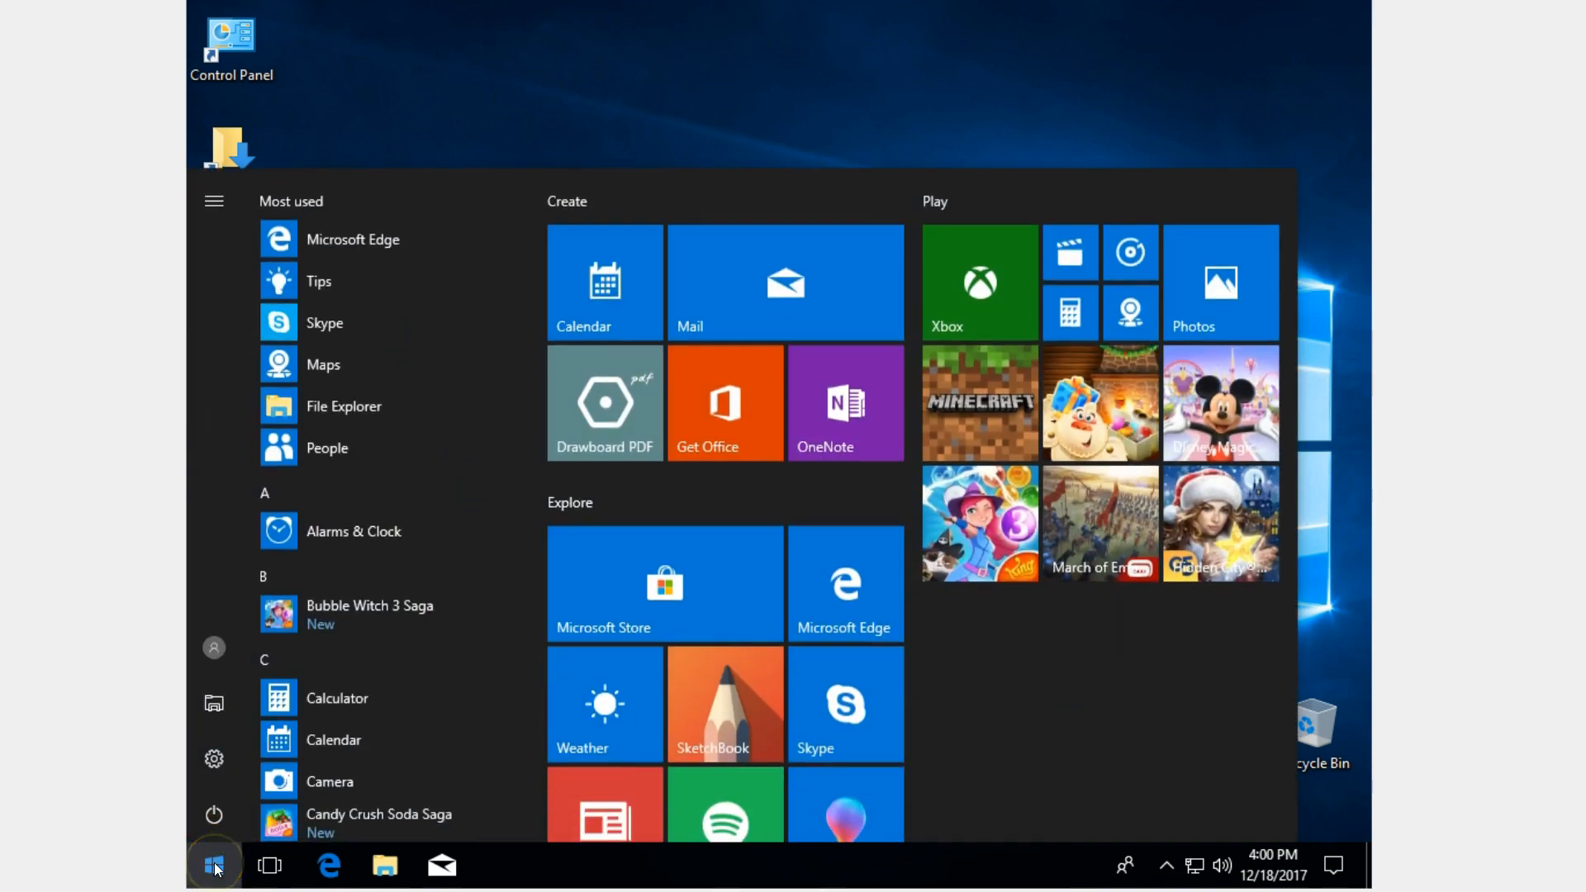
pyautogui.click(213, 200)
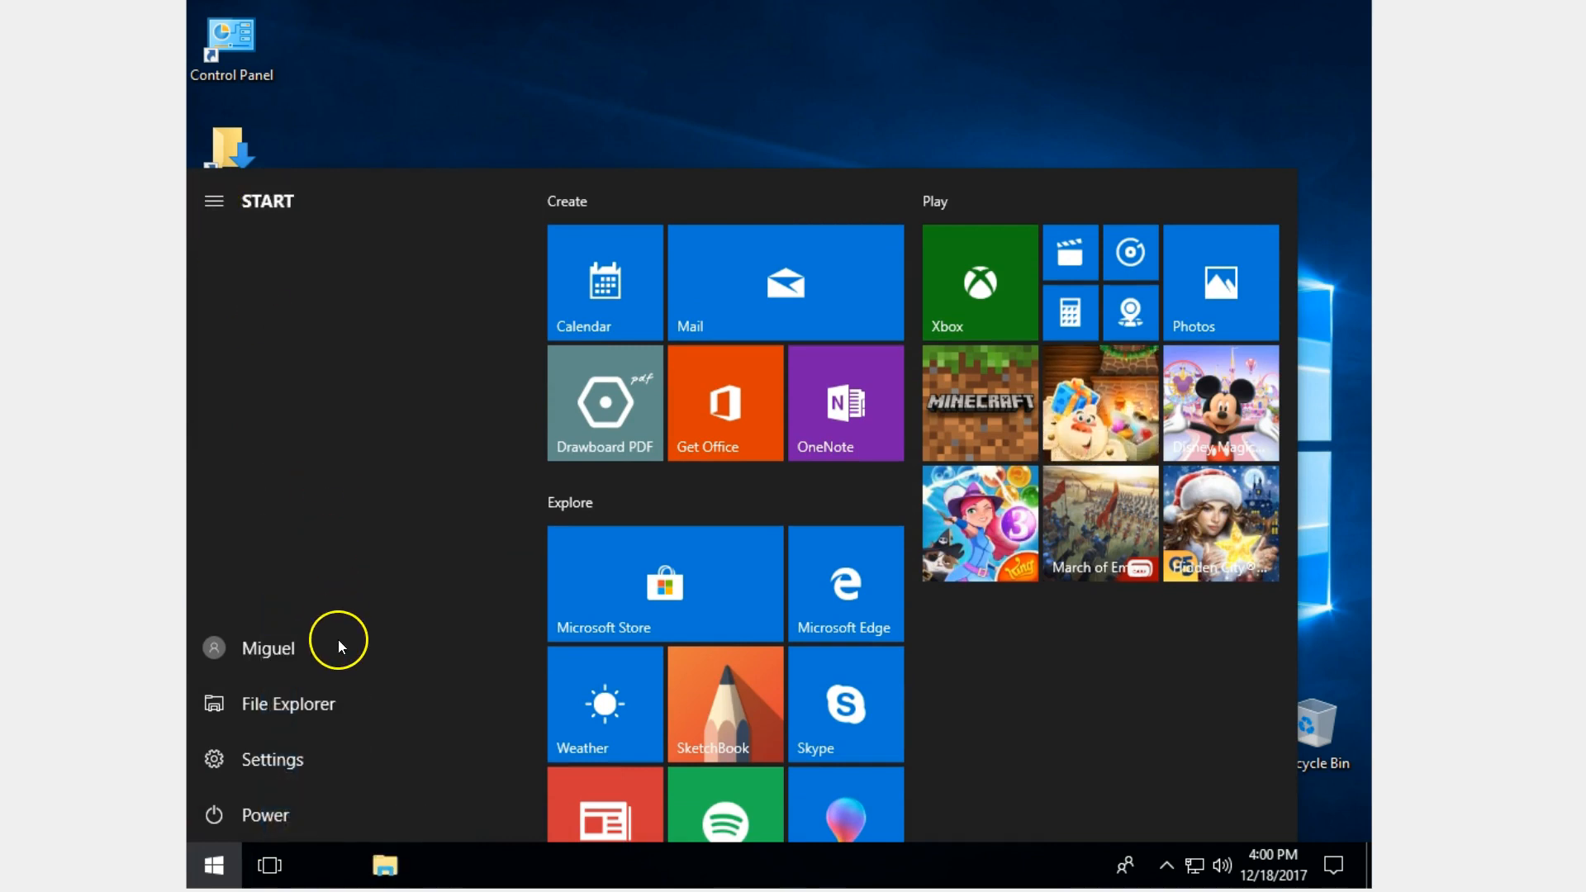